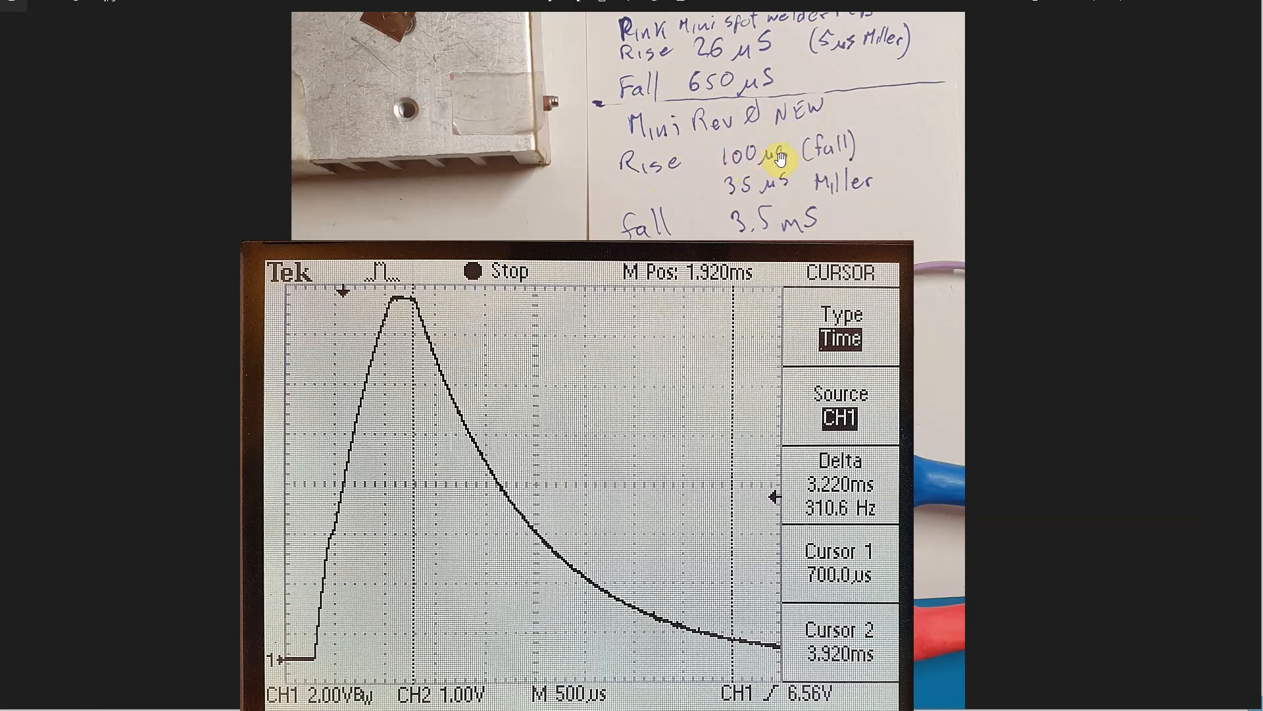
pyautogui.moveTo(706, 182)
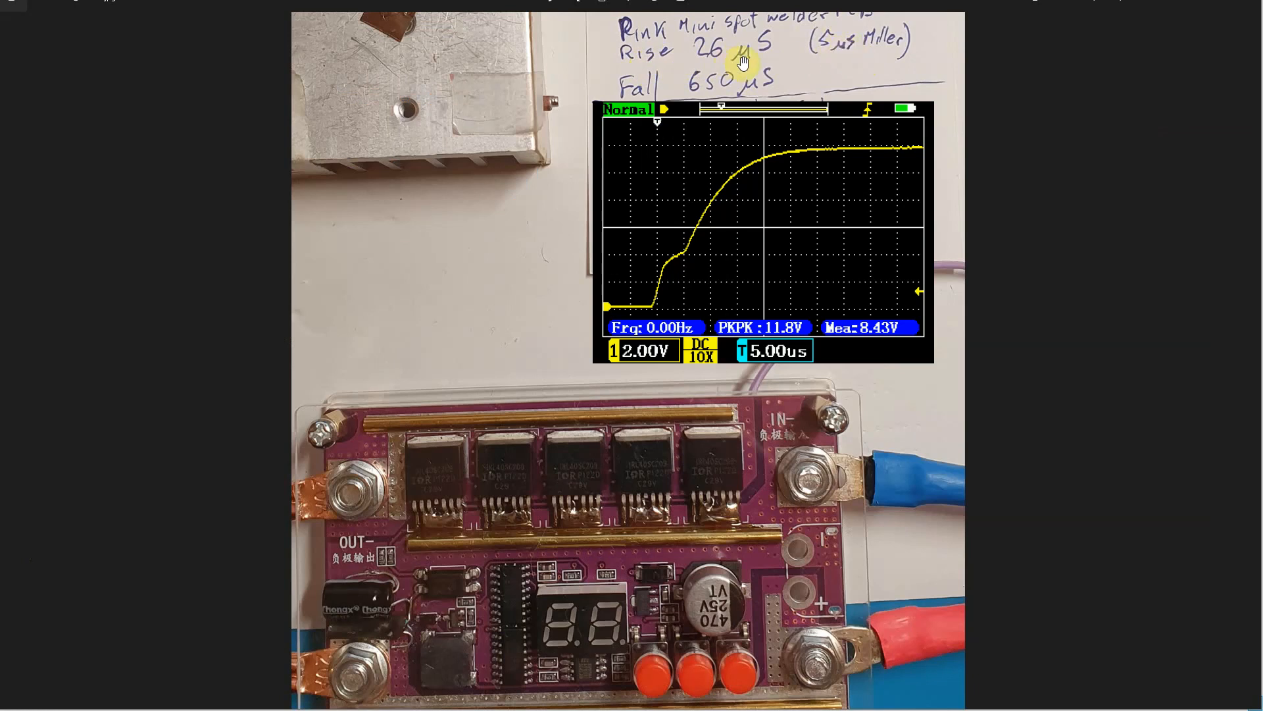
pyautogui.moveTo(755, 59)
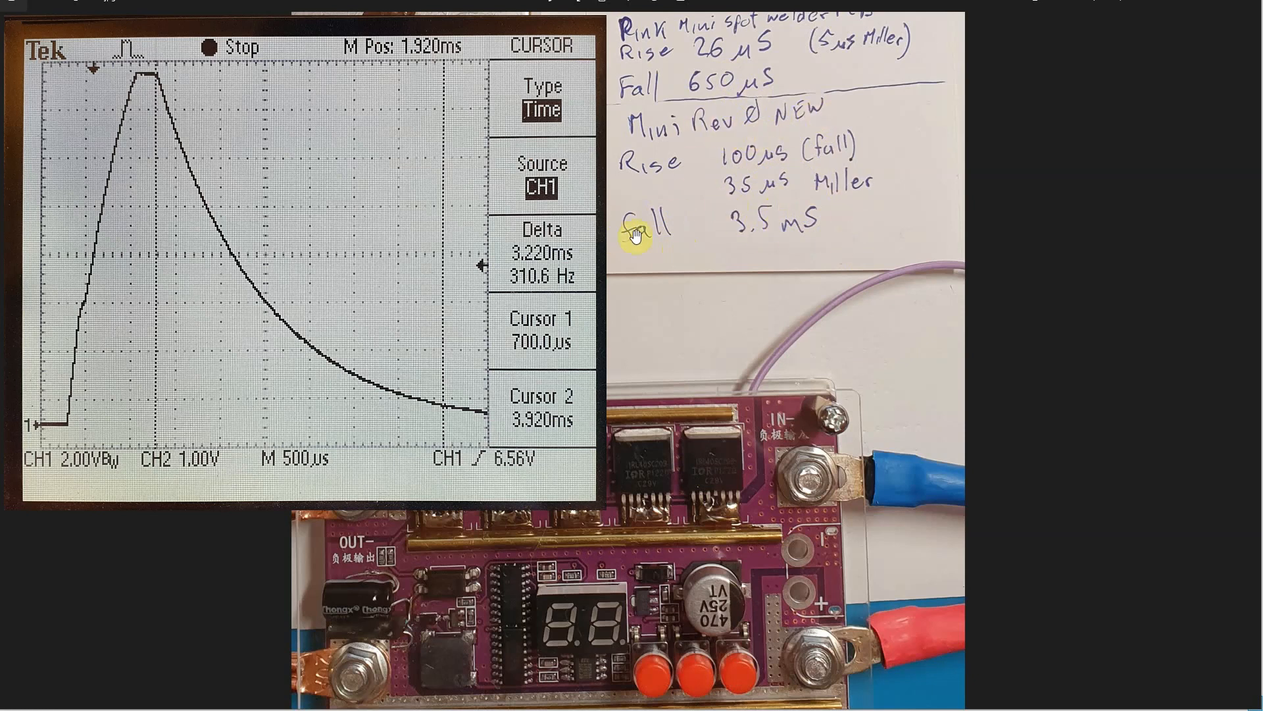
pyautogui.moveTo(758, 236)
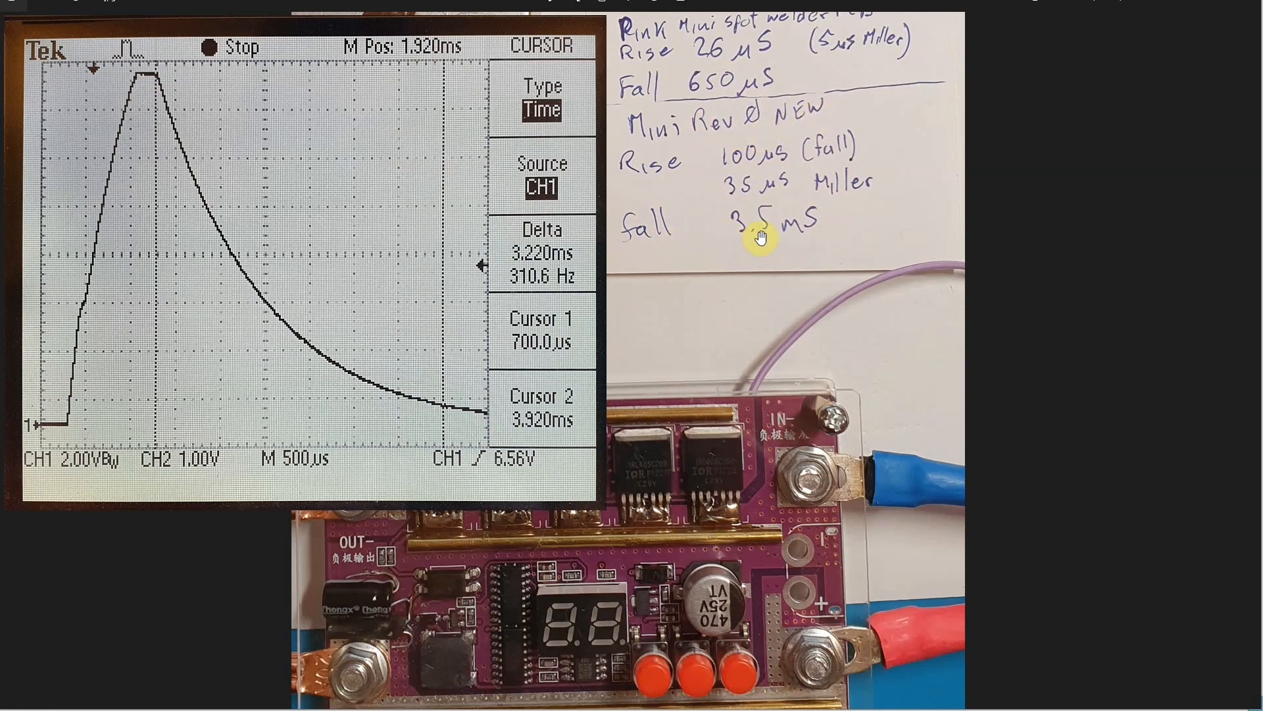
pyautogui.moveTo(754, 232)
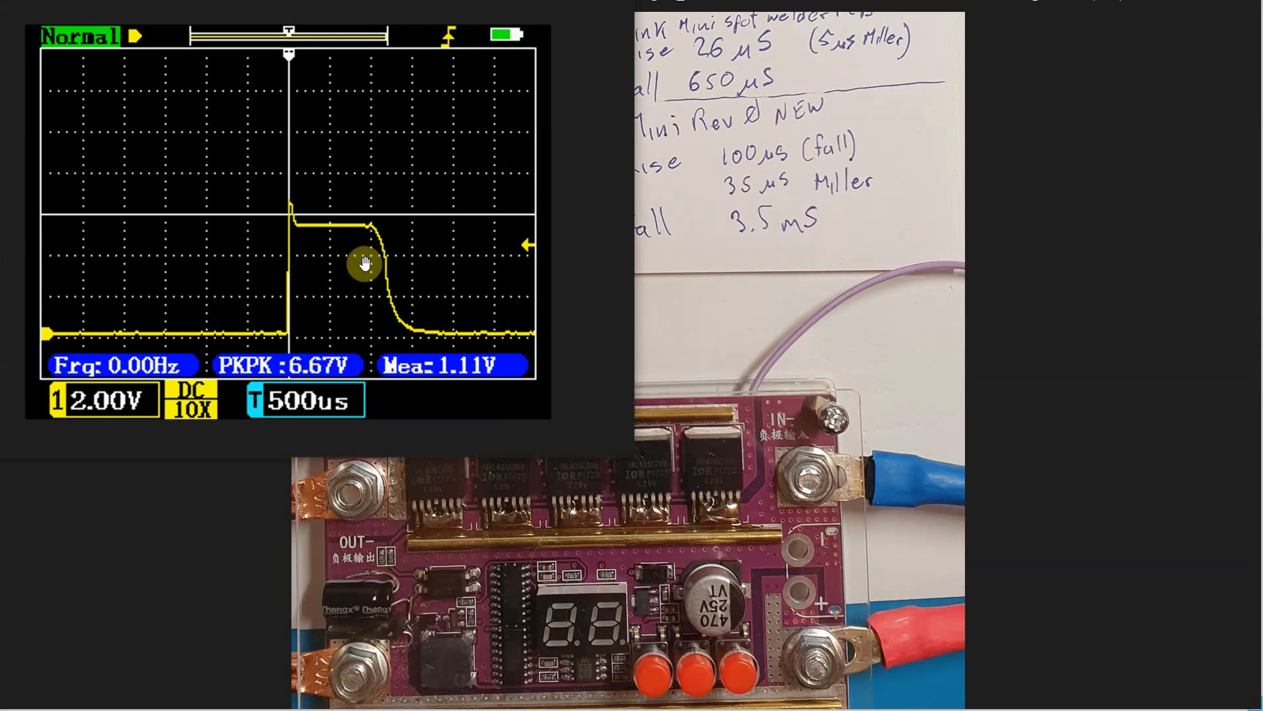
pyautogui.moveTo(119, 175)
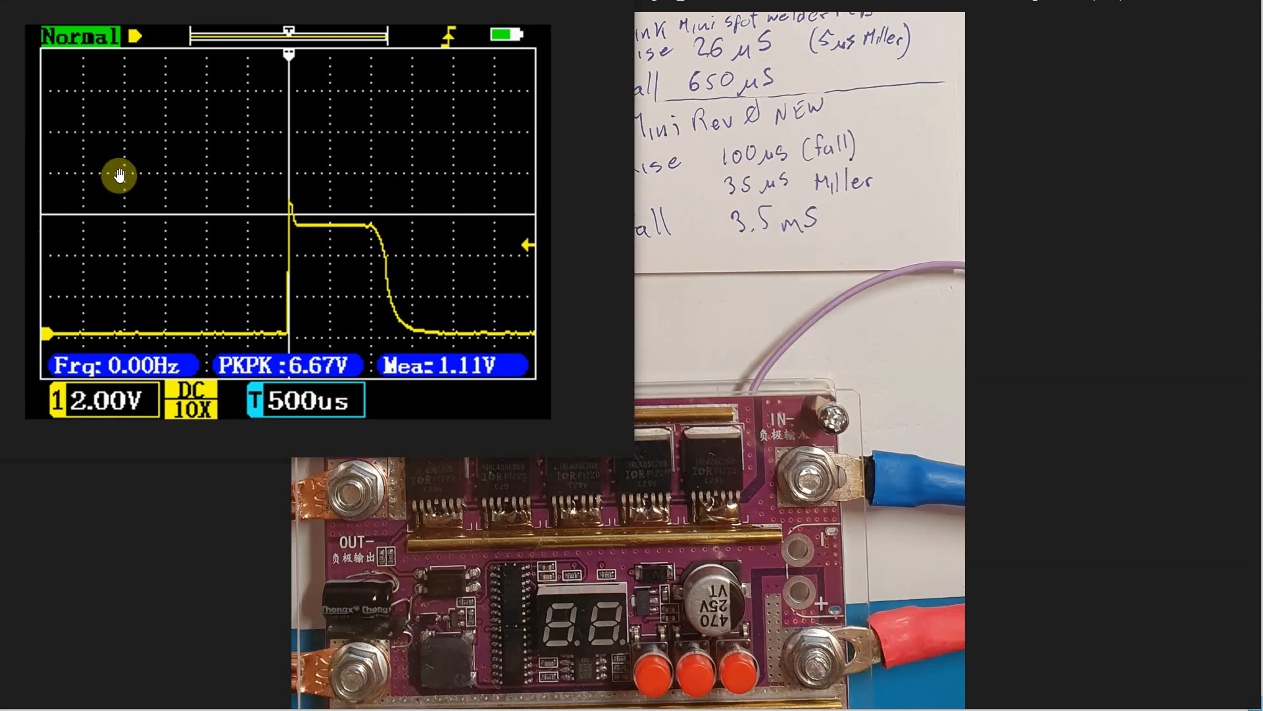
pyautogui.moveTo(80, 324)
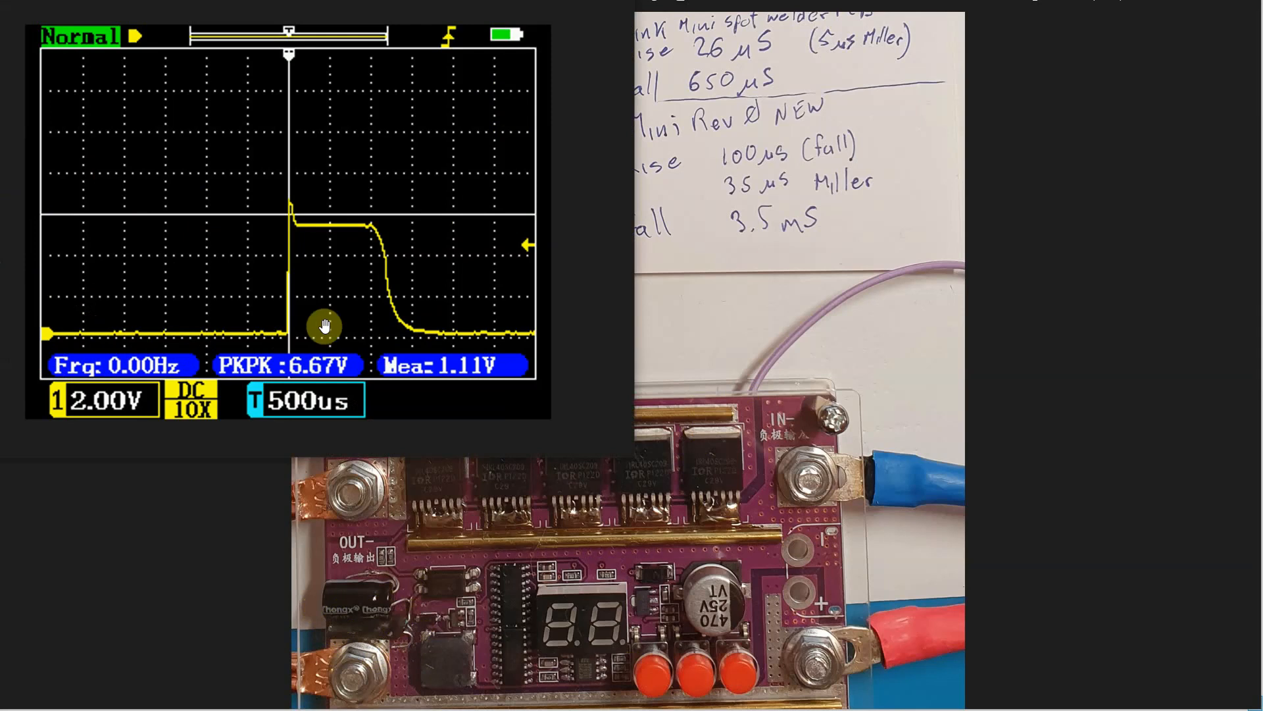
pyautogui.moveTo(387, 111)
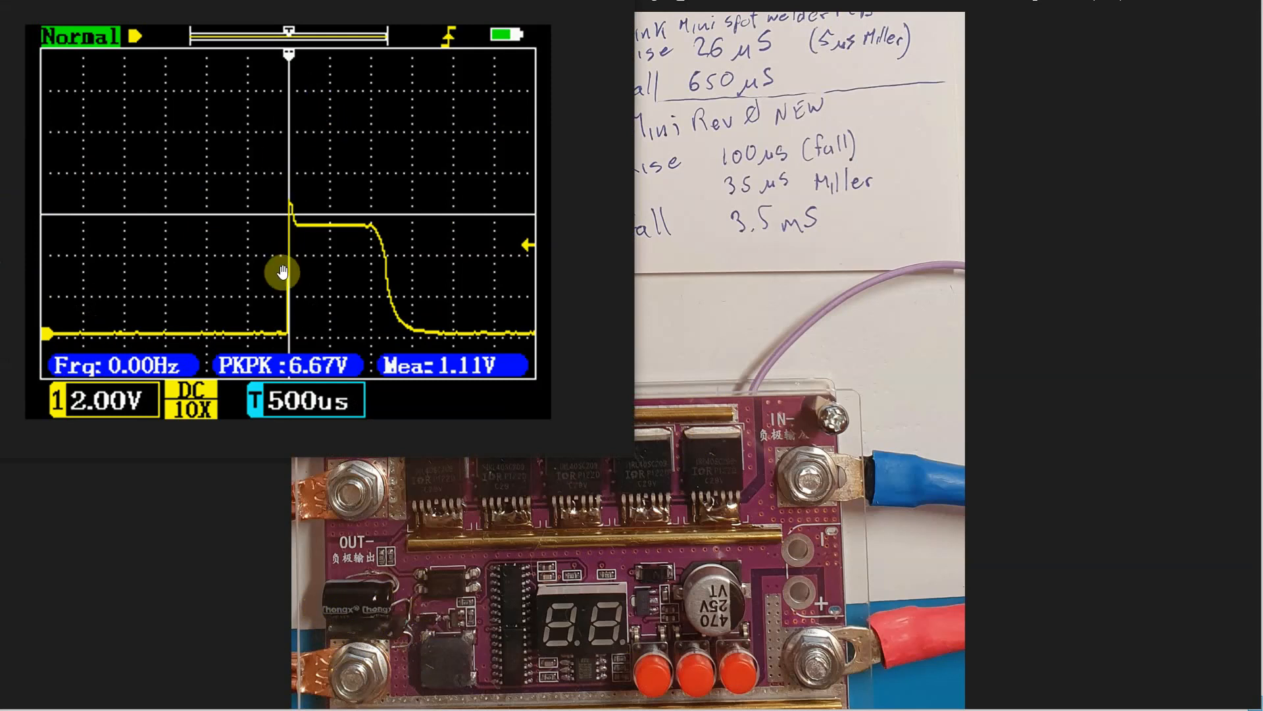
pyautogui.moveTo(303, 268)
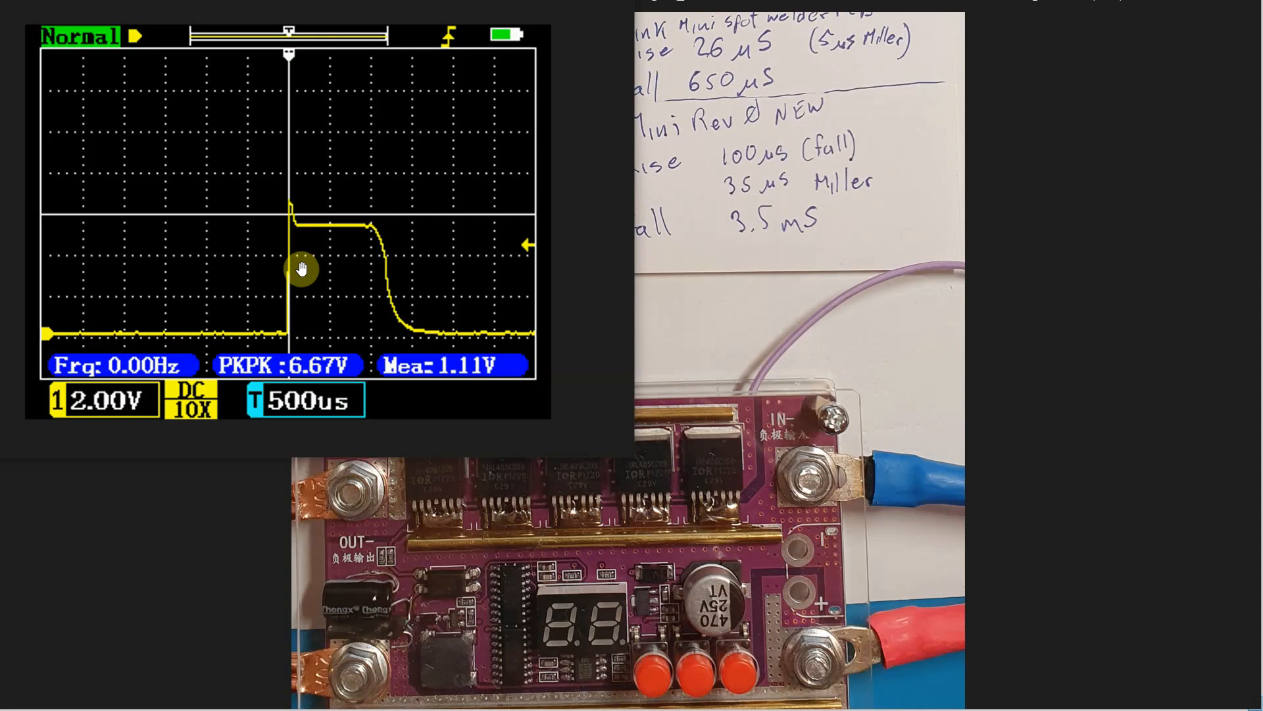
pyautogui.moveTo(297, 256)
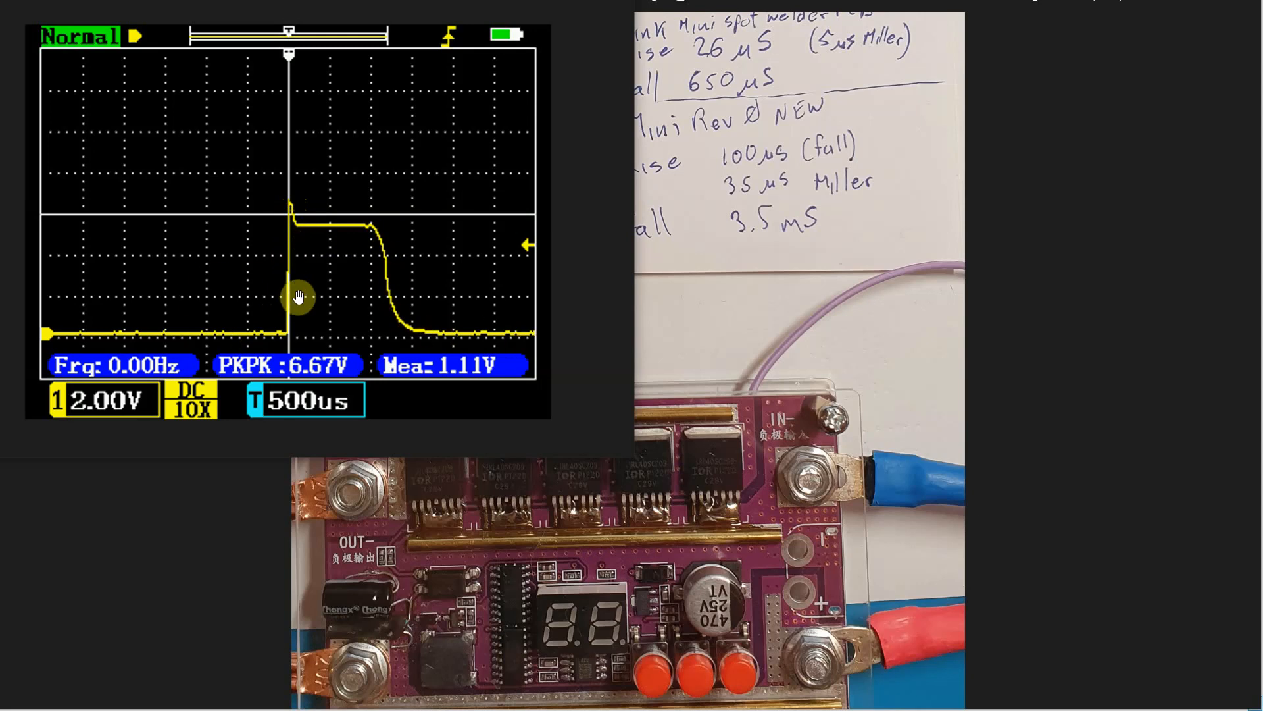
pyautogui.moveTo(290, 282)
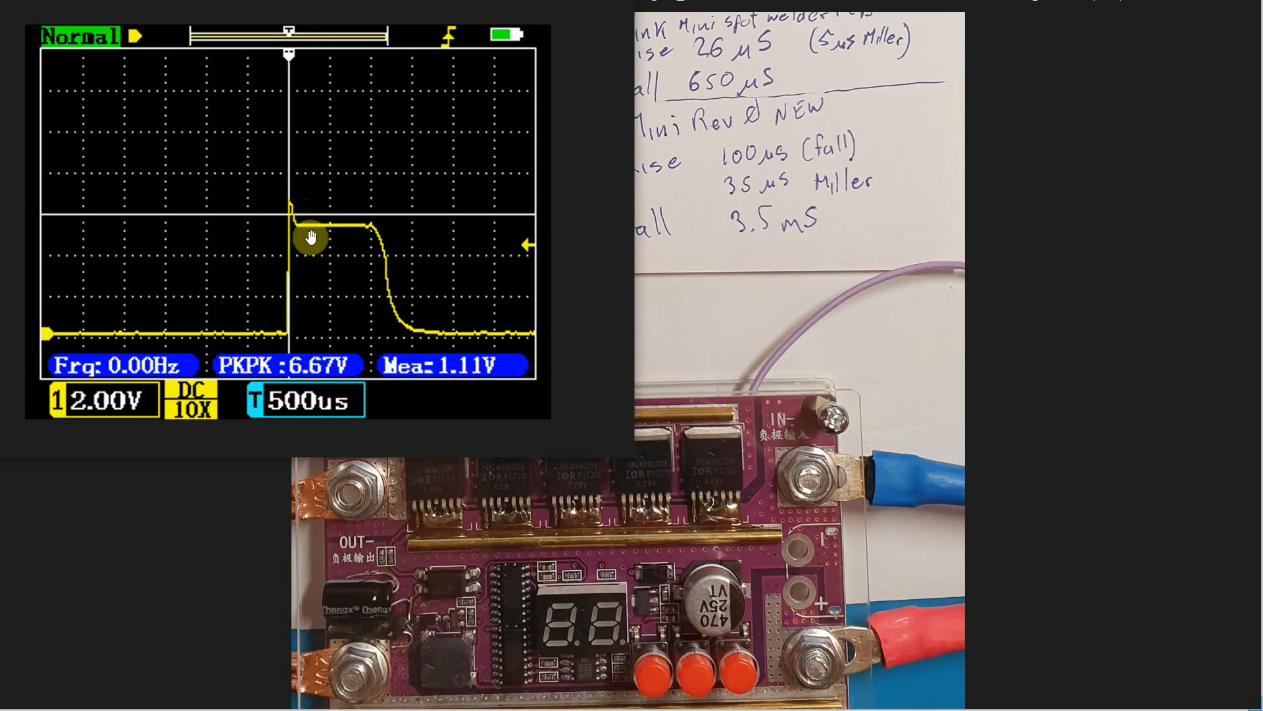
pyautogui.moveTo(283, 269)
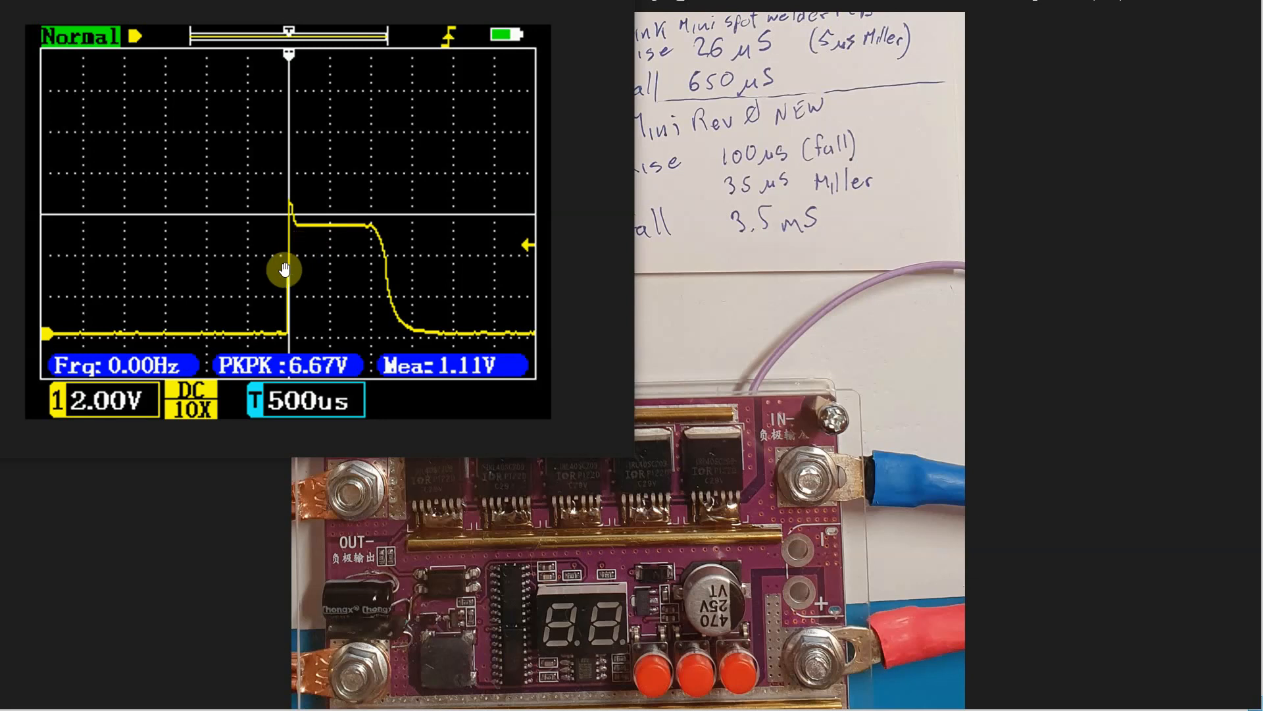
pyautogui.moveTo(304, 289)
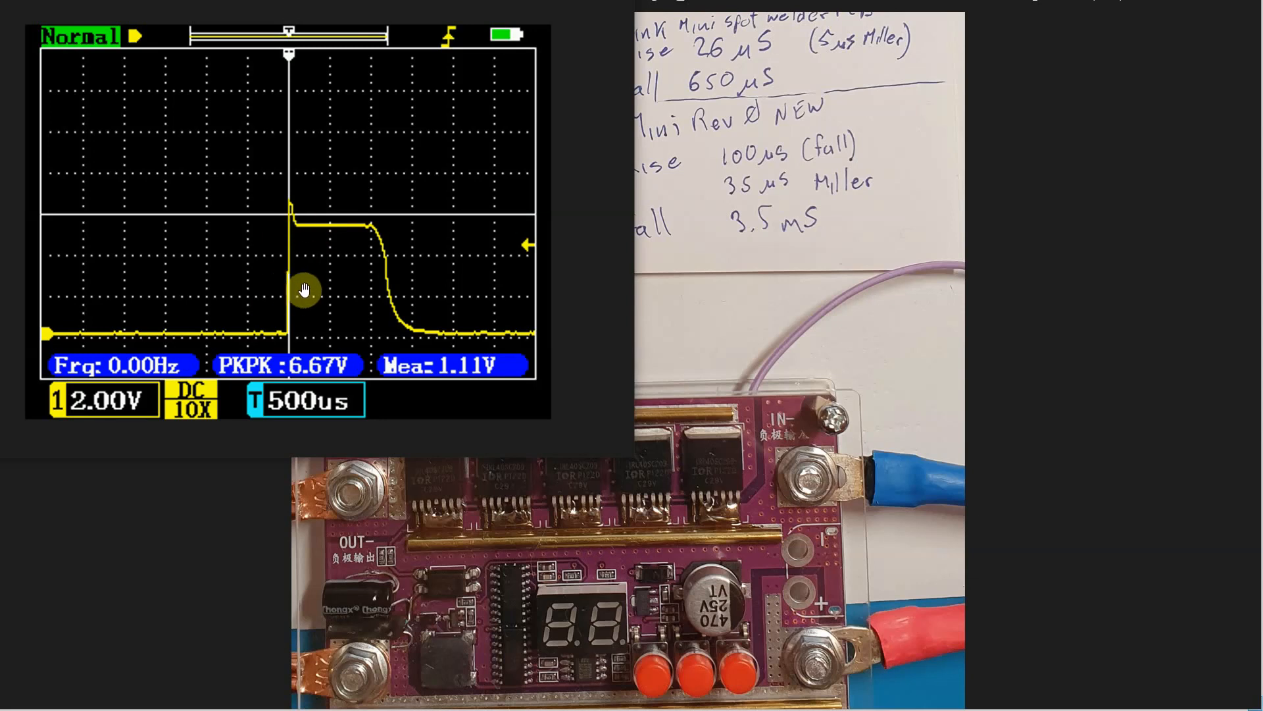
pyautogui.moveTo(254, 288)
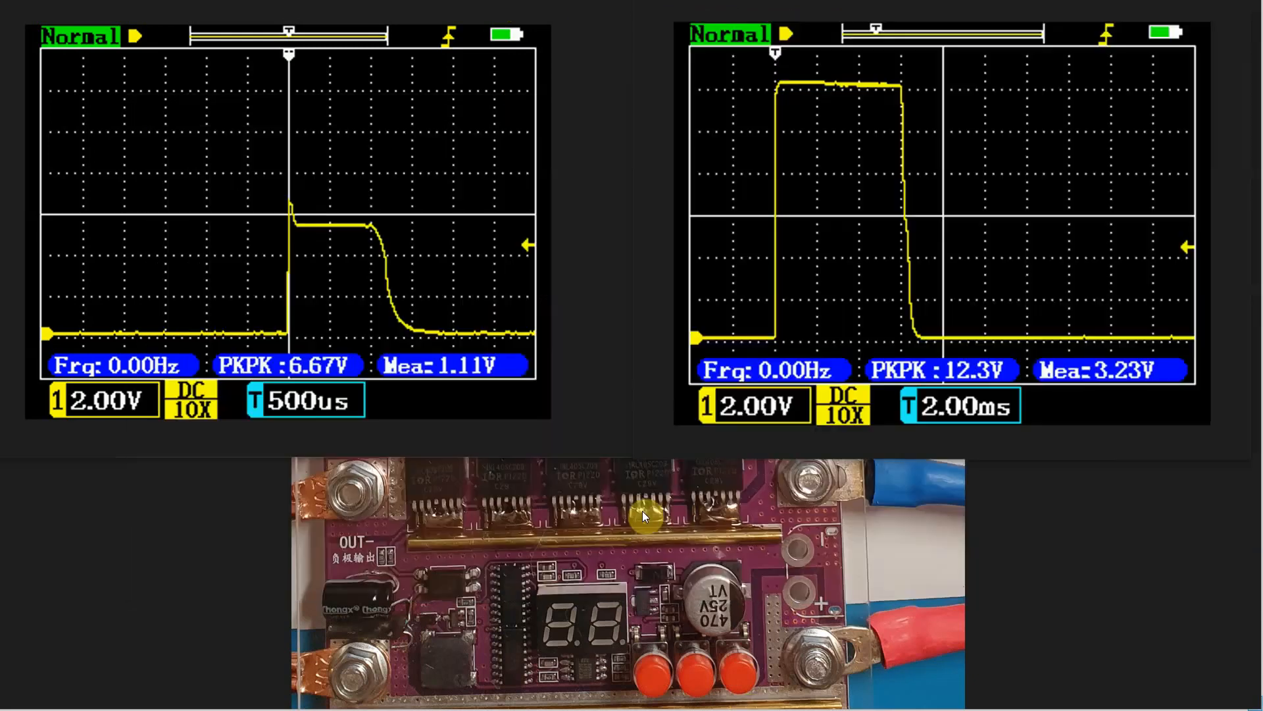
pyautogui.moveTo(874, 152)
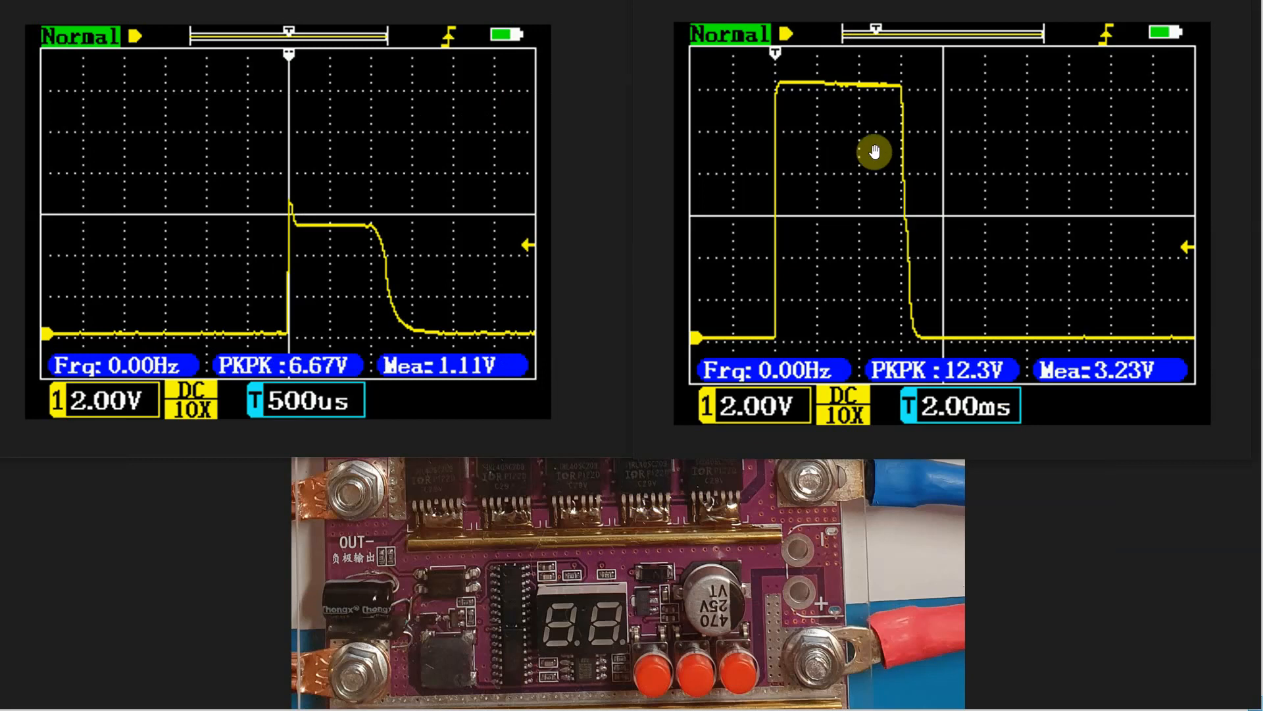
pyautogui.moveTo(734, 337)
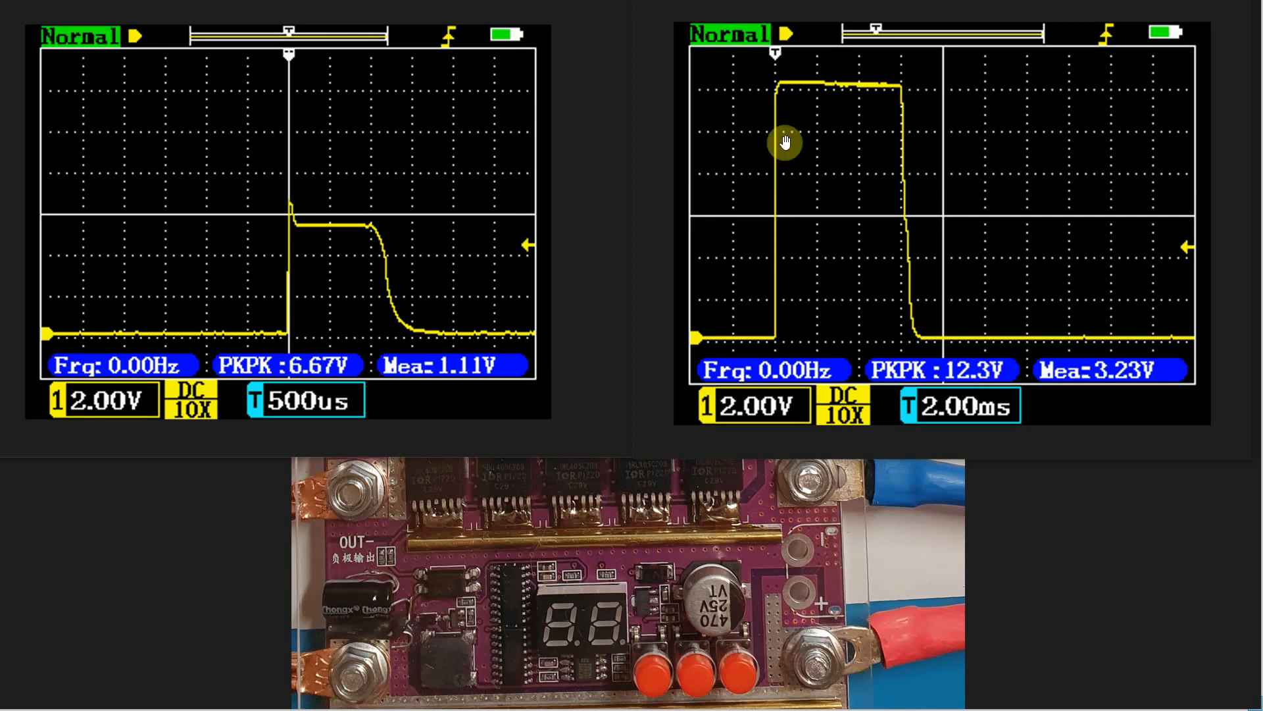
pyautogui.moveTo(843, 381)
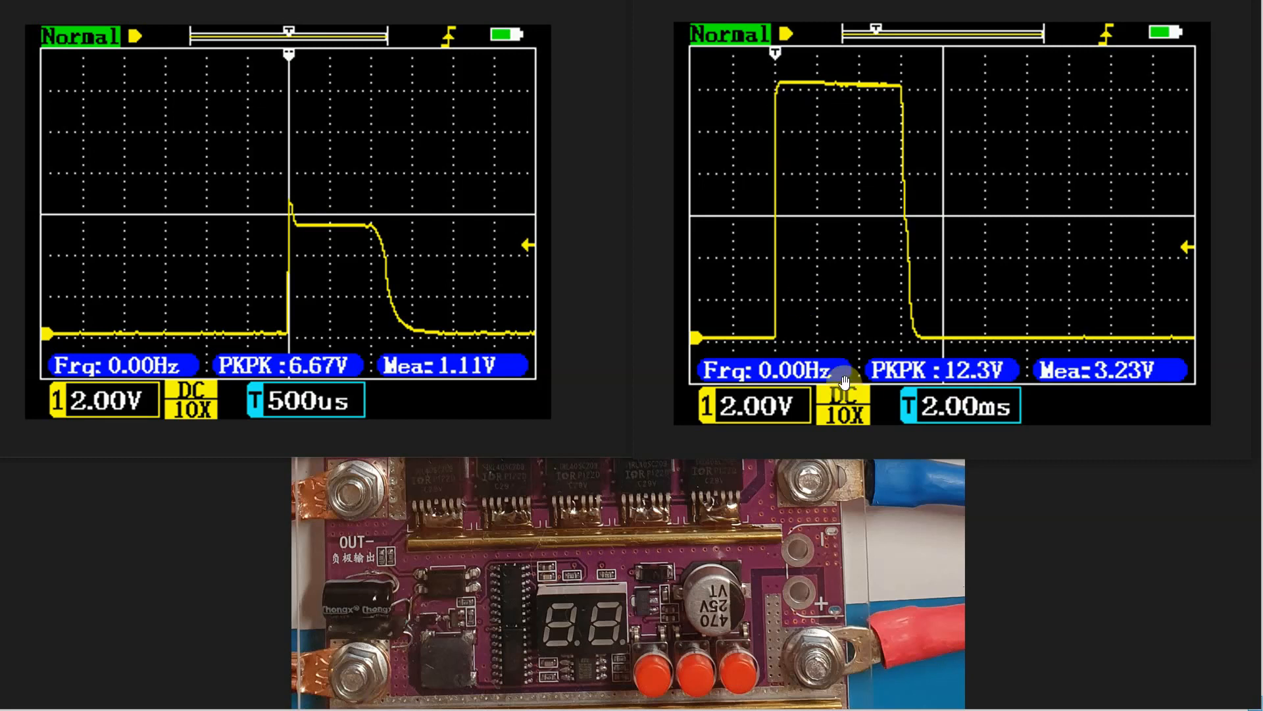
pyautogui.moveTo(816, 189)
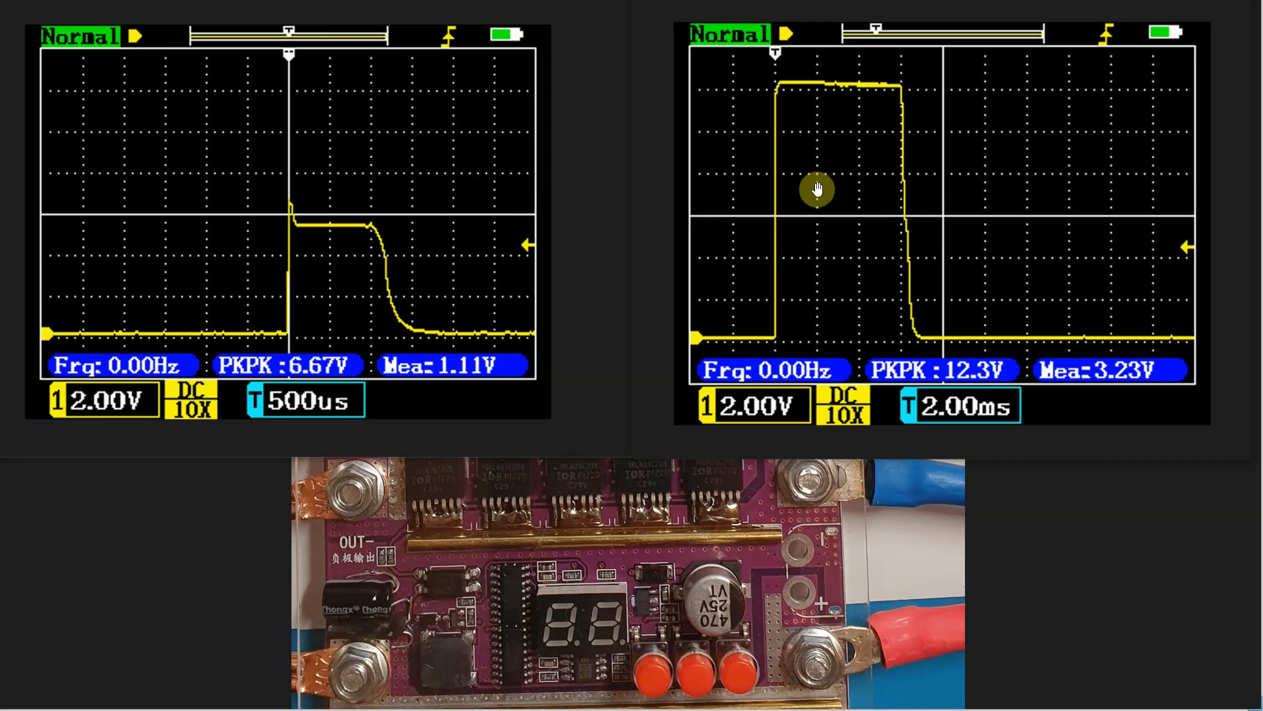
pyautogui.moveTo(895, 102)
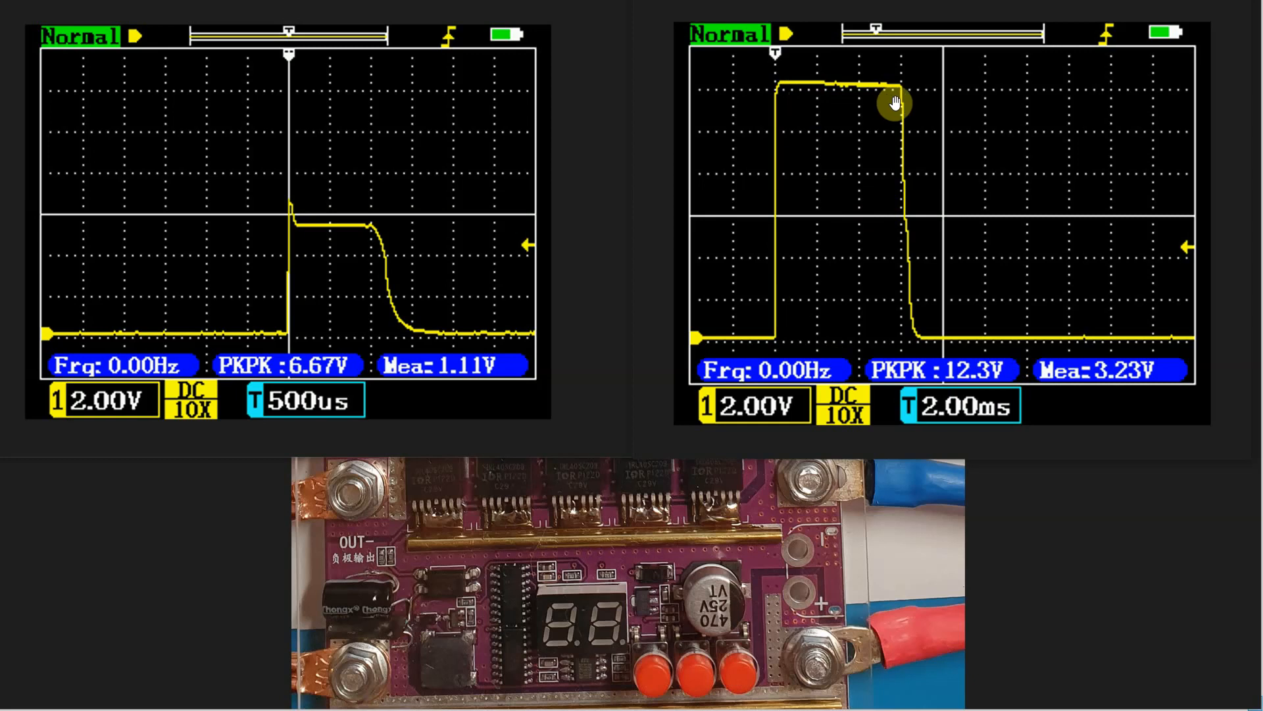
pyautogui.moveTo(867, 242)
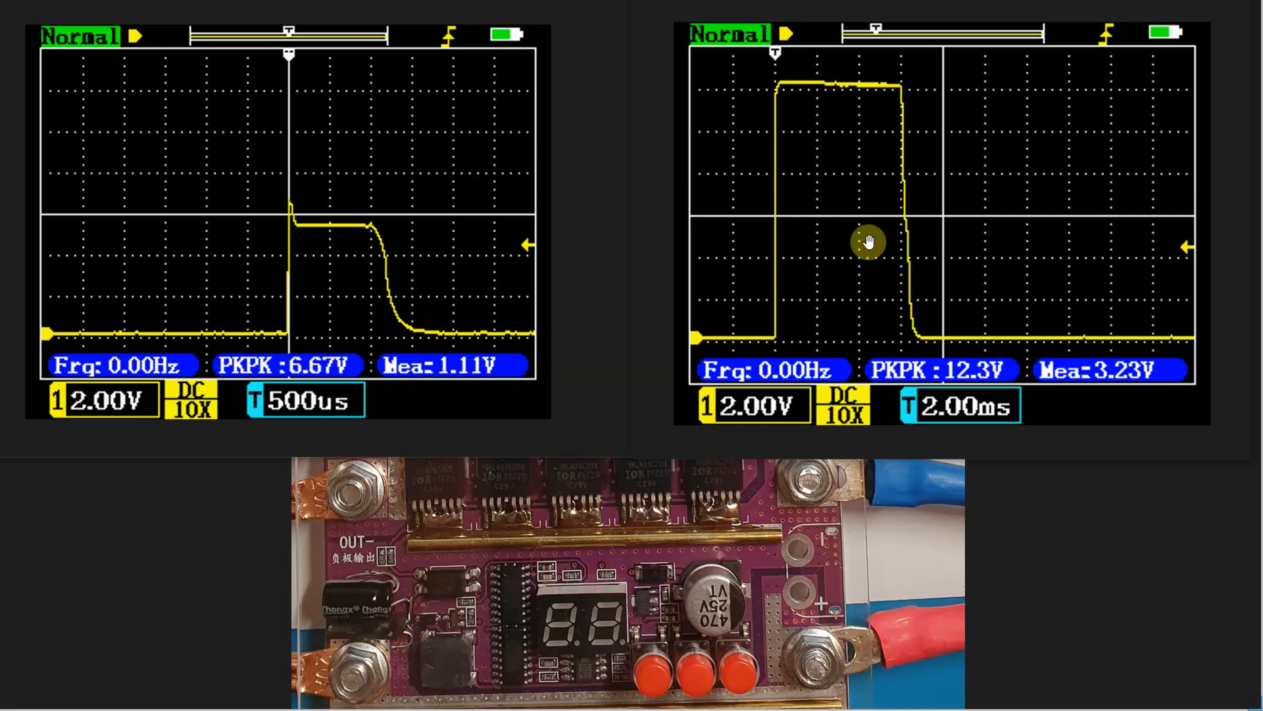
pyautogui.moveTo(831, 262)
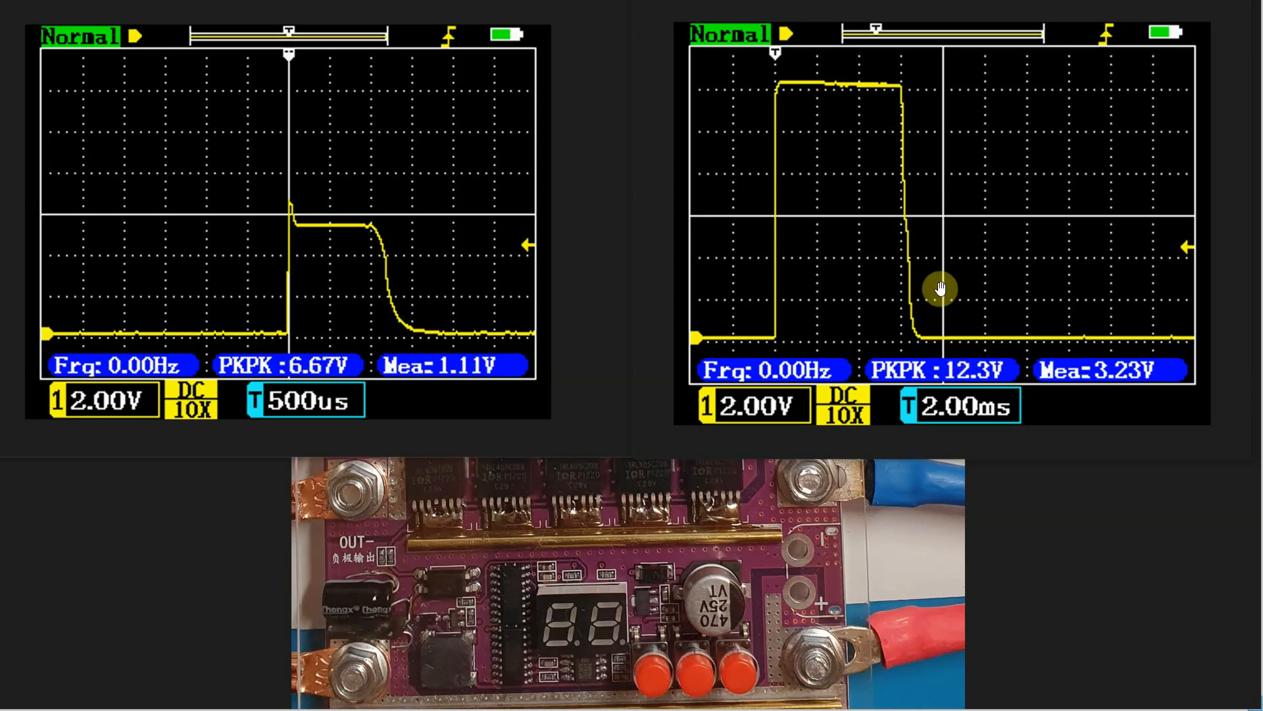
pyautogui.moveTo(864, 178)
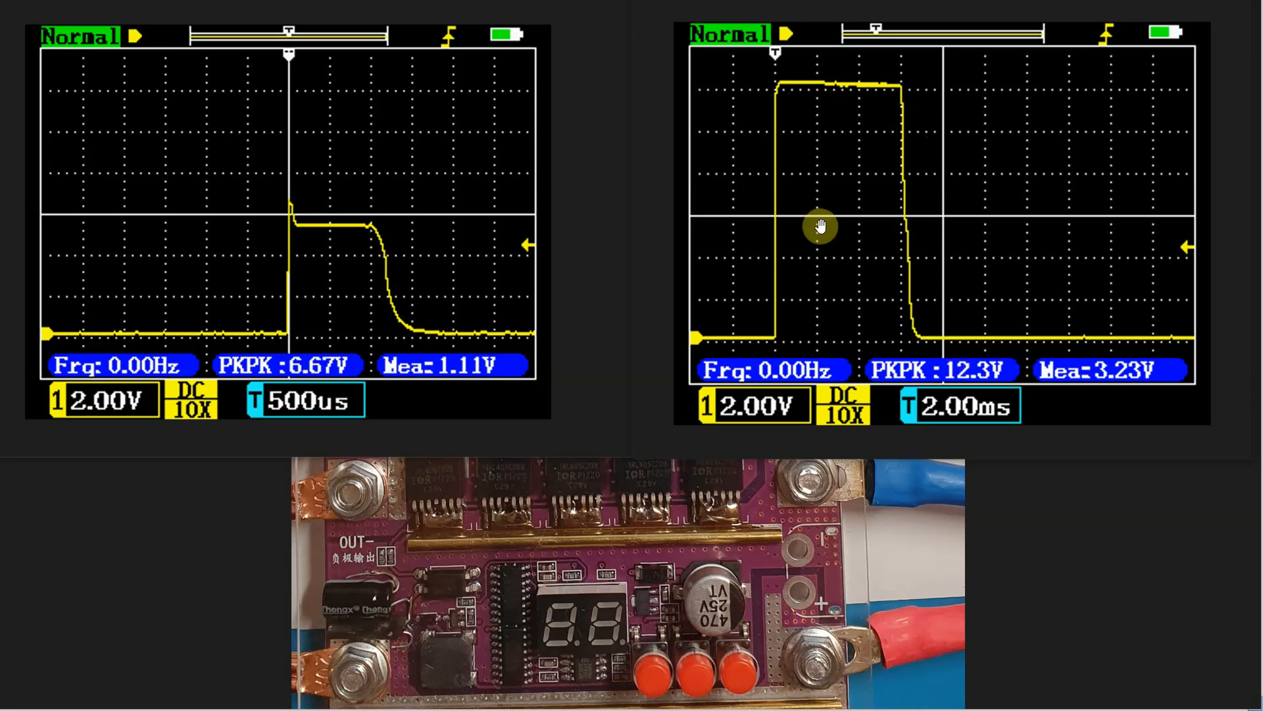
pyautogui.moveTo(986, 196)
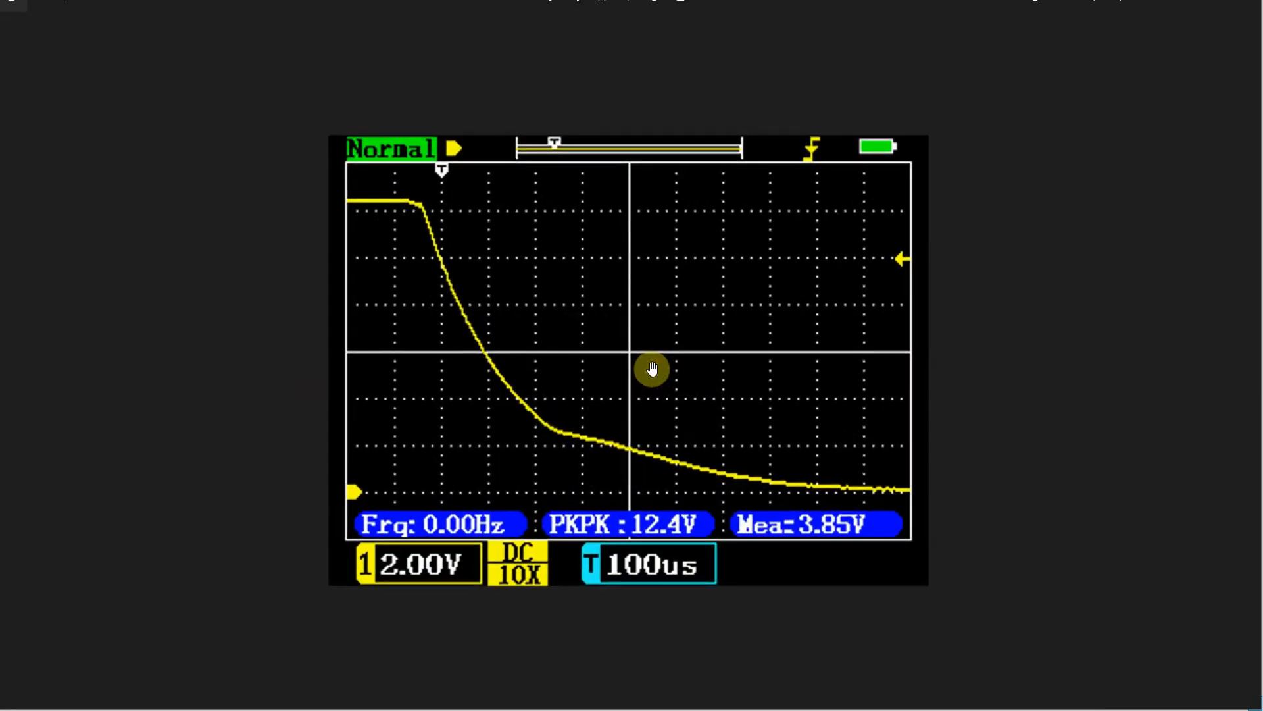
pyautogui.moveTo(952, 534)
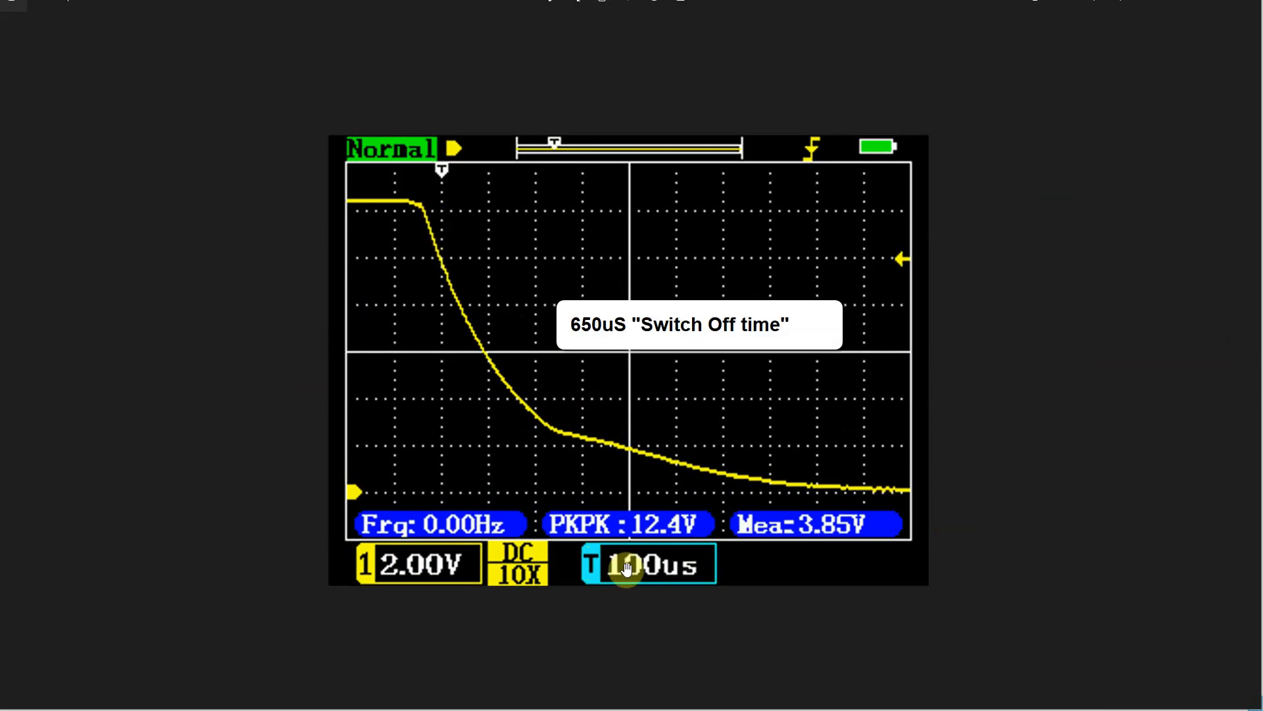
pyautogui.moveTo(492, 367)
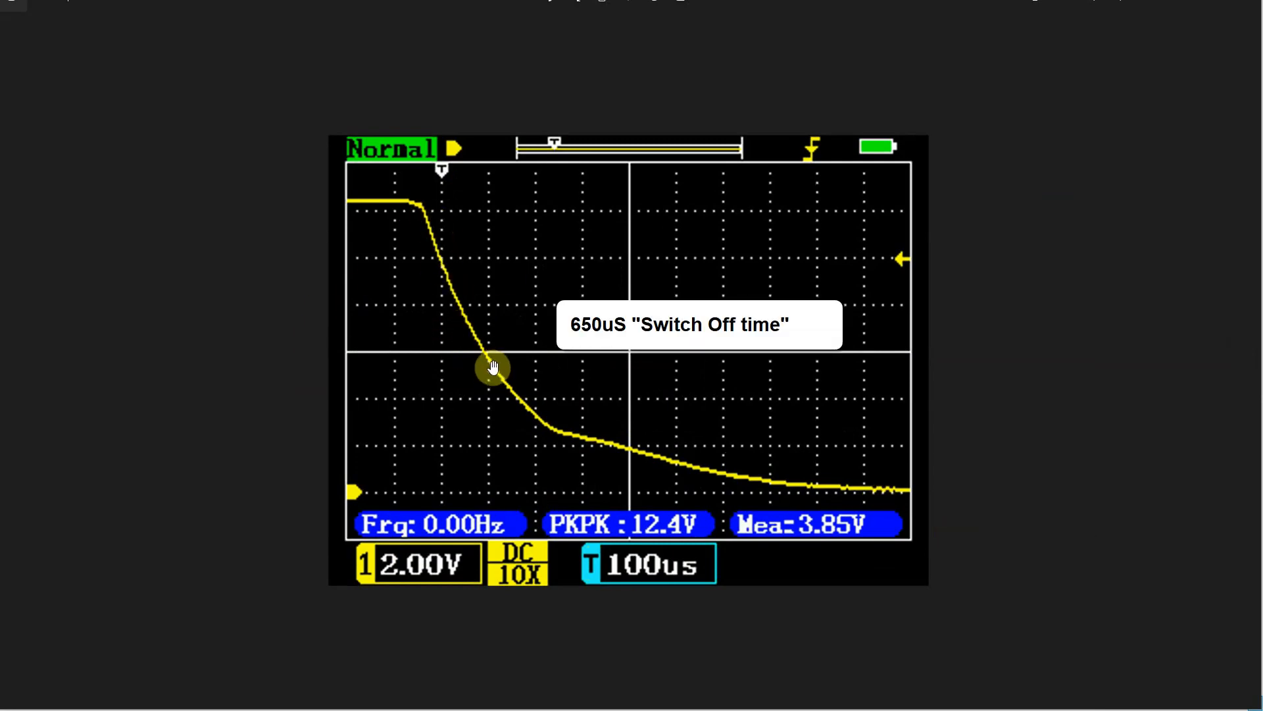
pyautogui.moveTo(679, 472)
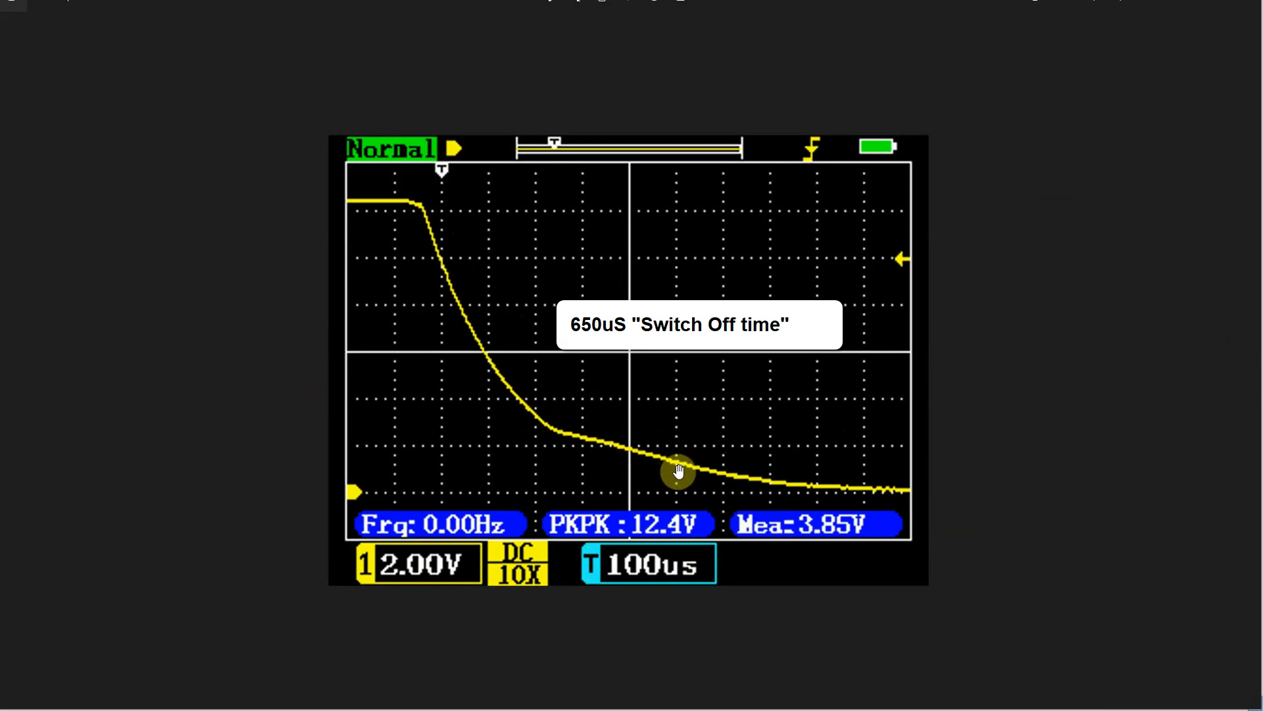
pyautogui.moveTo(758, 487)
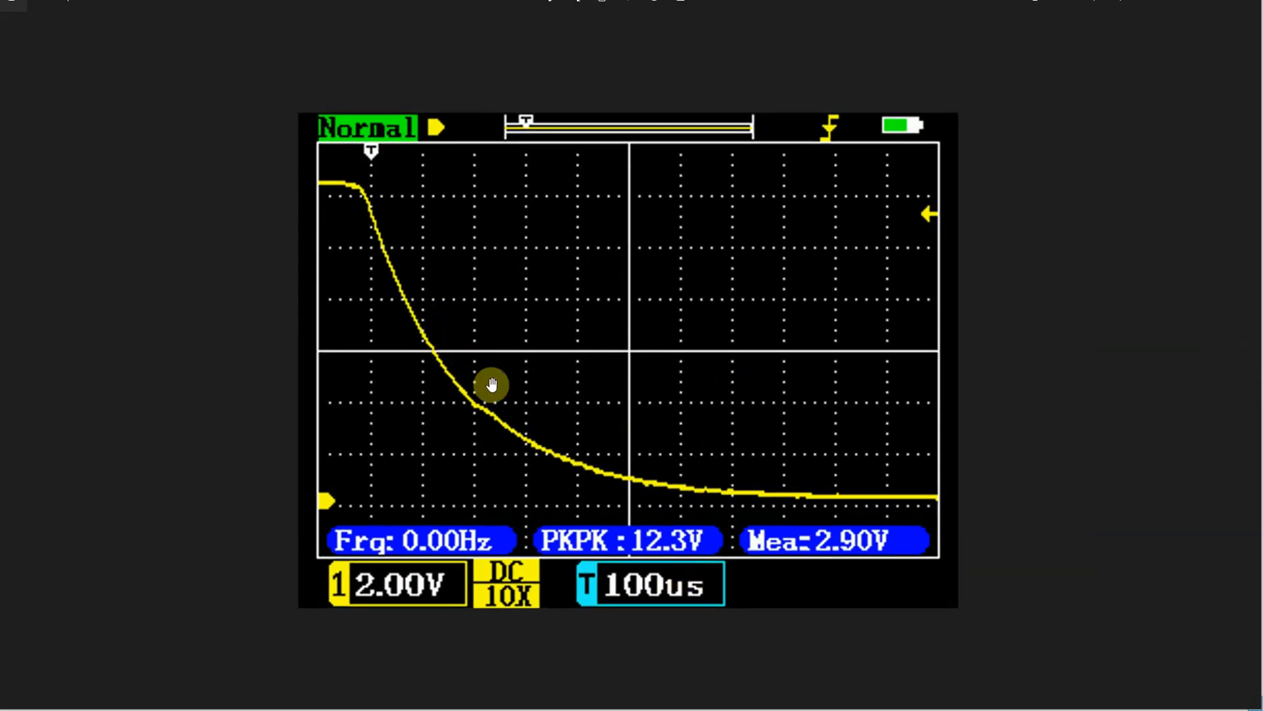
pyautogui.moveTo(680, 486)
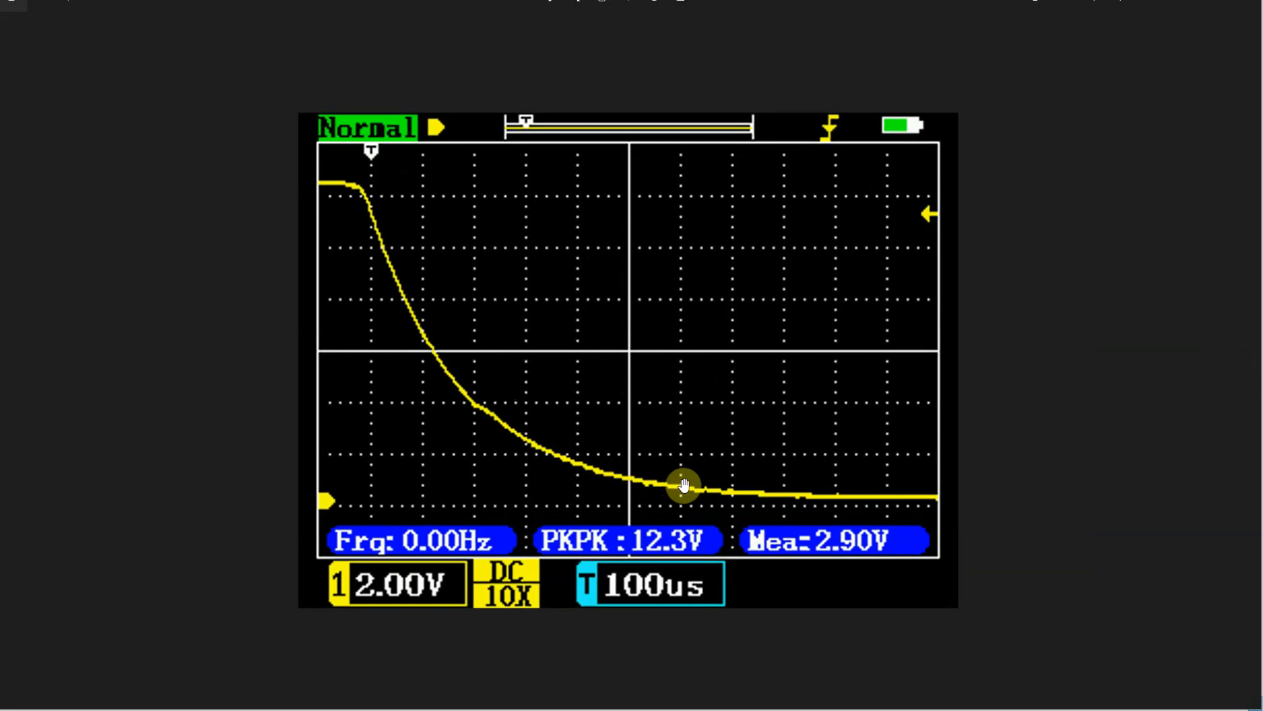
pyautogui.moveTo(699, 498)
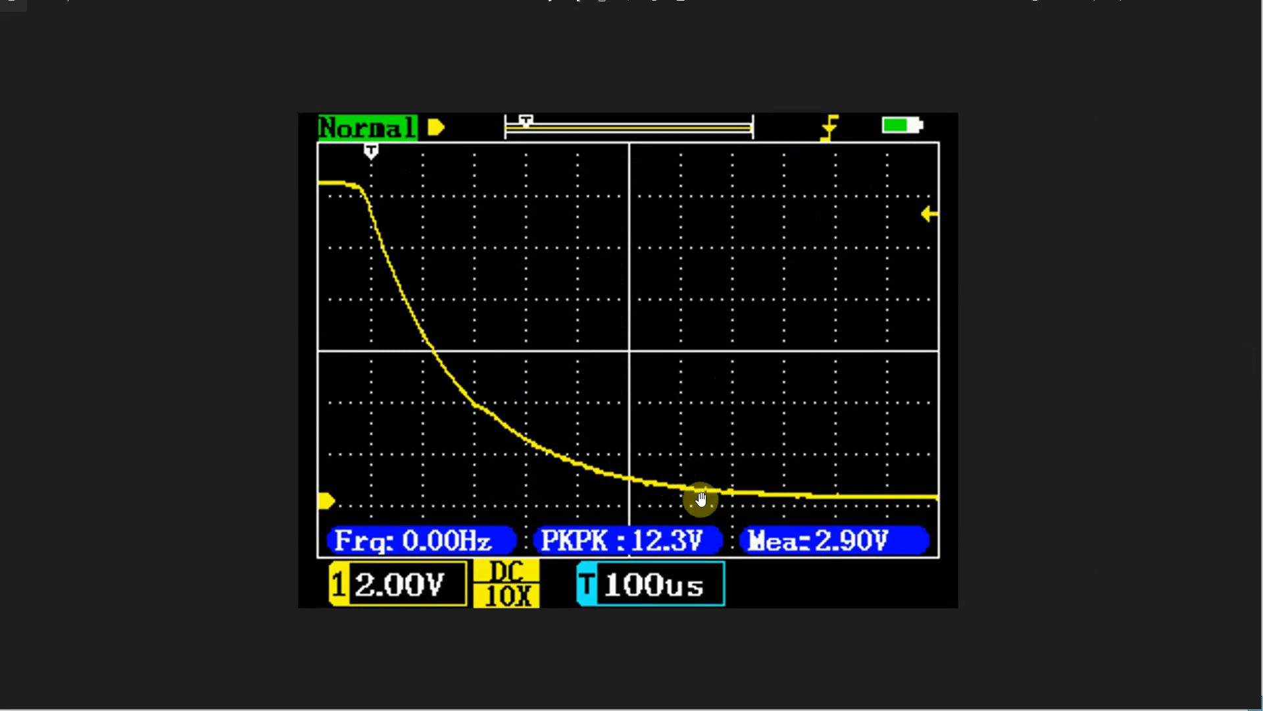
pyautogui.moveTo(735, 500)
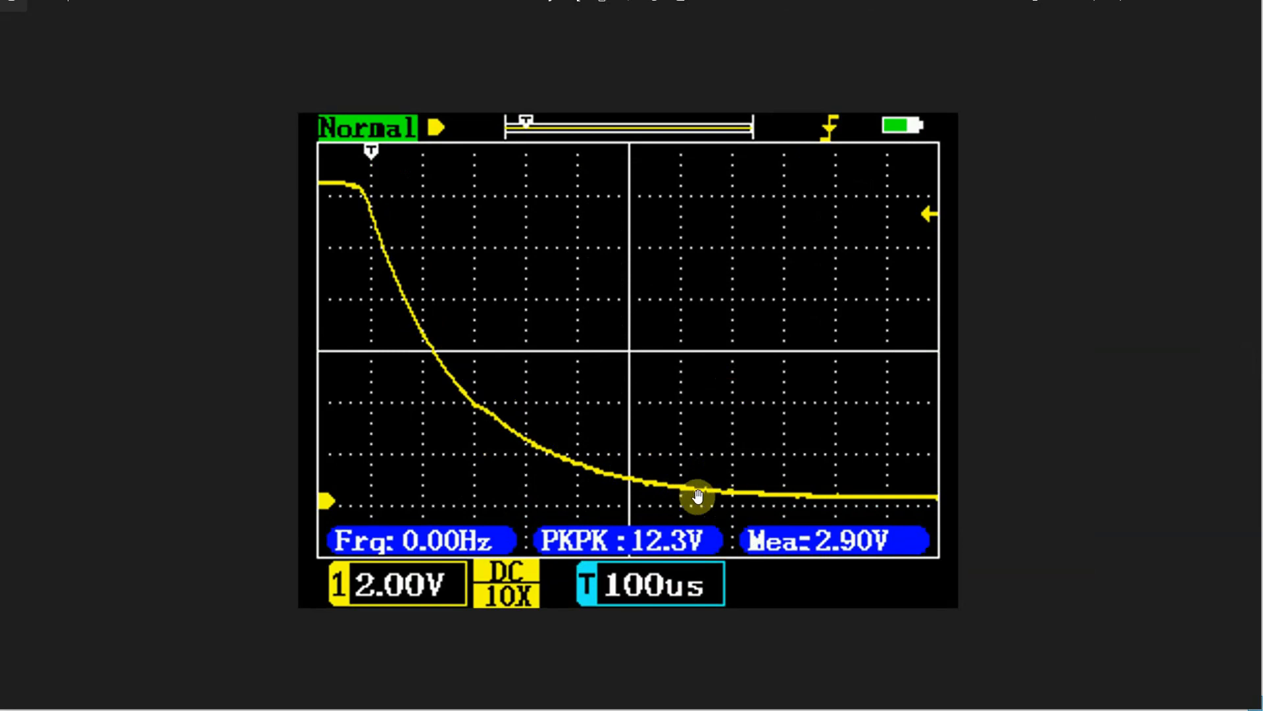
pyautogui.moveTo(1249, 365)
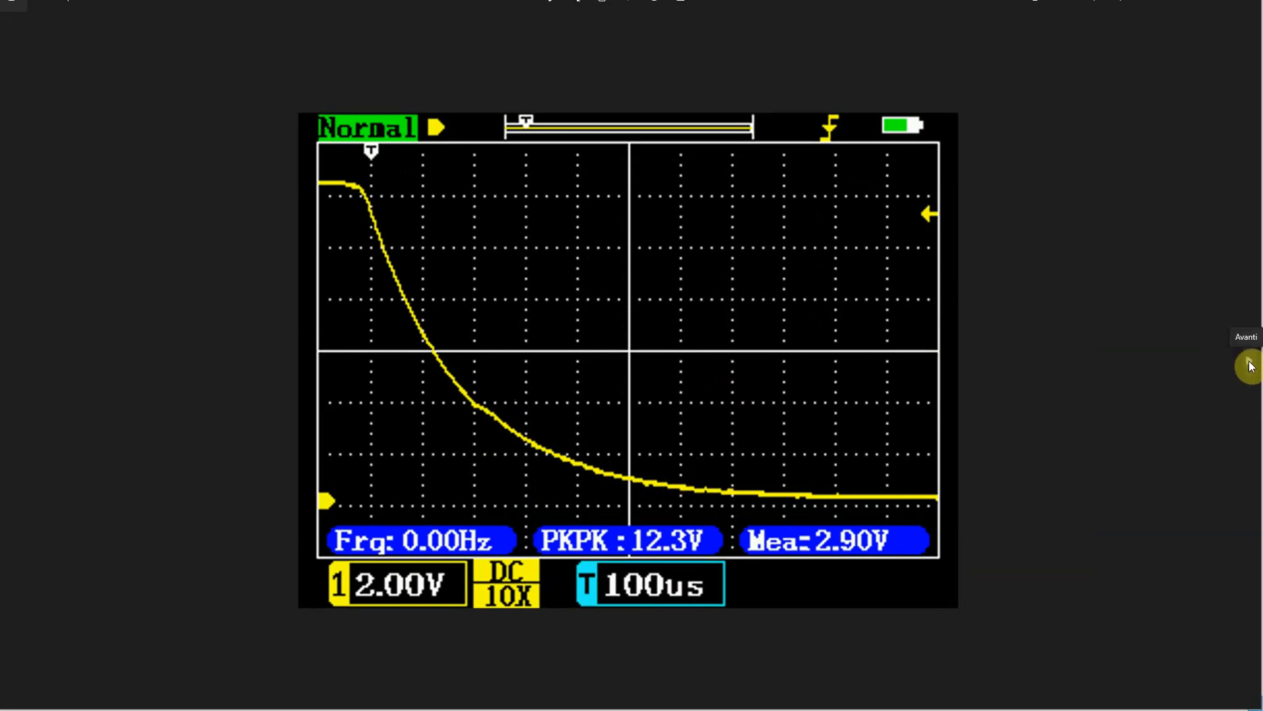
# Advance to the rising-edge scope trace at 5 µs/div reading 11.8 V peak-to-peak.
pyautogui.click(1247, 364)
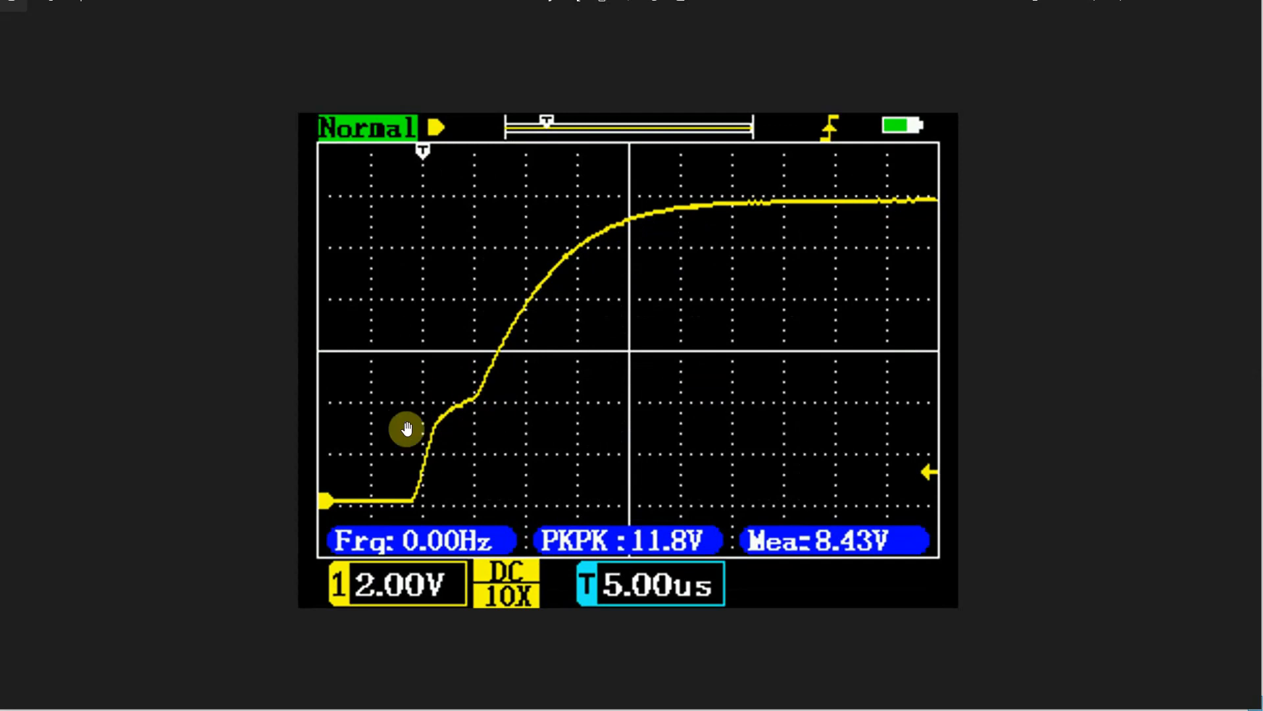
pyautogui.moveTo(451, 410)
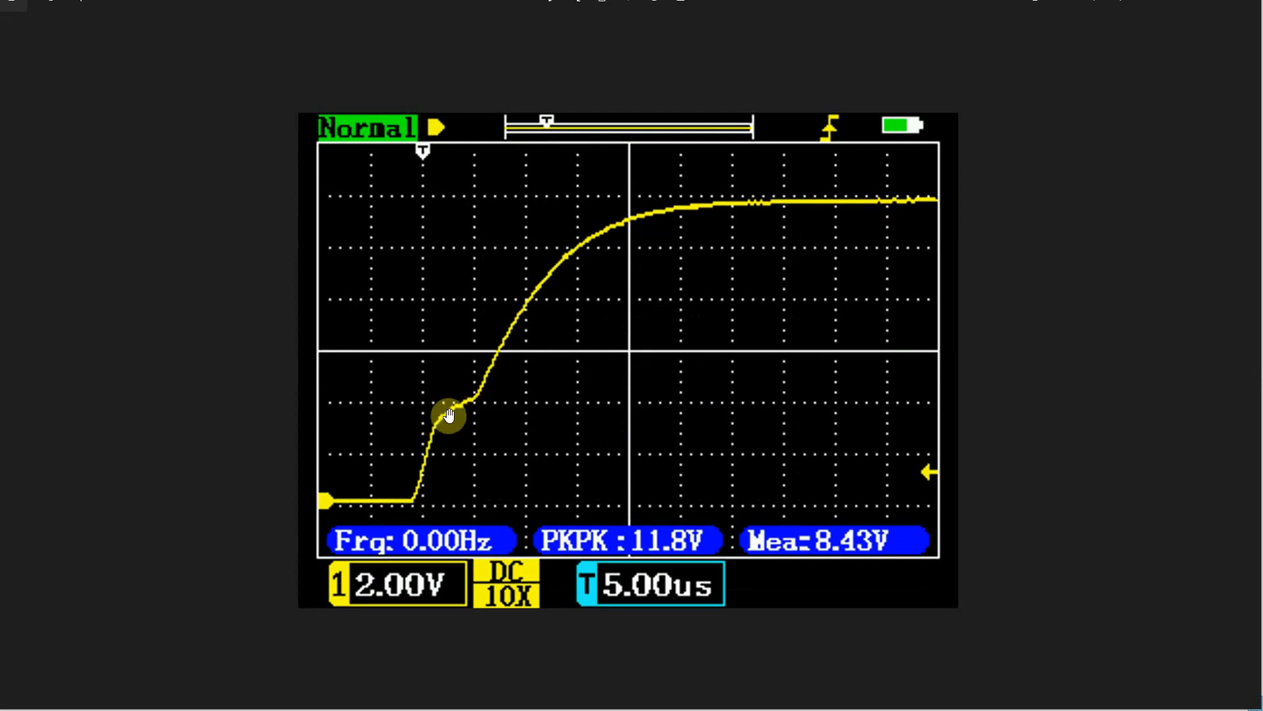
pyautogui.moveTo(441, 426)
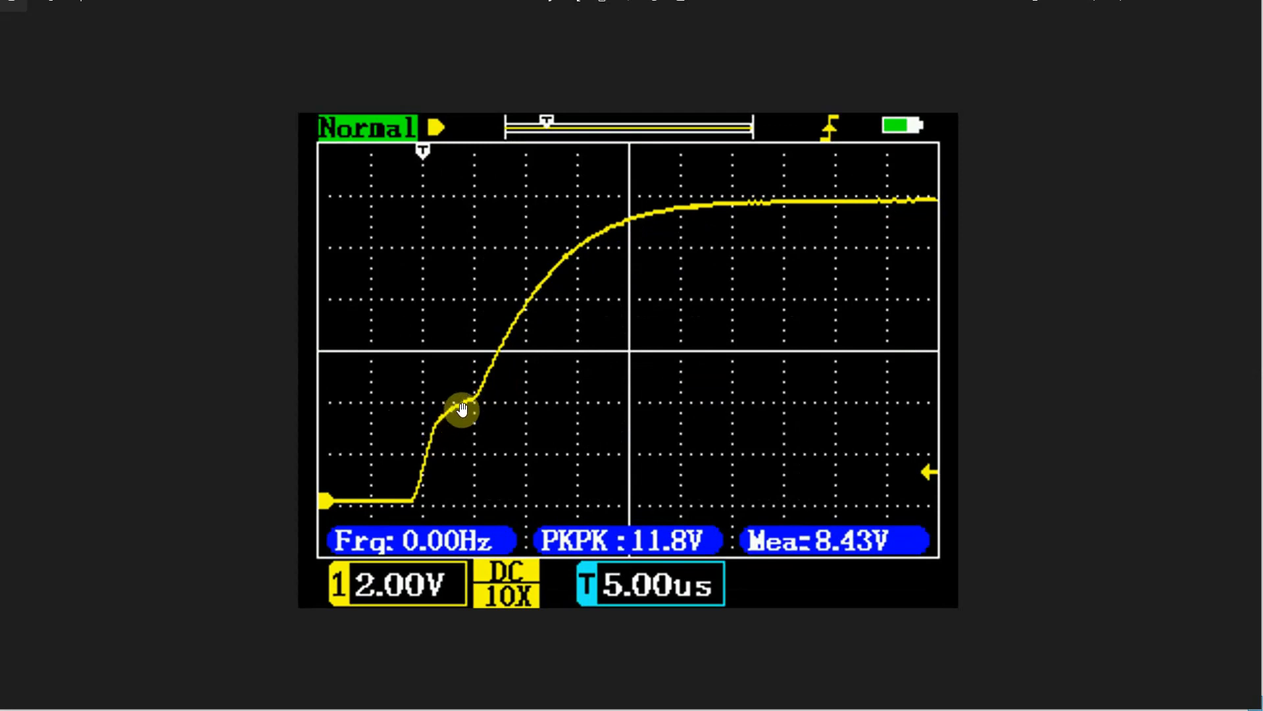
pyautogui.moveTo(475, 408)
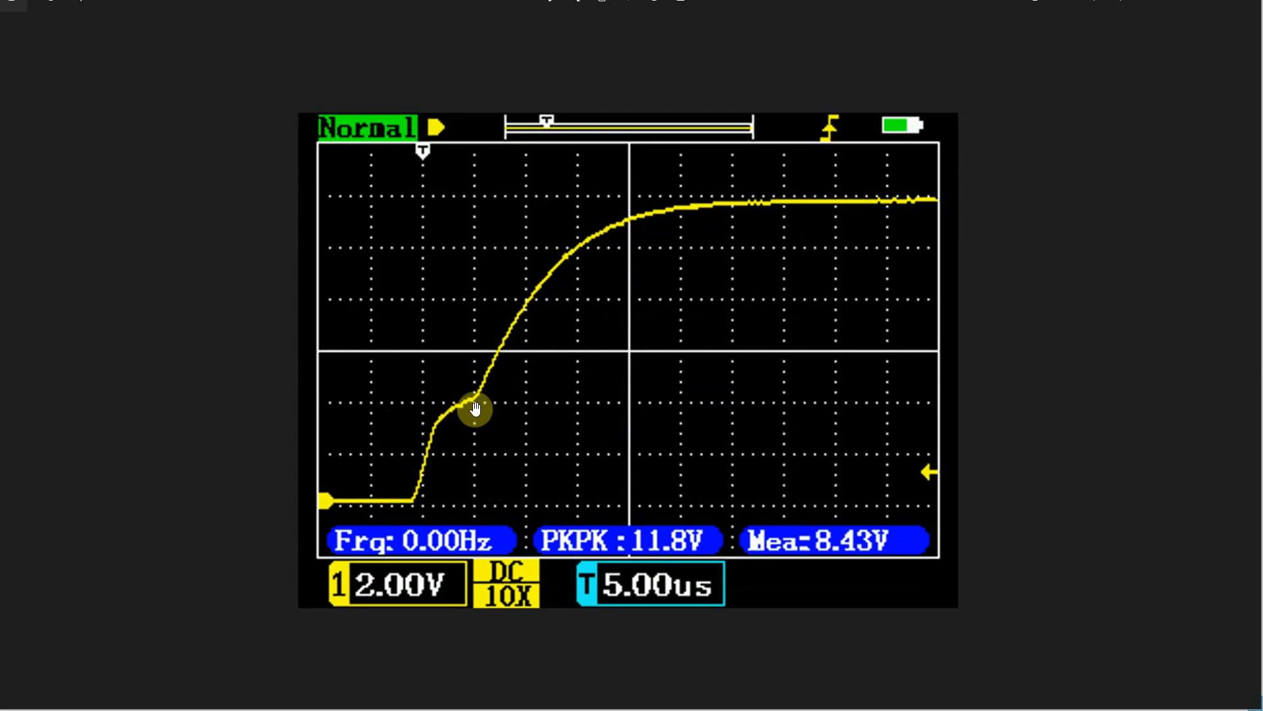
pyautogui.moveTo(453, 427)
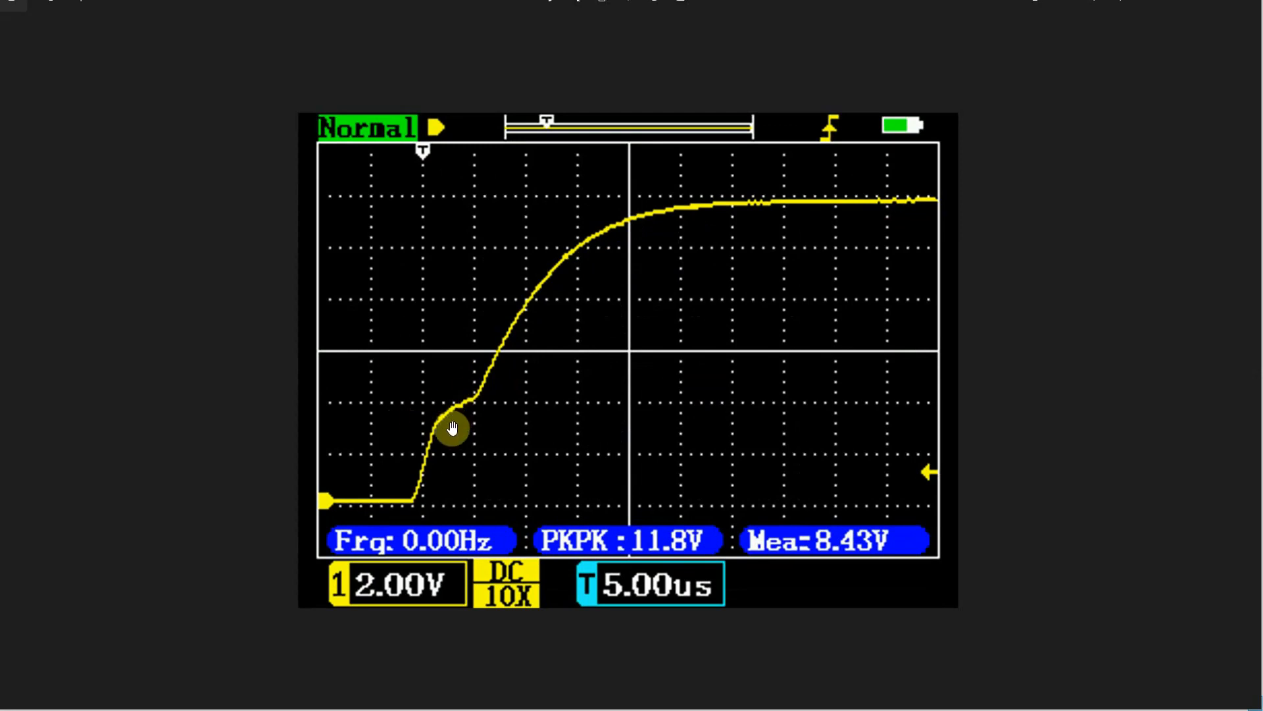
pyautogui.moveTo(455, 417)
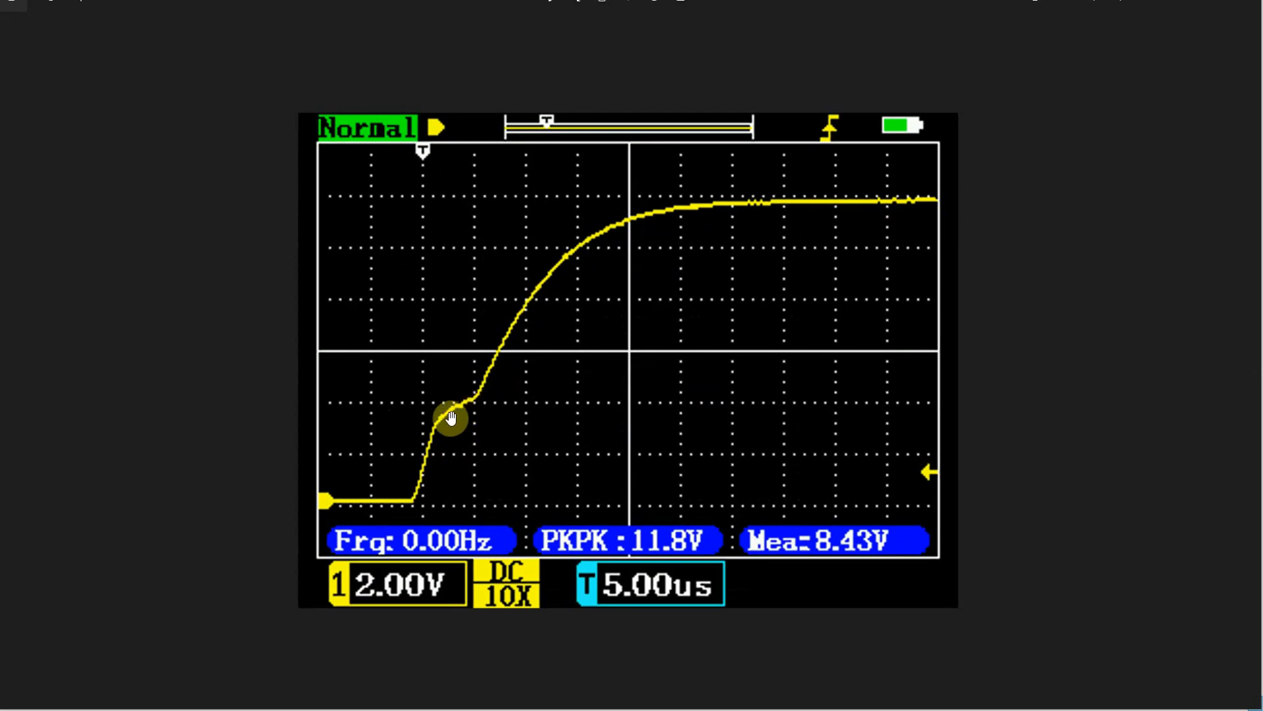
pyautogui.moveTo(483, 394)
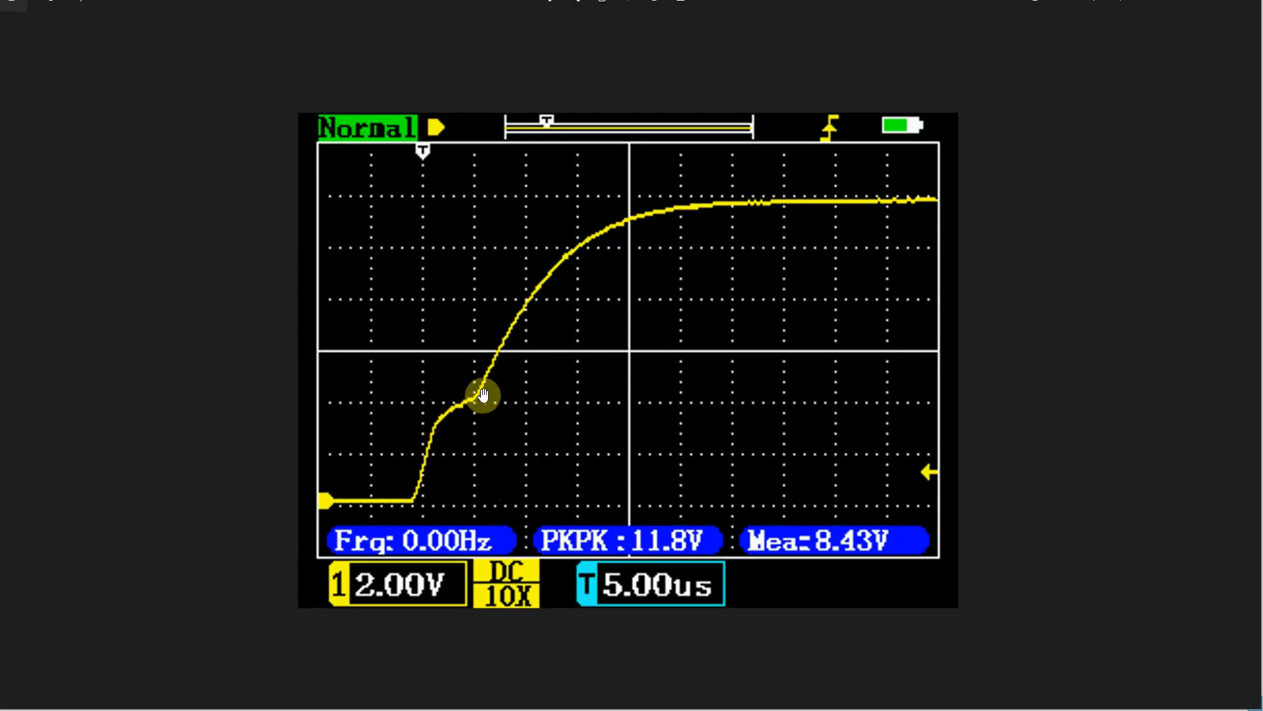
pyautogui.moveTo(491, 376)
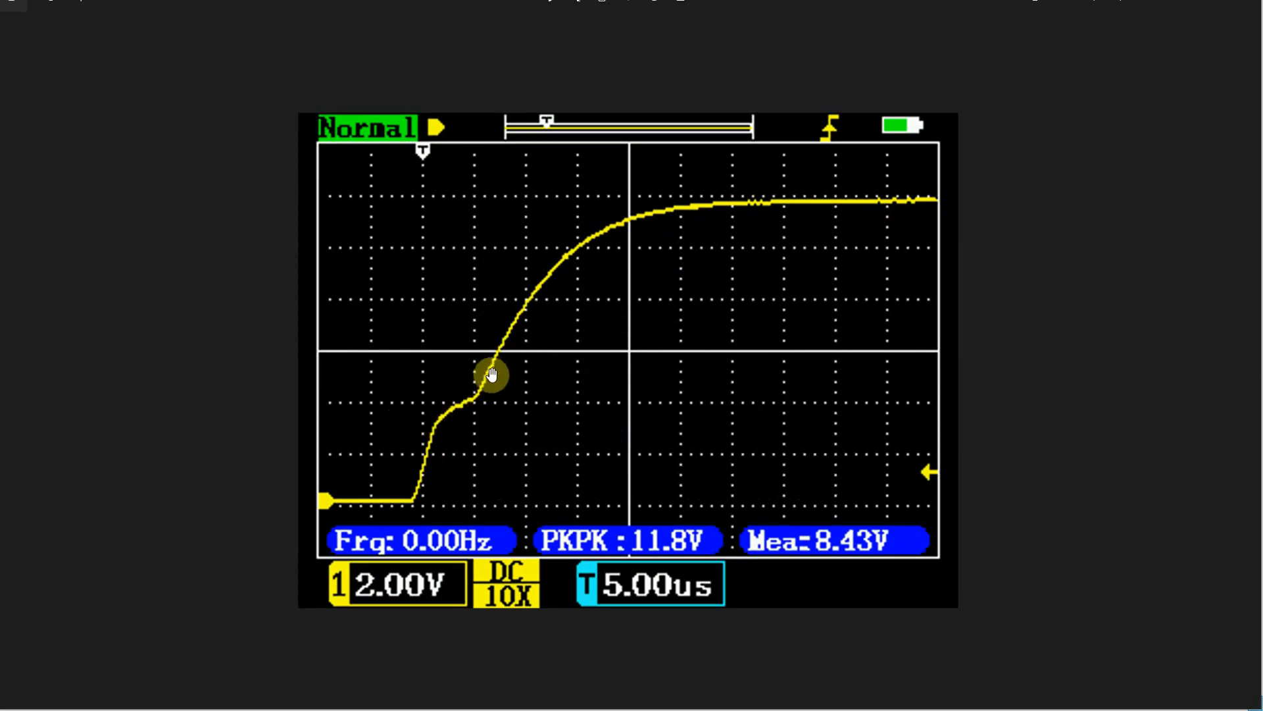
pyautogui.moveTo(483, 387)
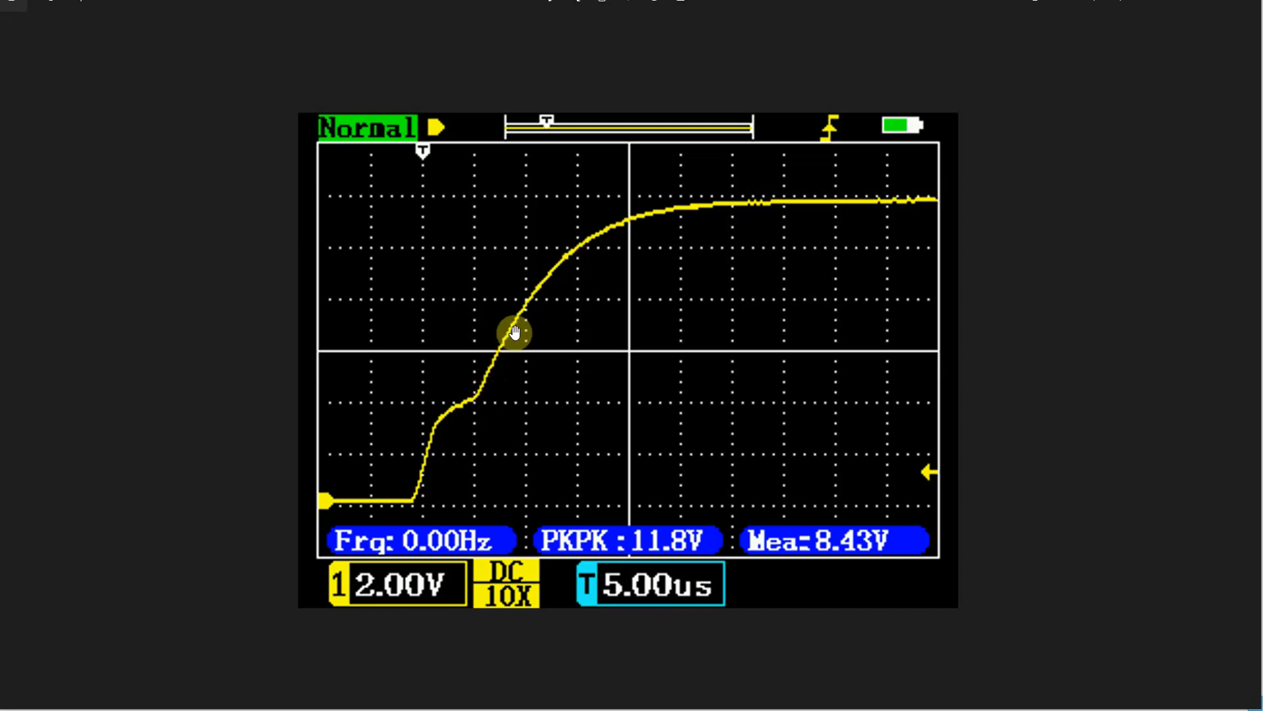
pyautogui.moveTo(554, 281)
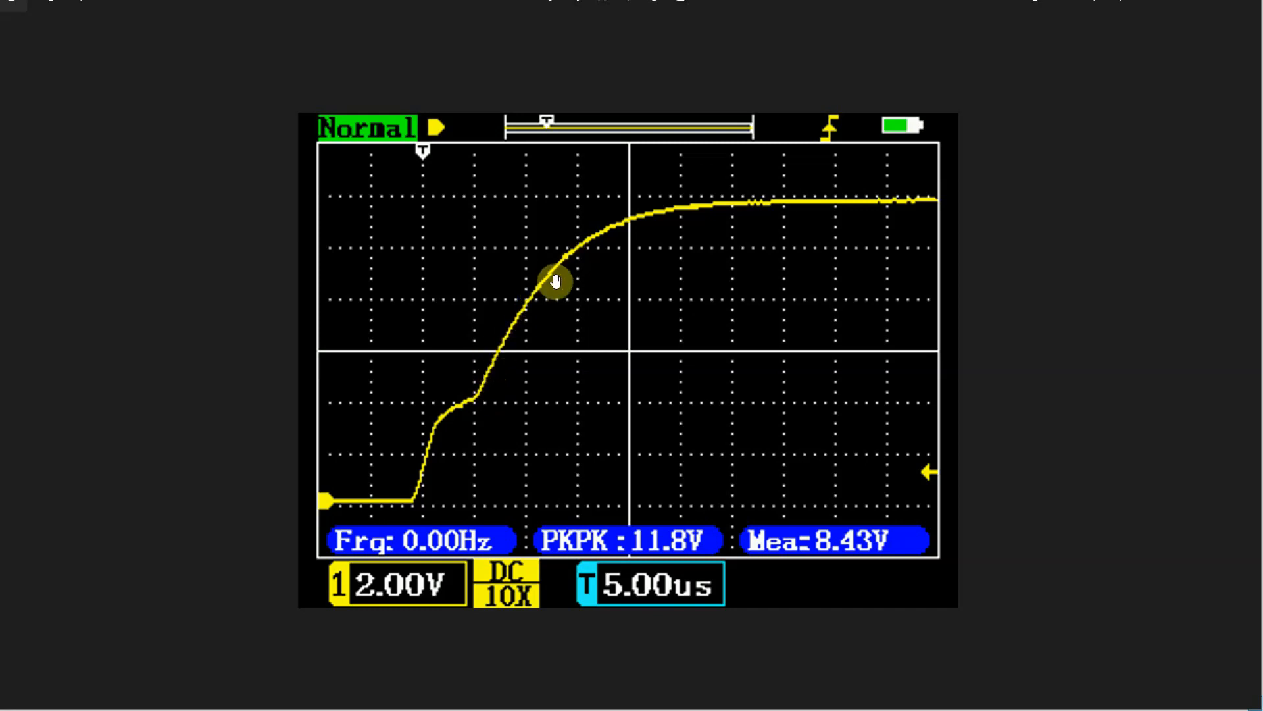
pyautogui.moveTo(527, 325)
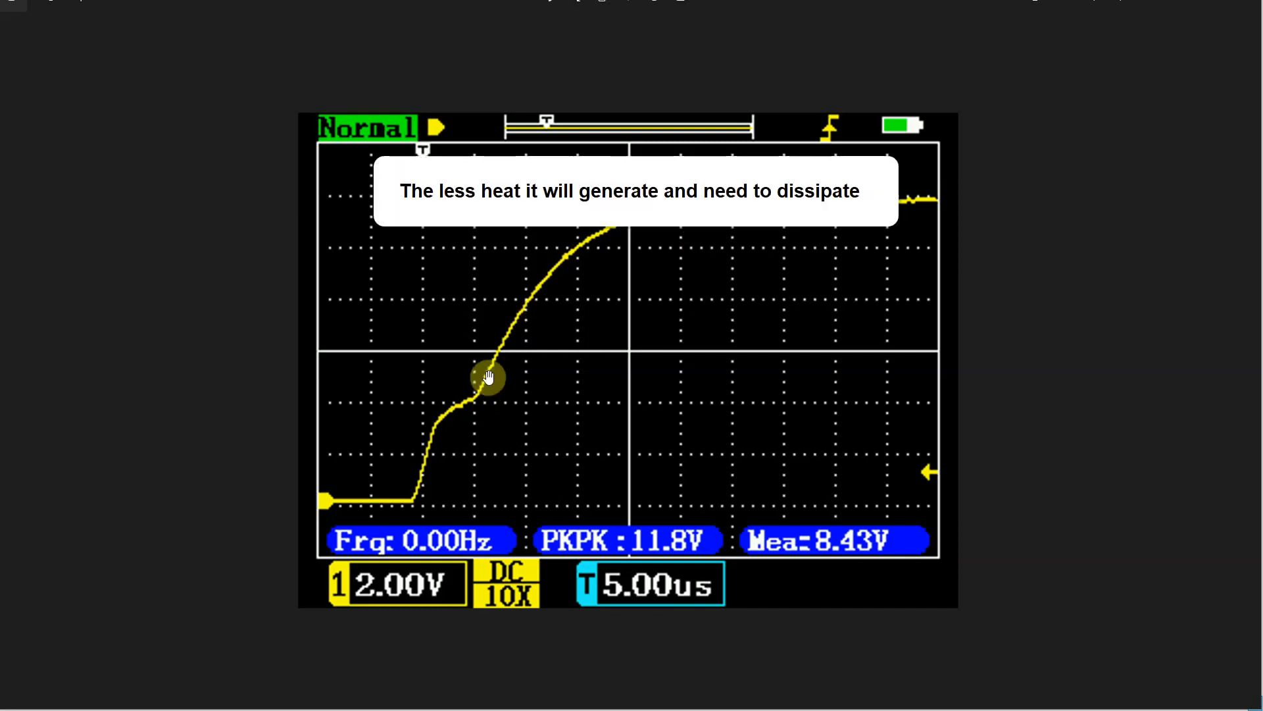
pyautogui.moveTo(493, 368)
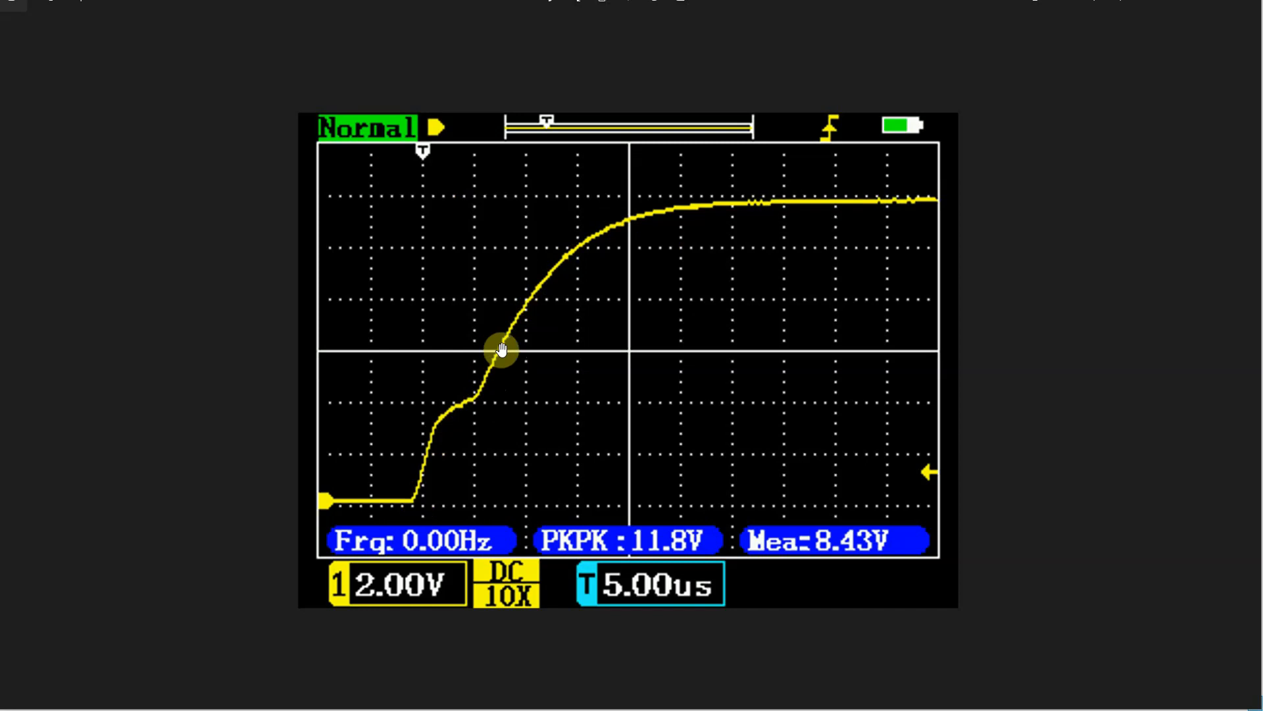
pyautogui.moveTo(500, 446)
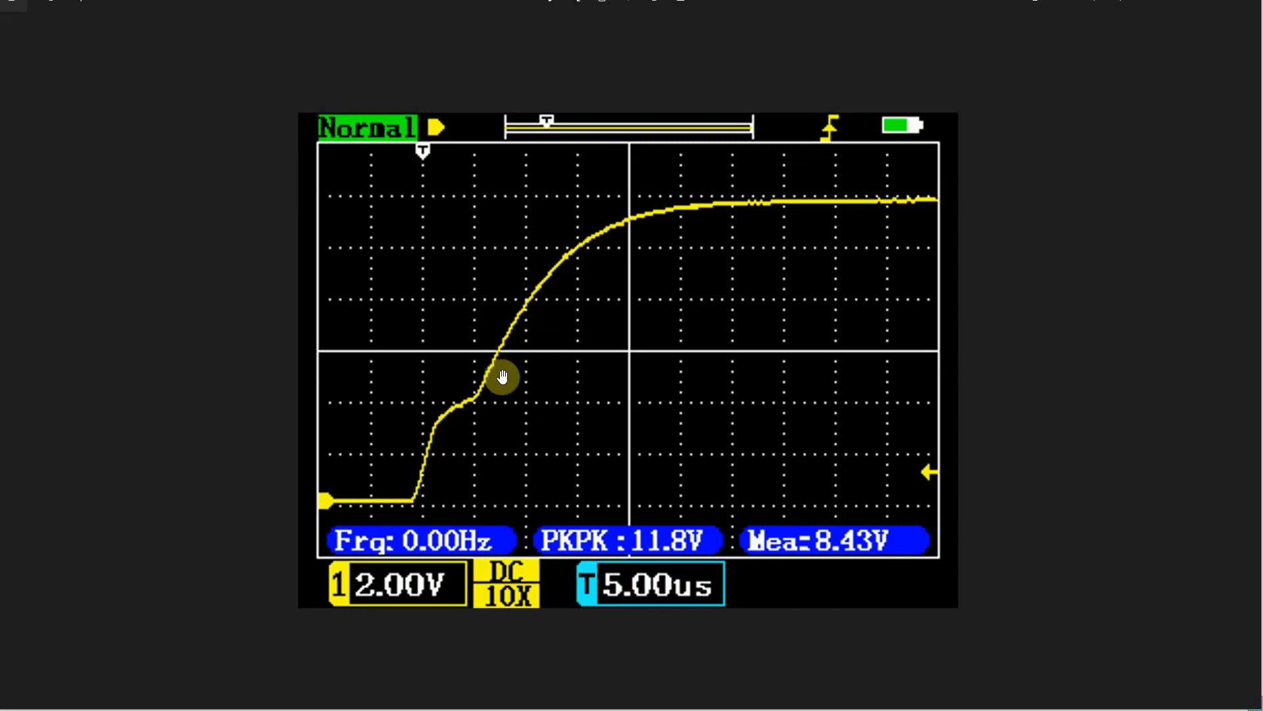
pyautogui.moveTo(500, 356)
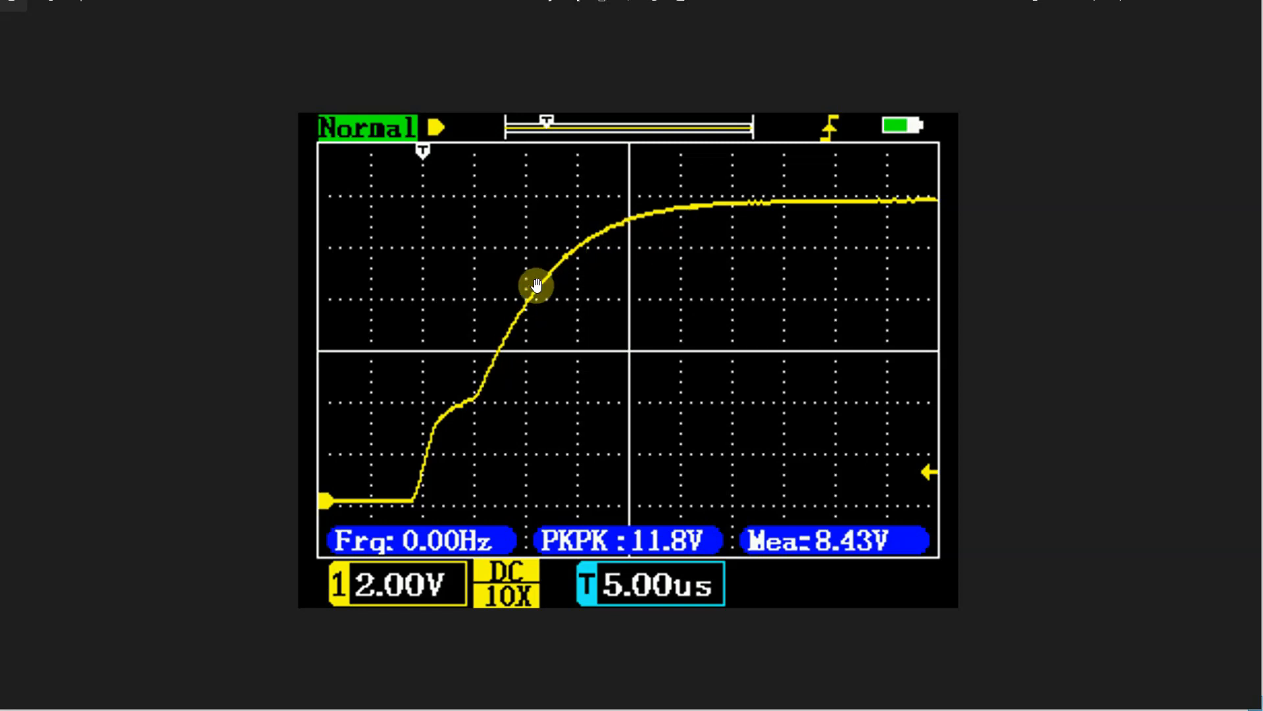
pyautogui.moveTo(691, 198)
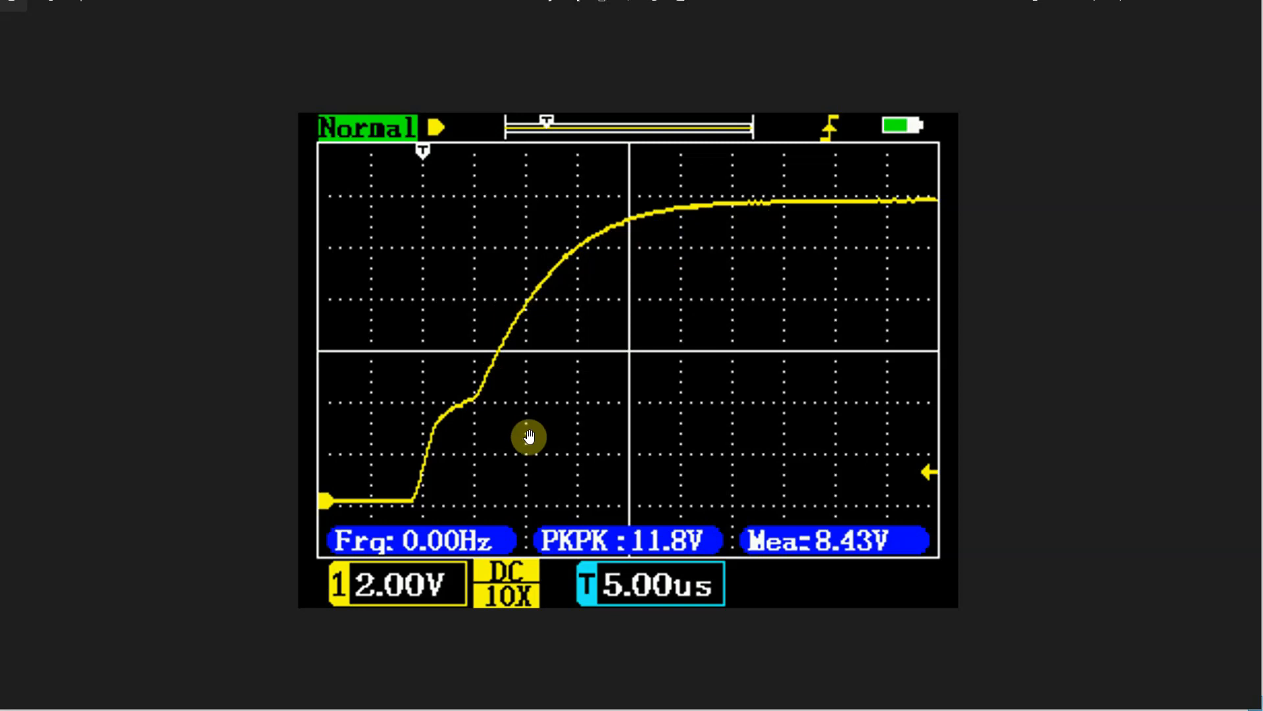
pyautogui.moveTo(465, 400)
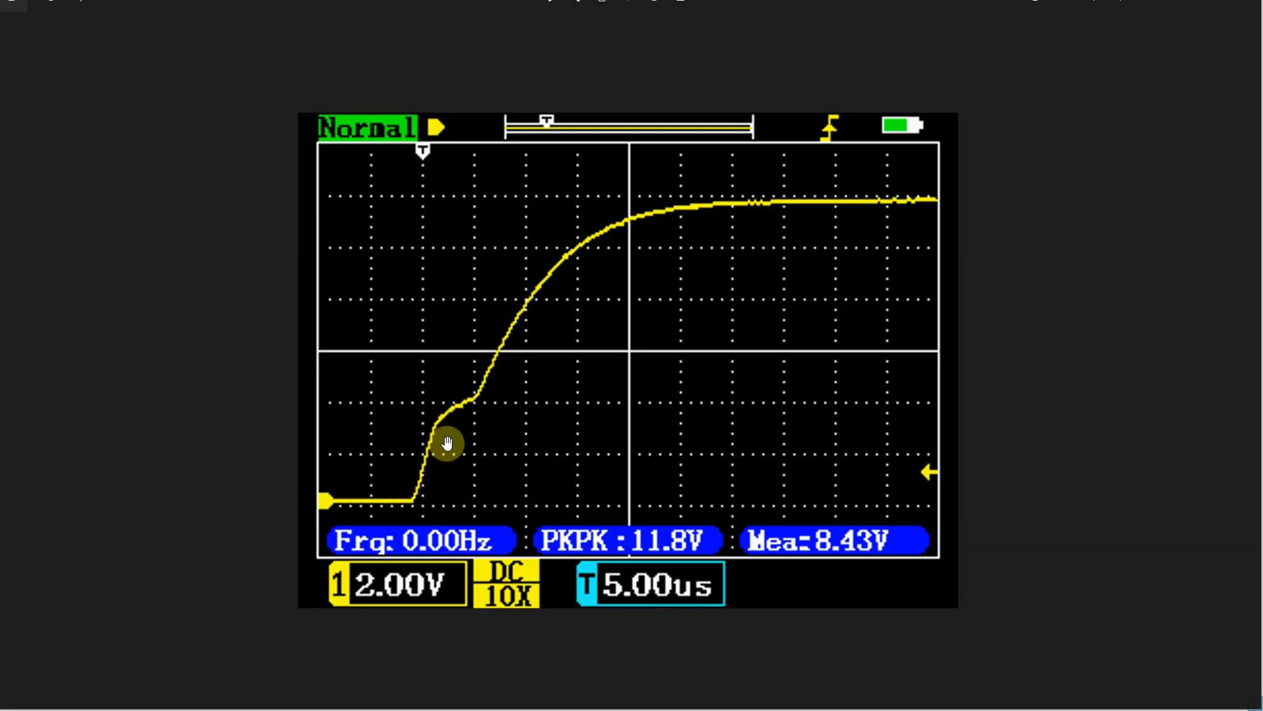
pyautogui.moveTo(523, 227)
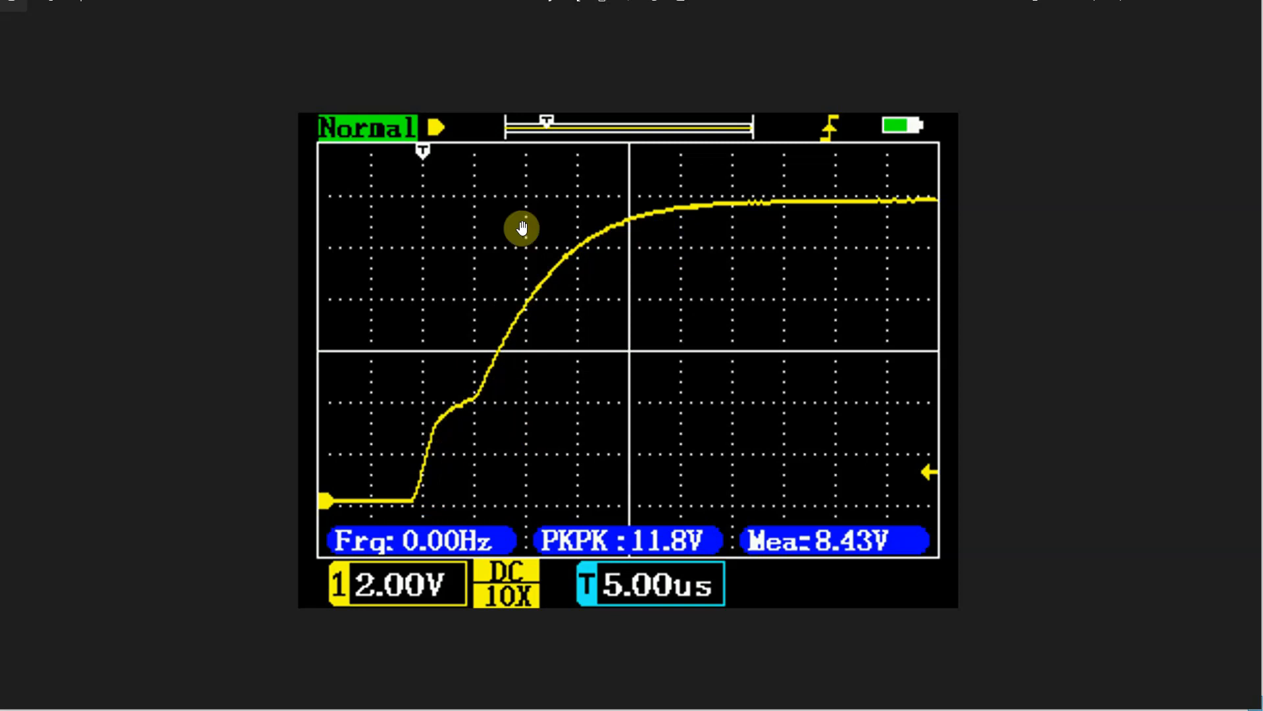
pyautogui.moveTo(1253, 335)
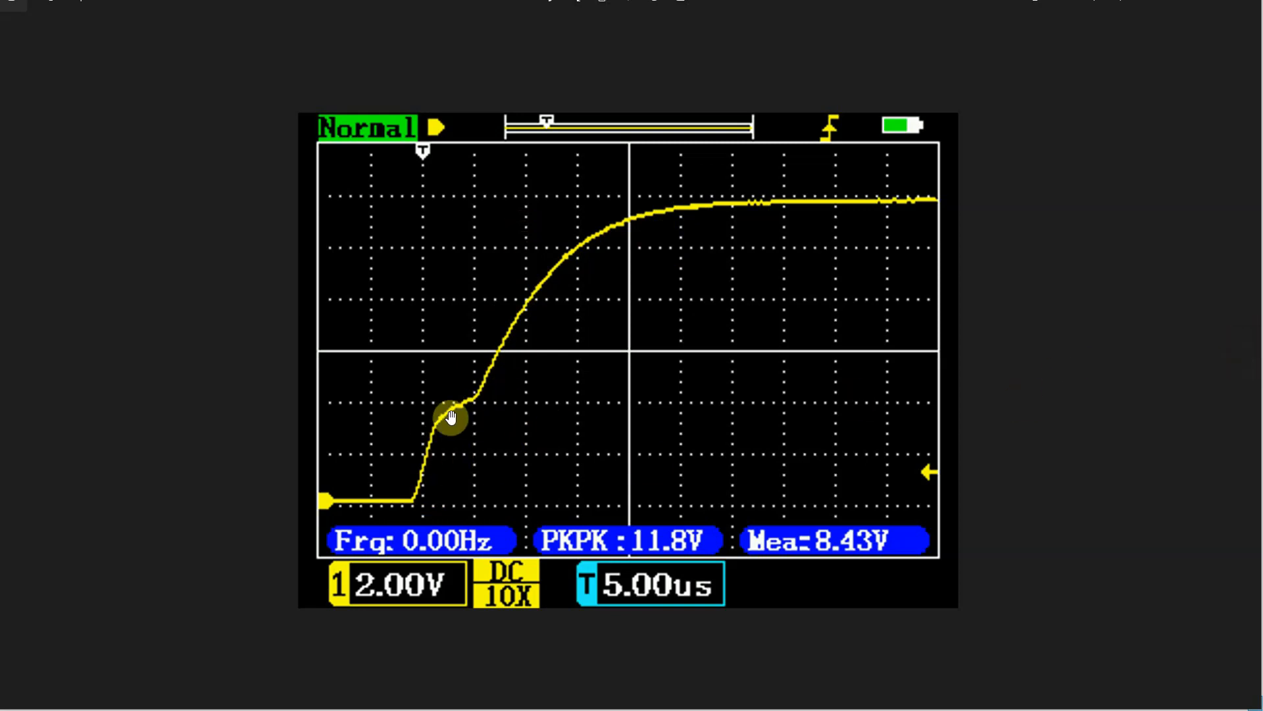
pyautogui.moveTo(1137, 407)
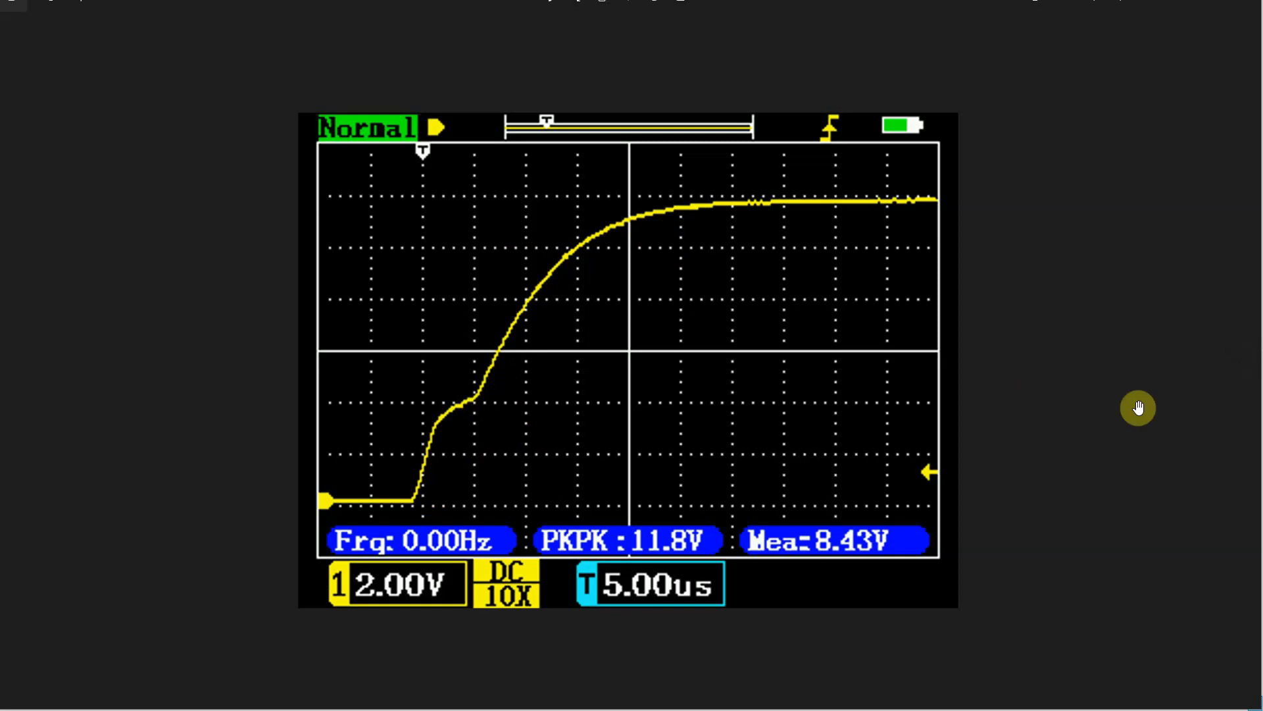
pyautogui.moveTo(1254, 365)
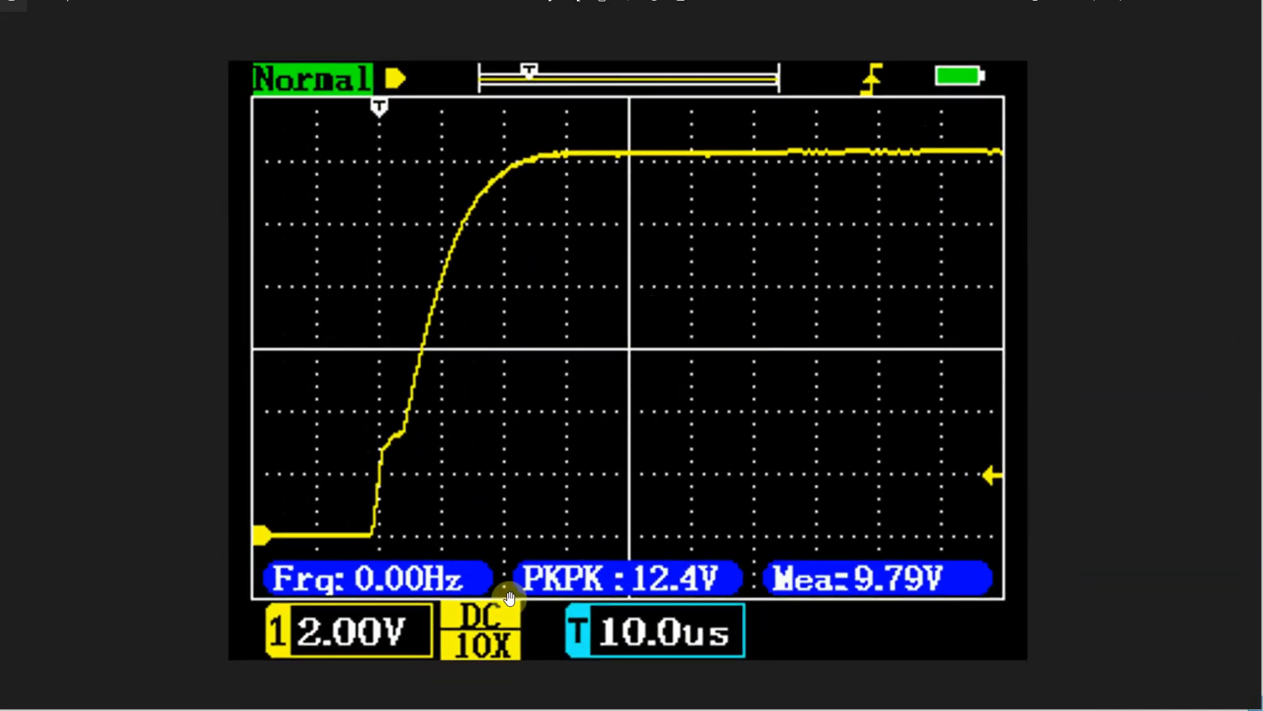
pyautogui.moveTo(1017, 522)
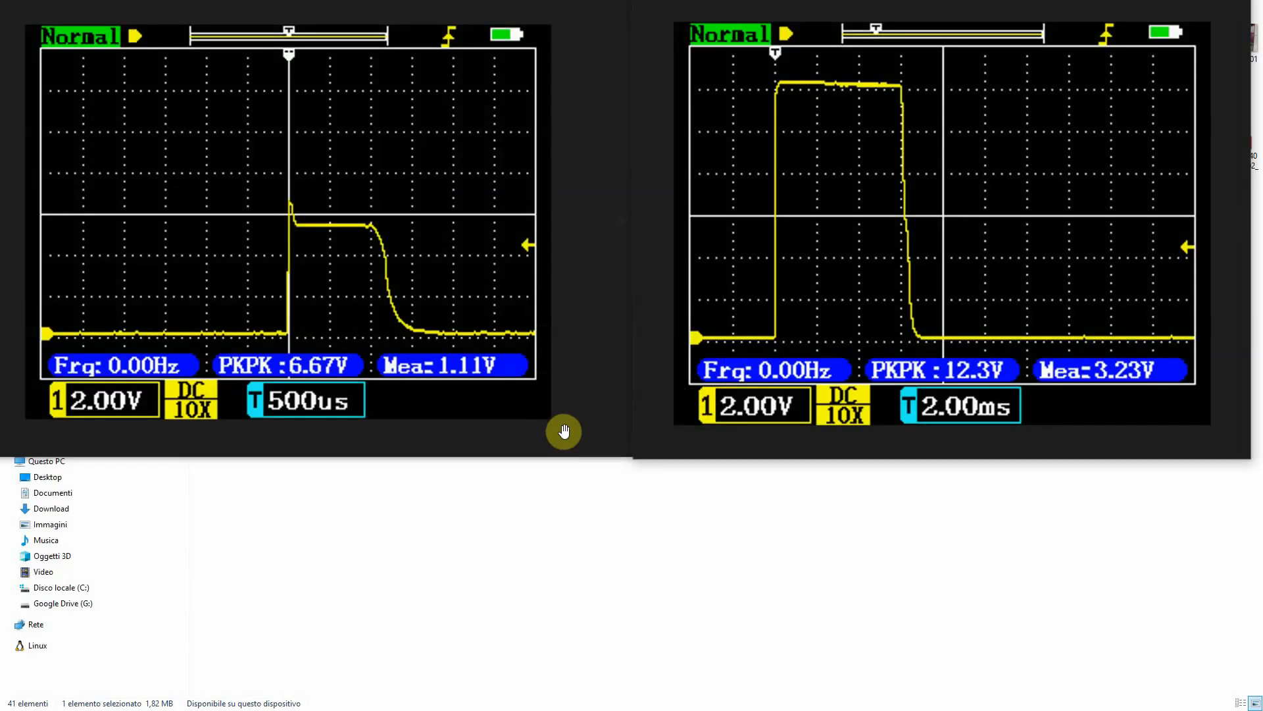
pyautogui.moveTo(270, 194)
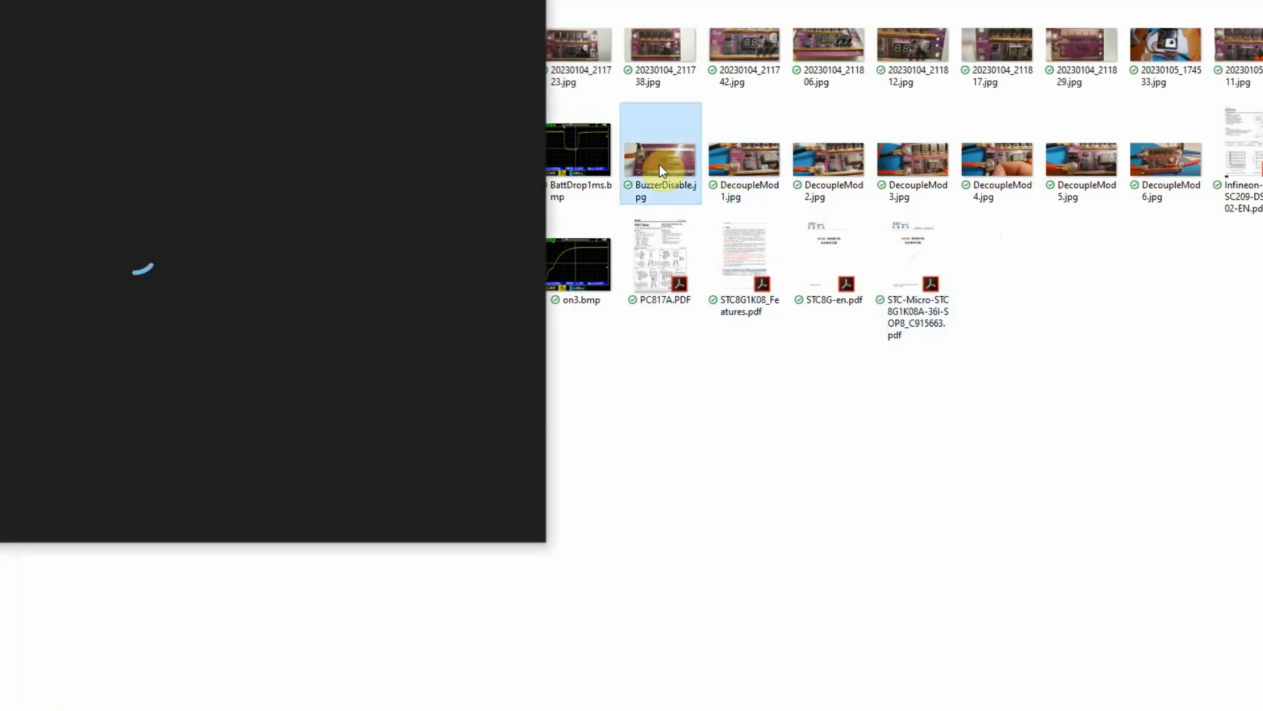
# Show BuzzerDisable.jpg, the close-up of the pink welder board's cut traces.
pyautogui.doubleClick(661, 152)
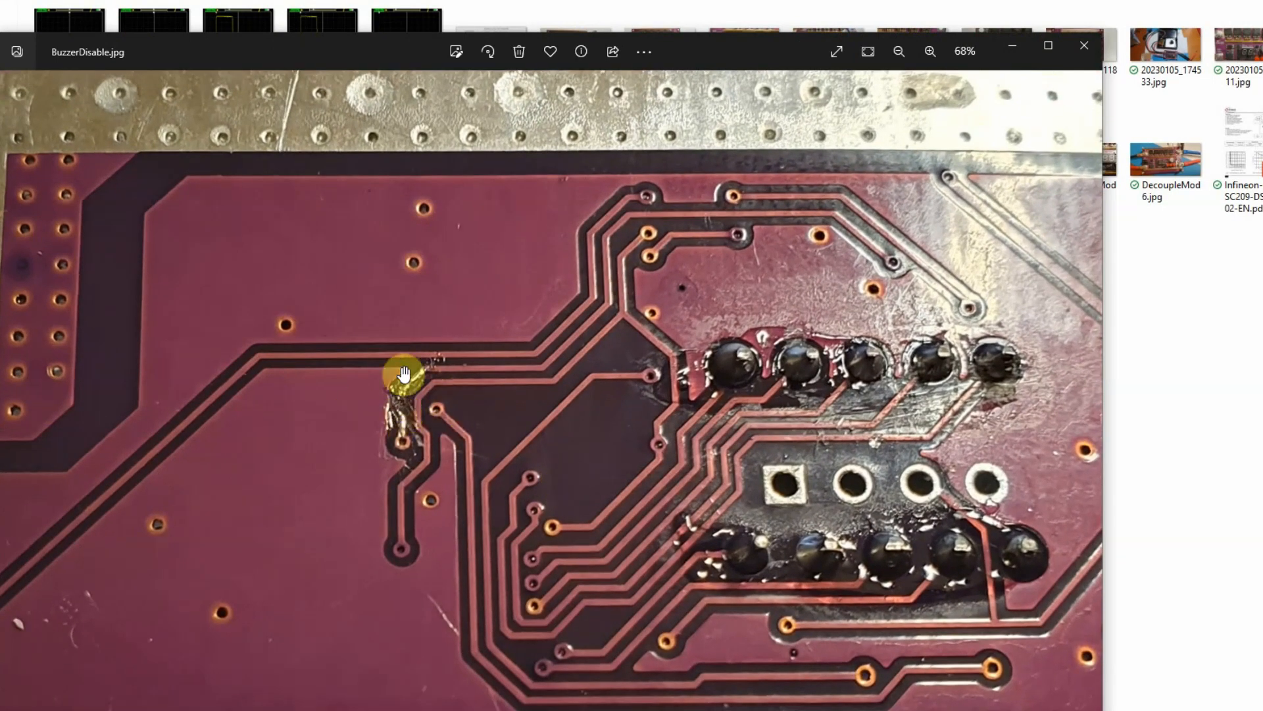
pyautogui.moveTo(419, 405)
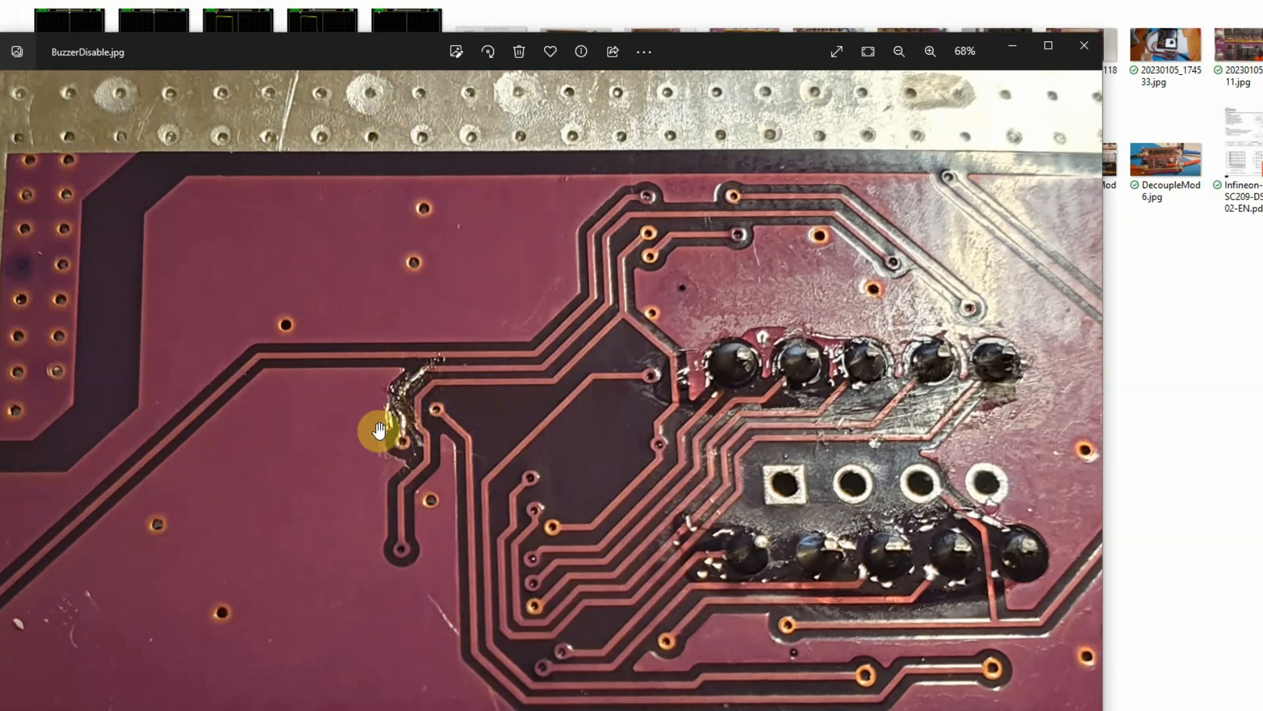
pyautogui.moveTo(368, 353)
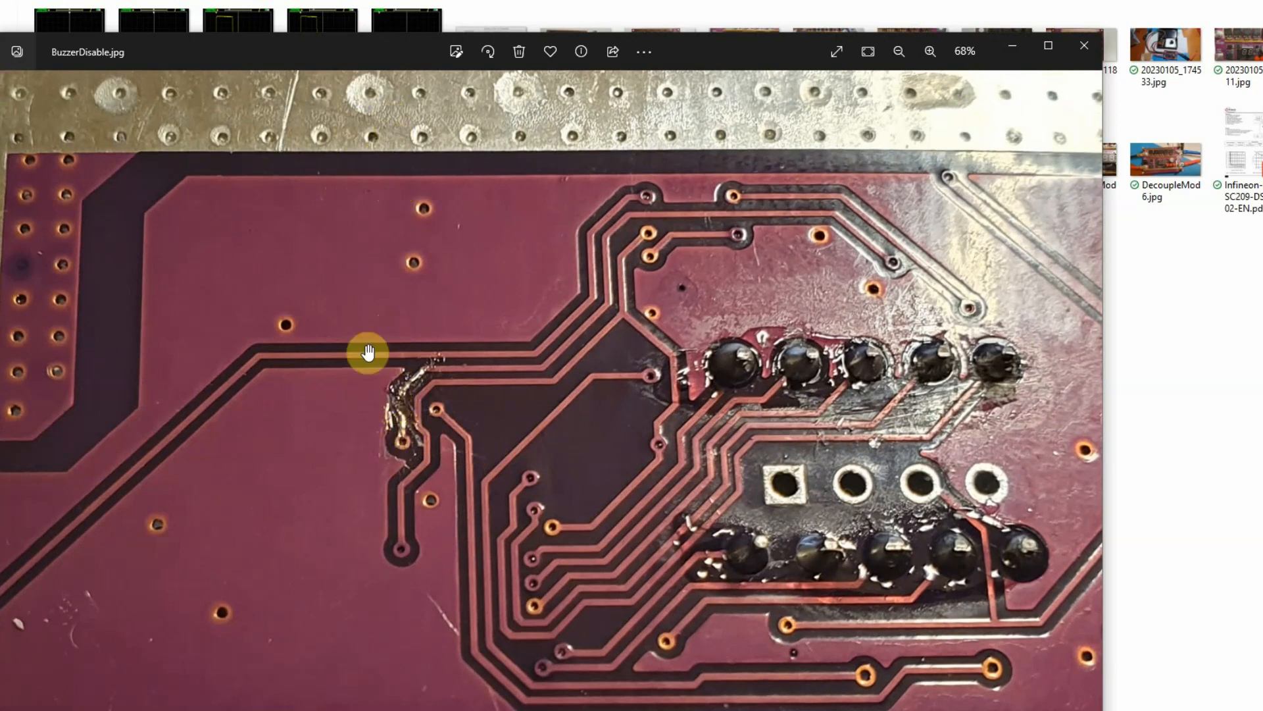
pyautogui.moveTo(418, 155)
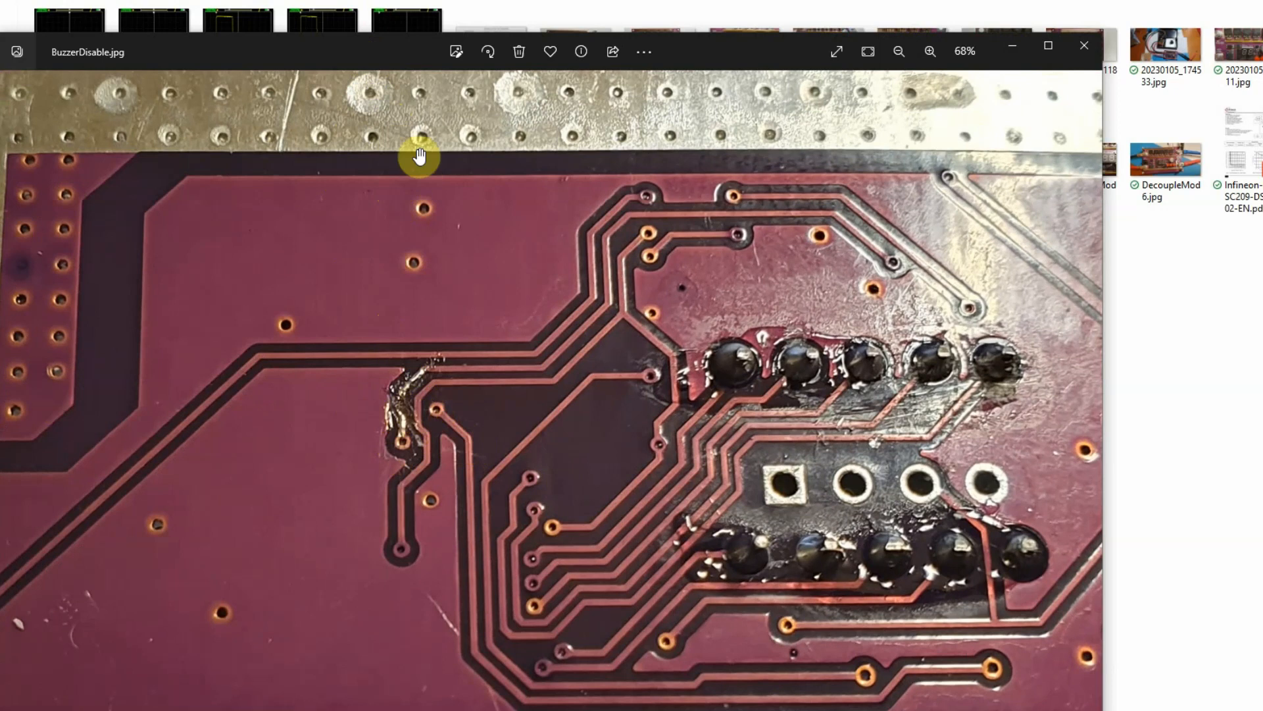
pyautogui.moveTo(508, 413)
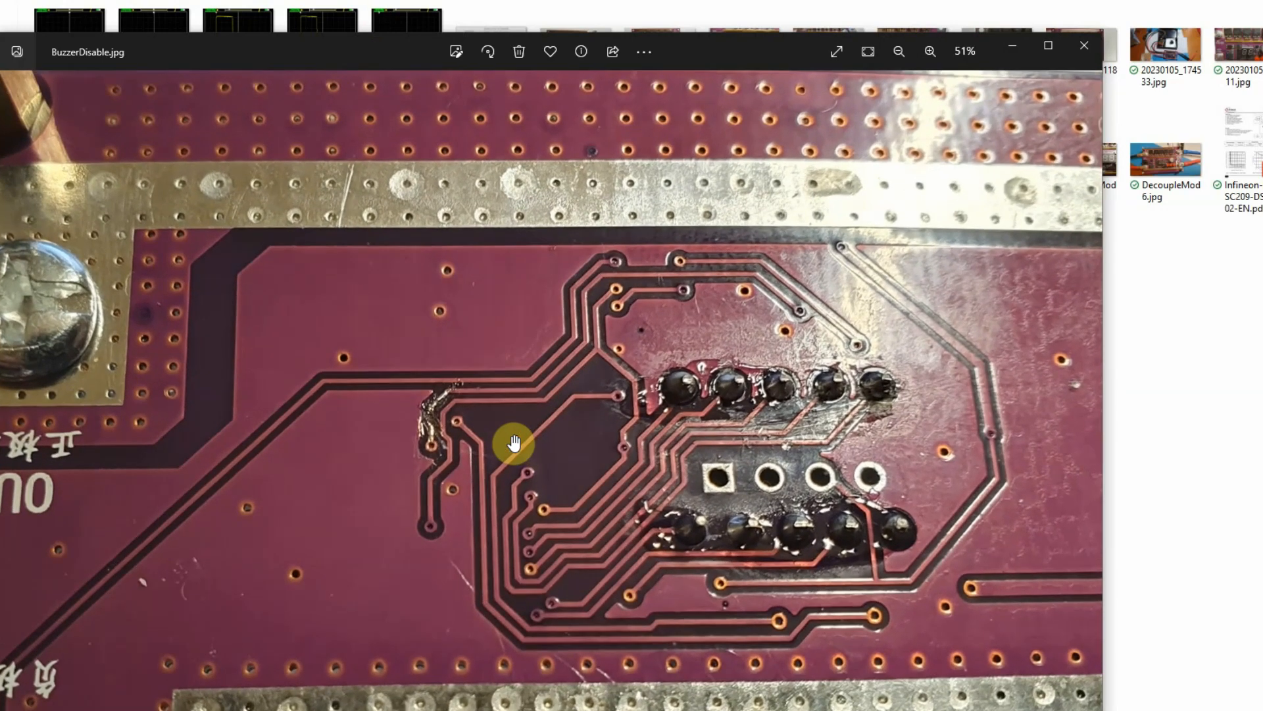
pyautogui.moveTo(426, 400)
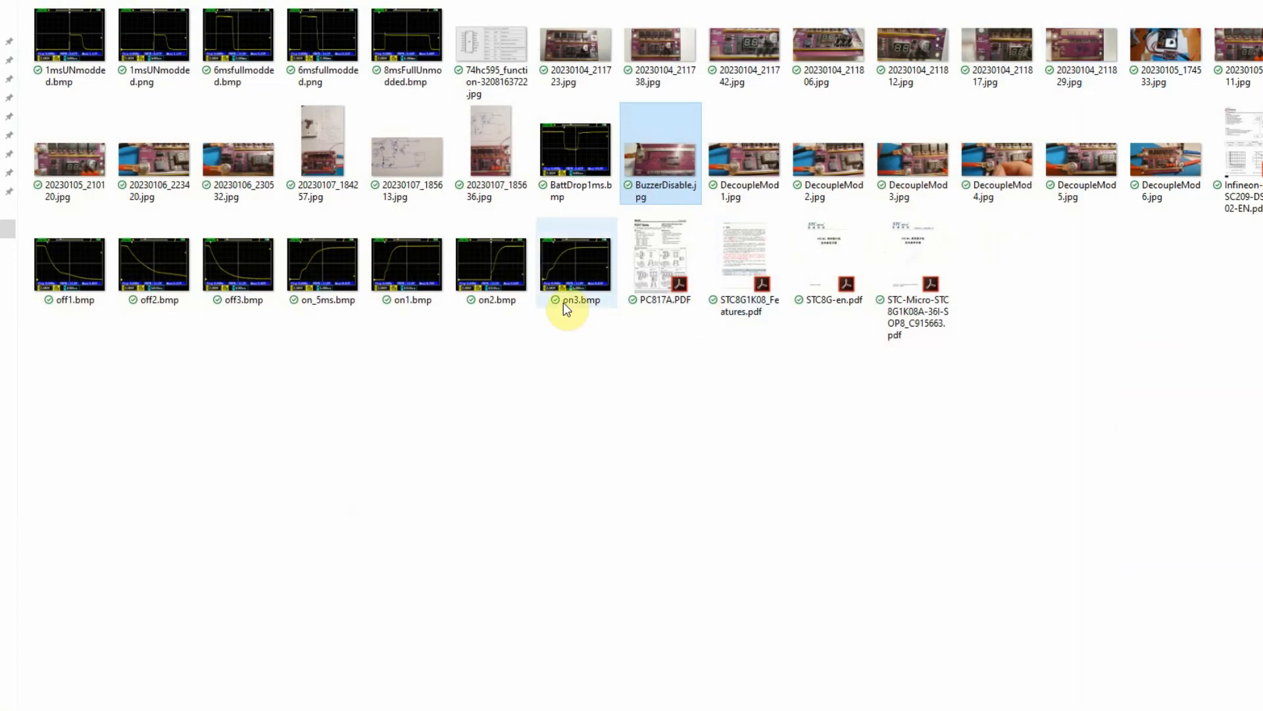
pyautogui.moveTo(400, 144)
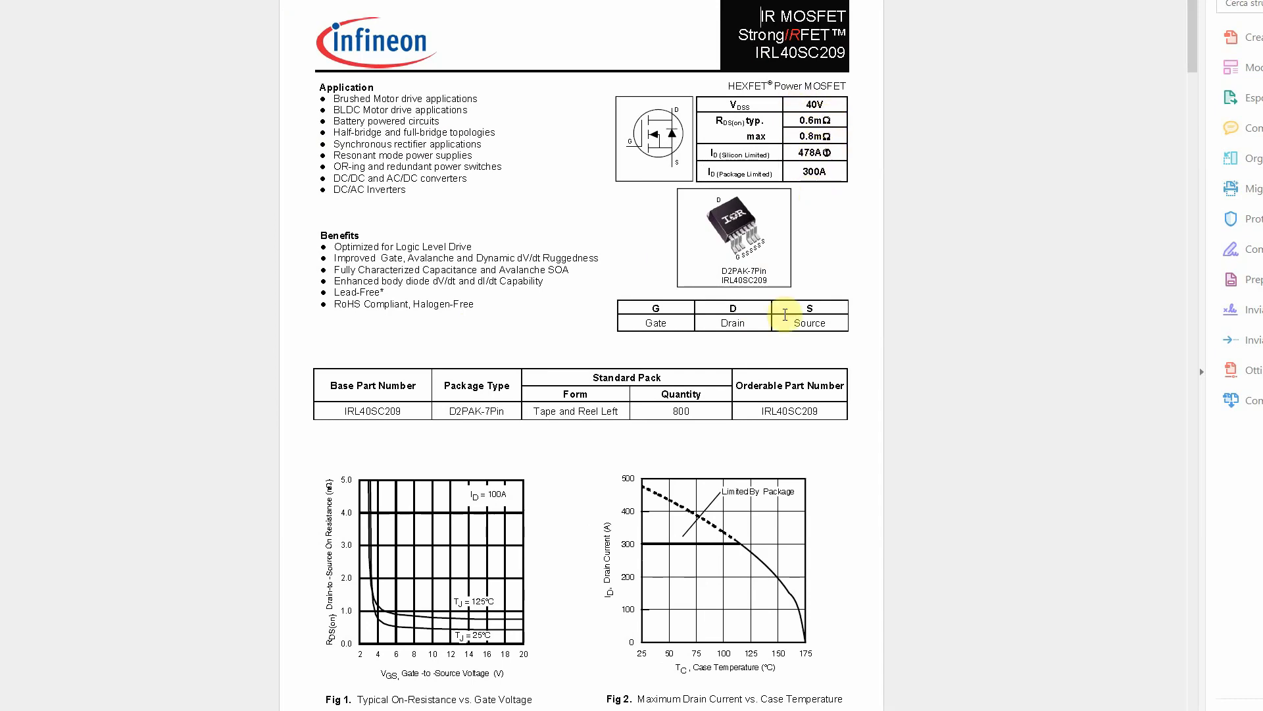
pyautogui.moveTo(708, 460)
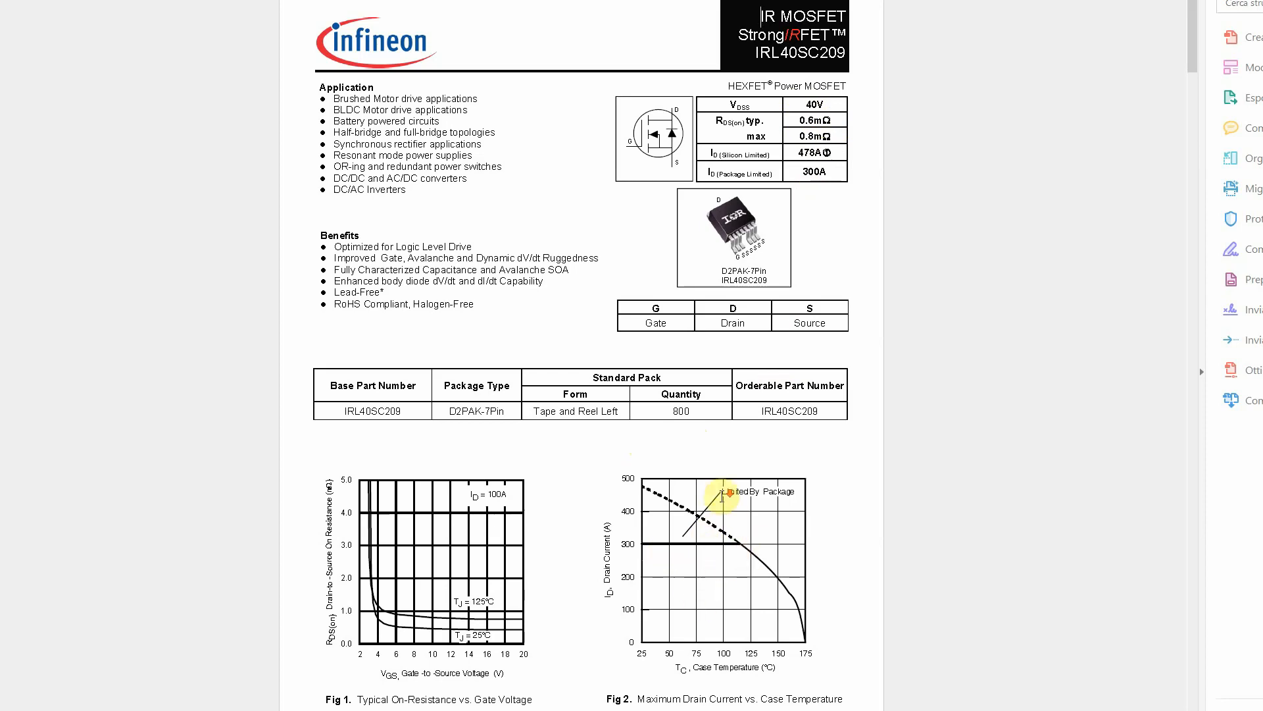
# Scroll the datasheet past Absolute Maximum Ratings to the output and transfer characteristic graphs.
pyautogui.scroll(-3)
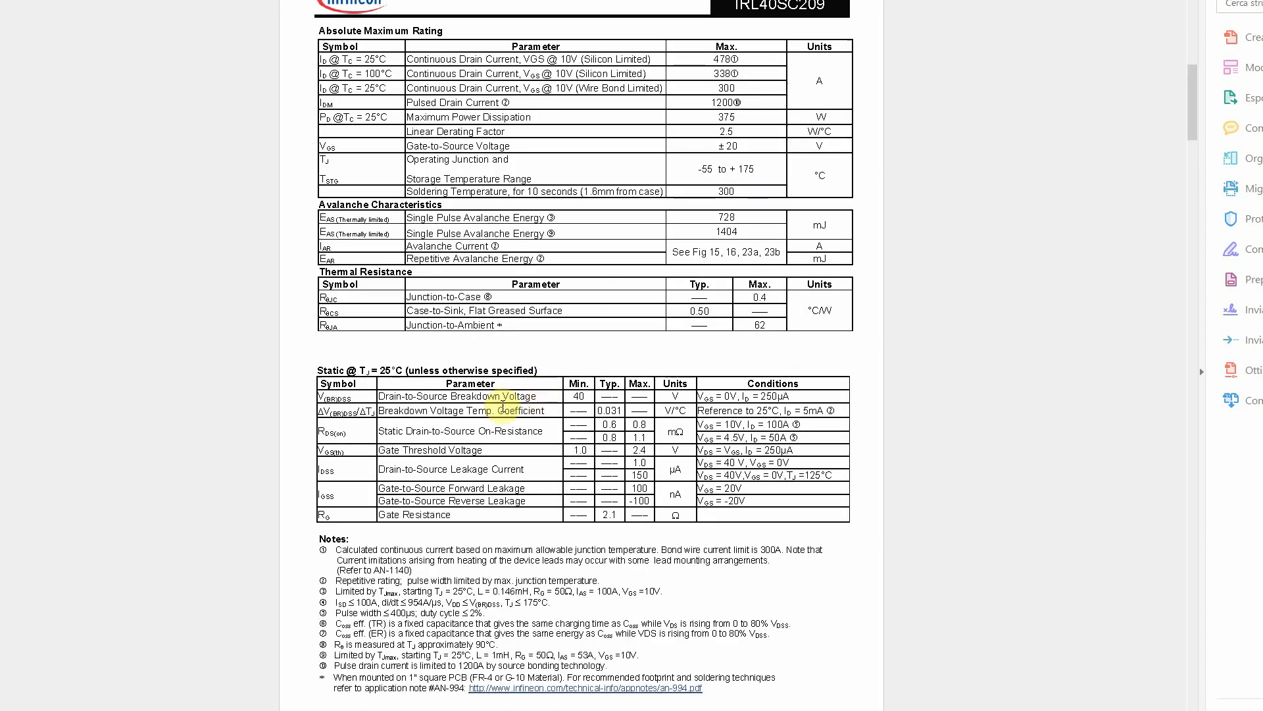
pyautogui.scroll(-3)
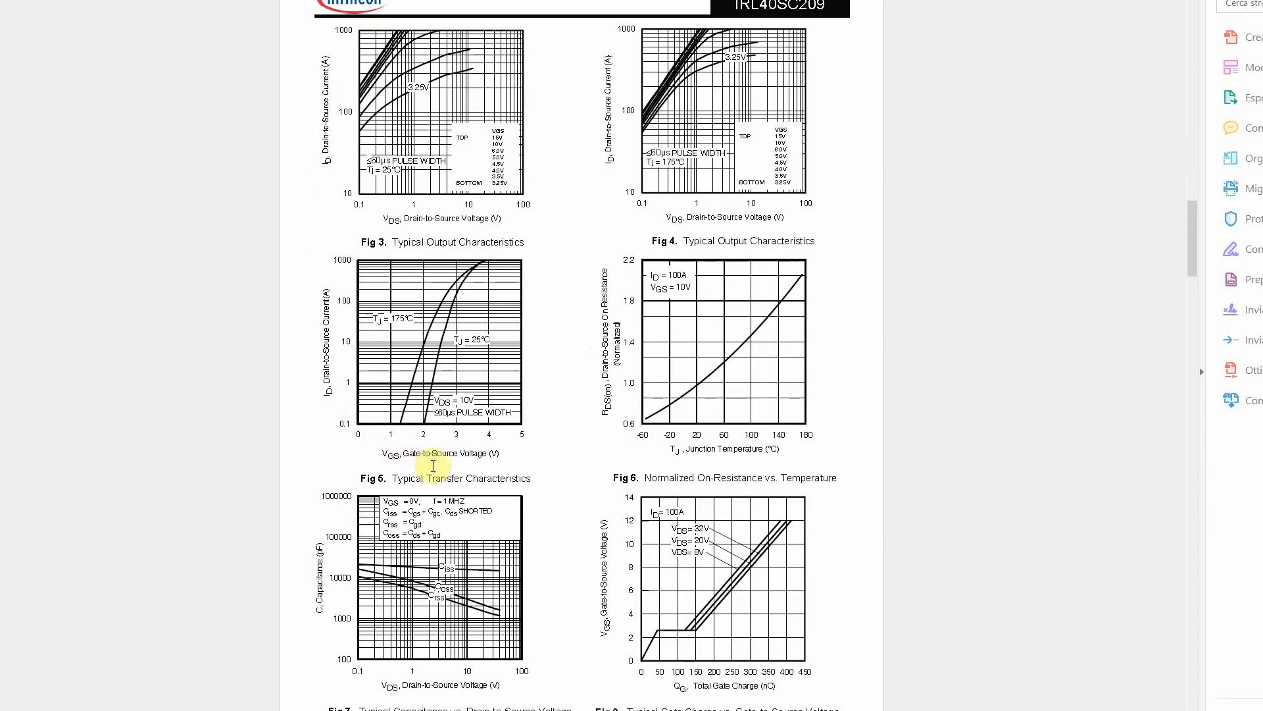
pyautogui.moveTo(524, 477)
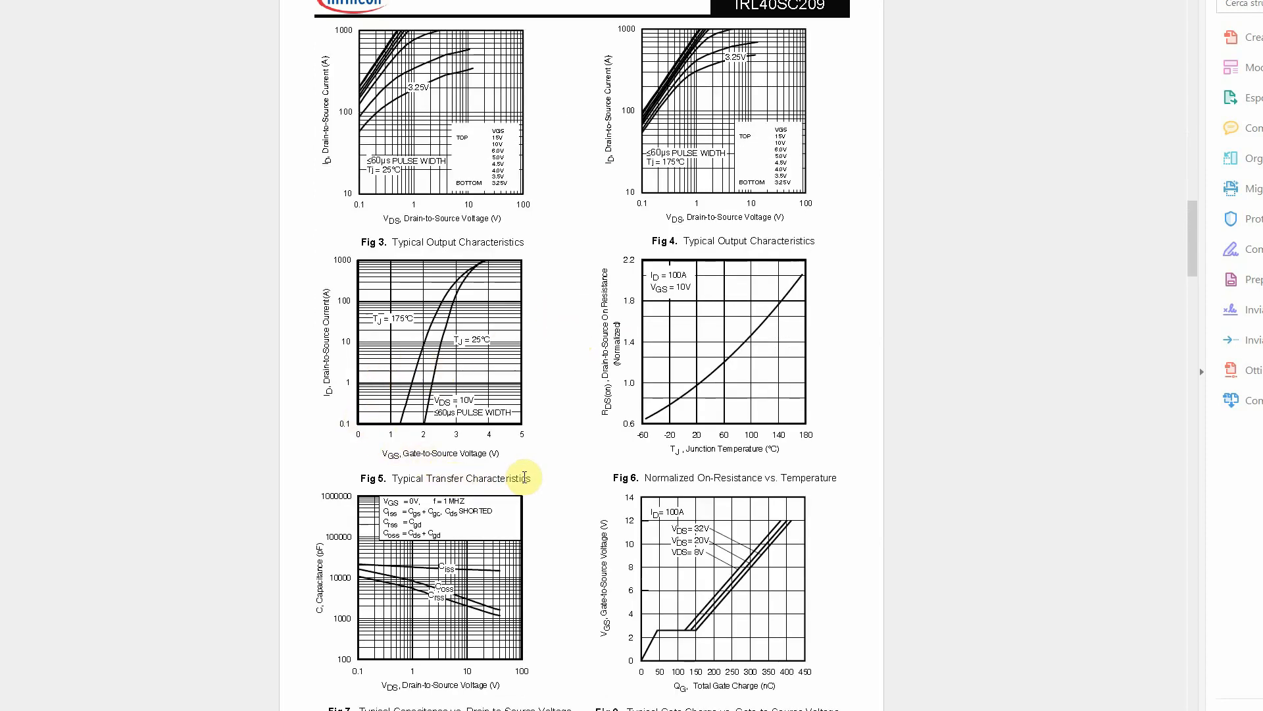
pyautogui.moveTo(552, 466)
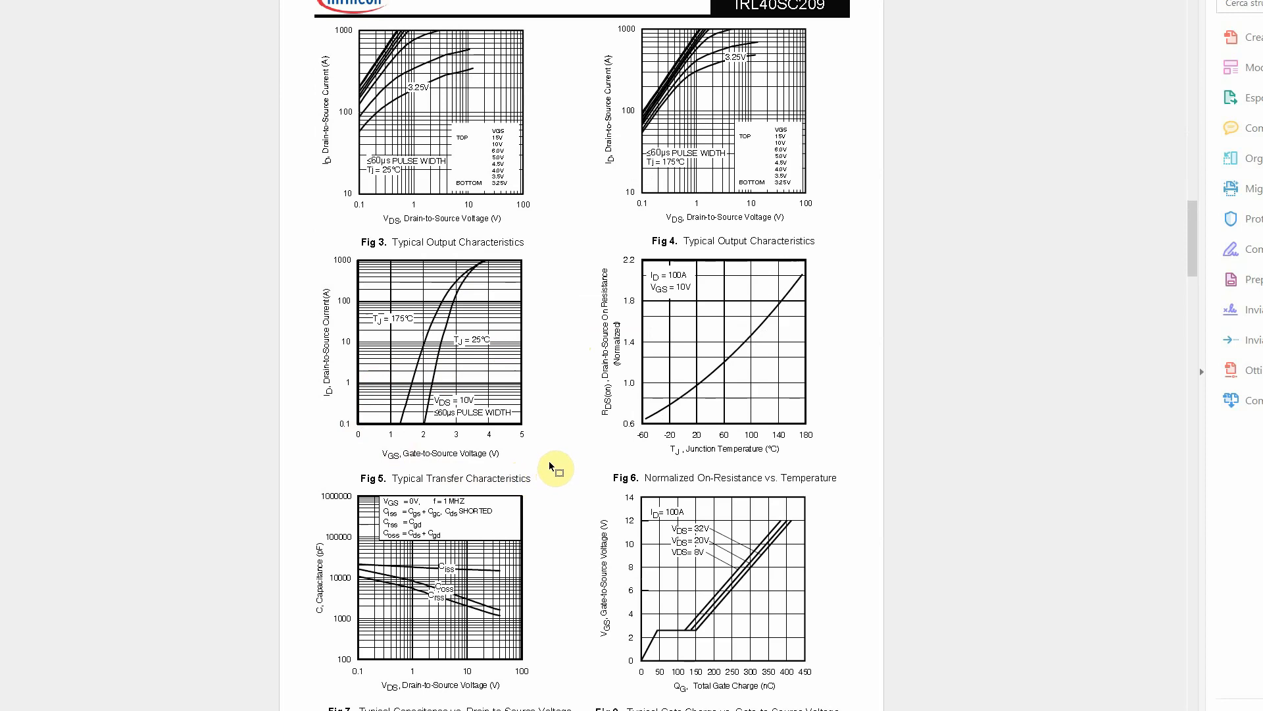
pyautogui.moveTo(463, 315)
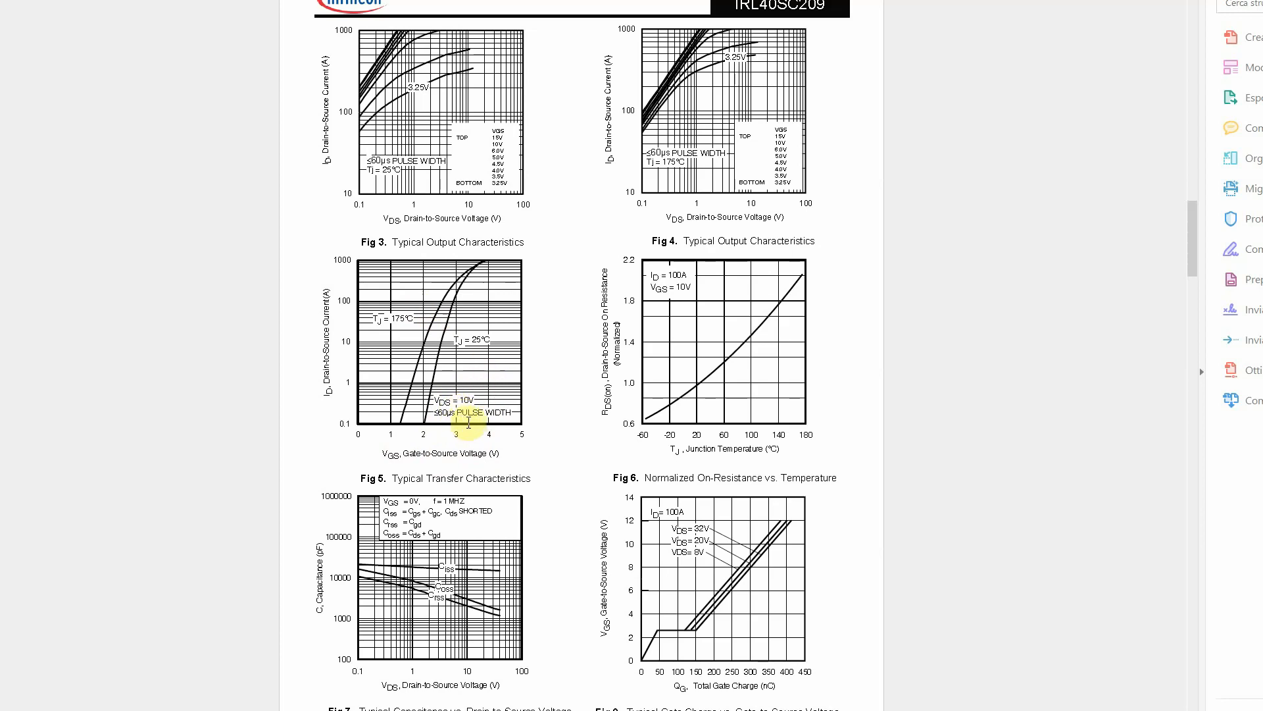
pyautogui.moveTo(479, 273)
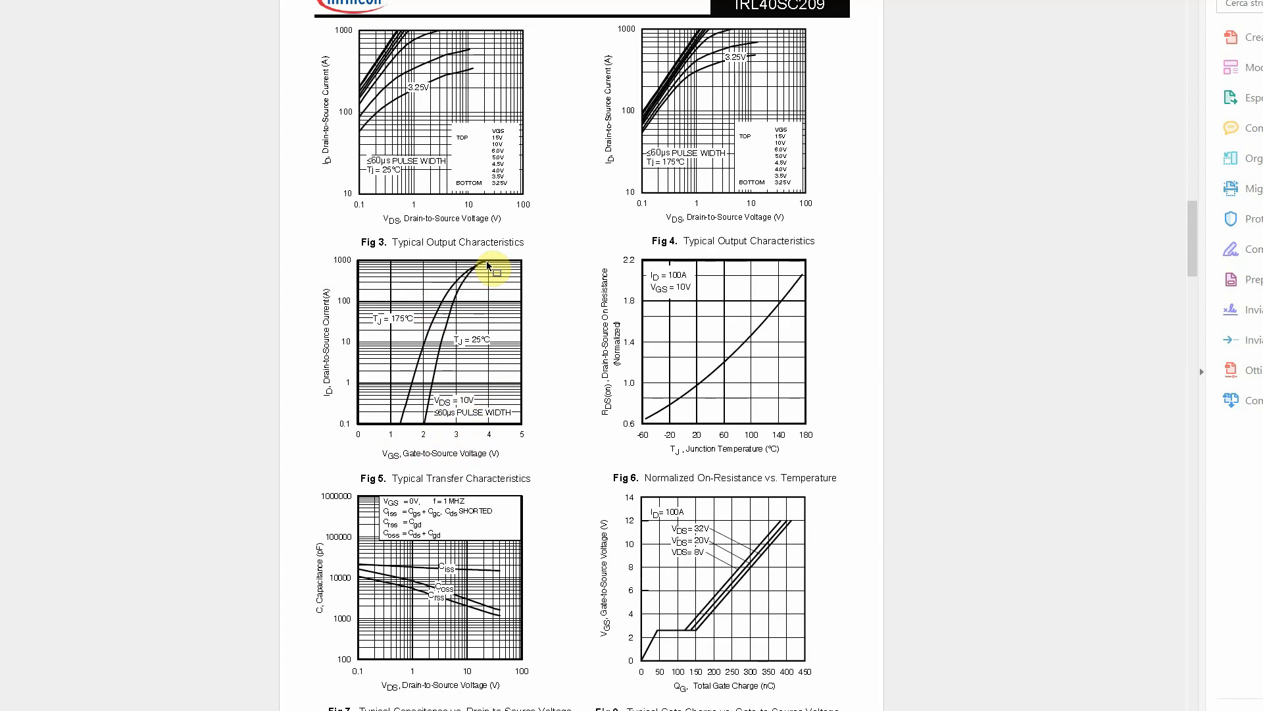
pyautogui.moveTo(621, 313)
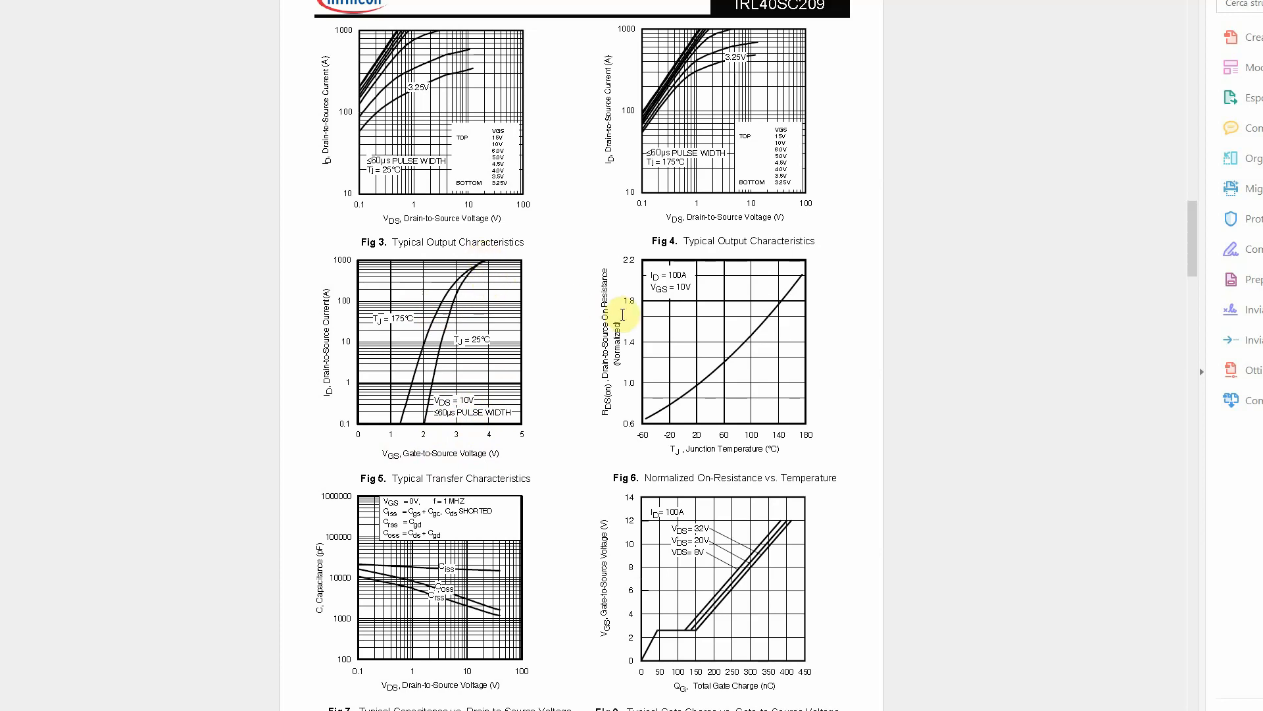
pyautogui.moveTo(721, 142)
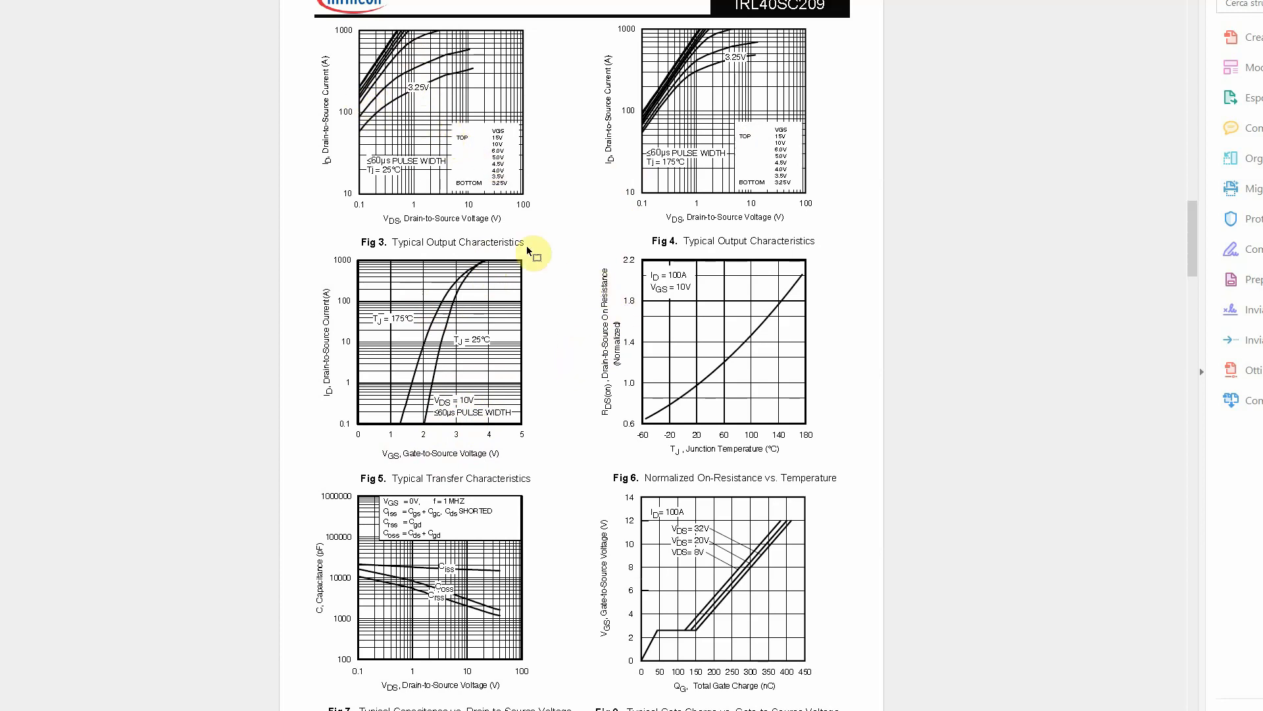
pyautogui.moveTo(596, 304)
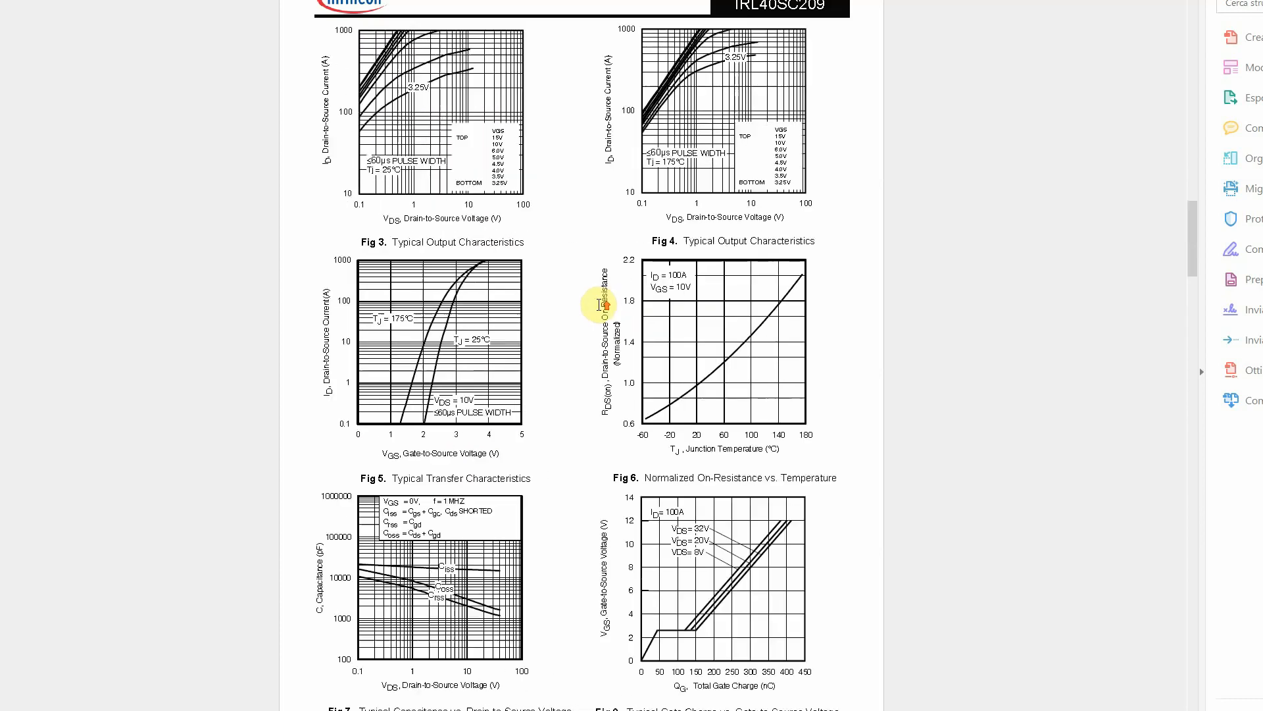
pyautogui.scroll(-3)
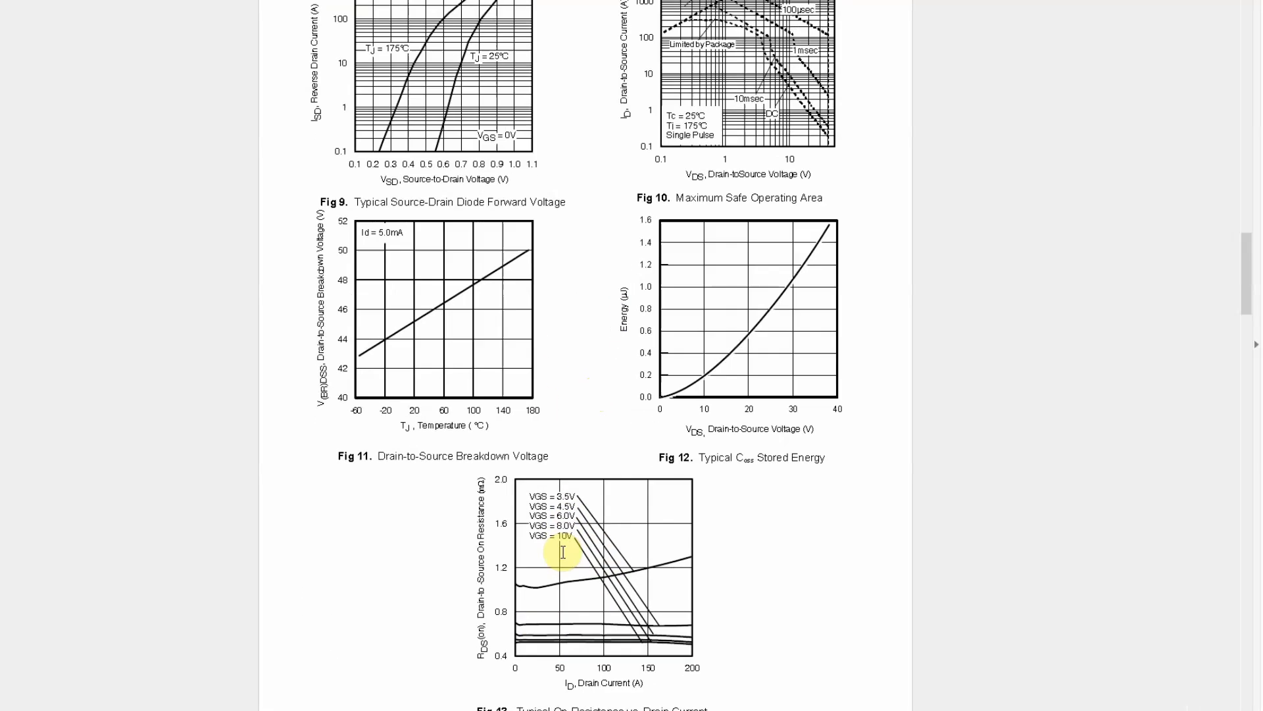
# Scroll further to the transient thermal impedance and avalanche current vs. pulse width curves.
pyautogui.scroll(-3)
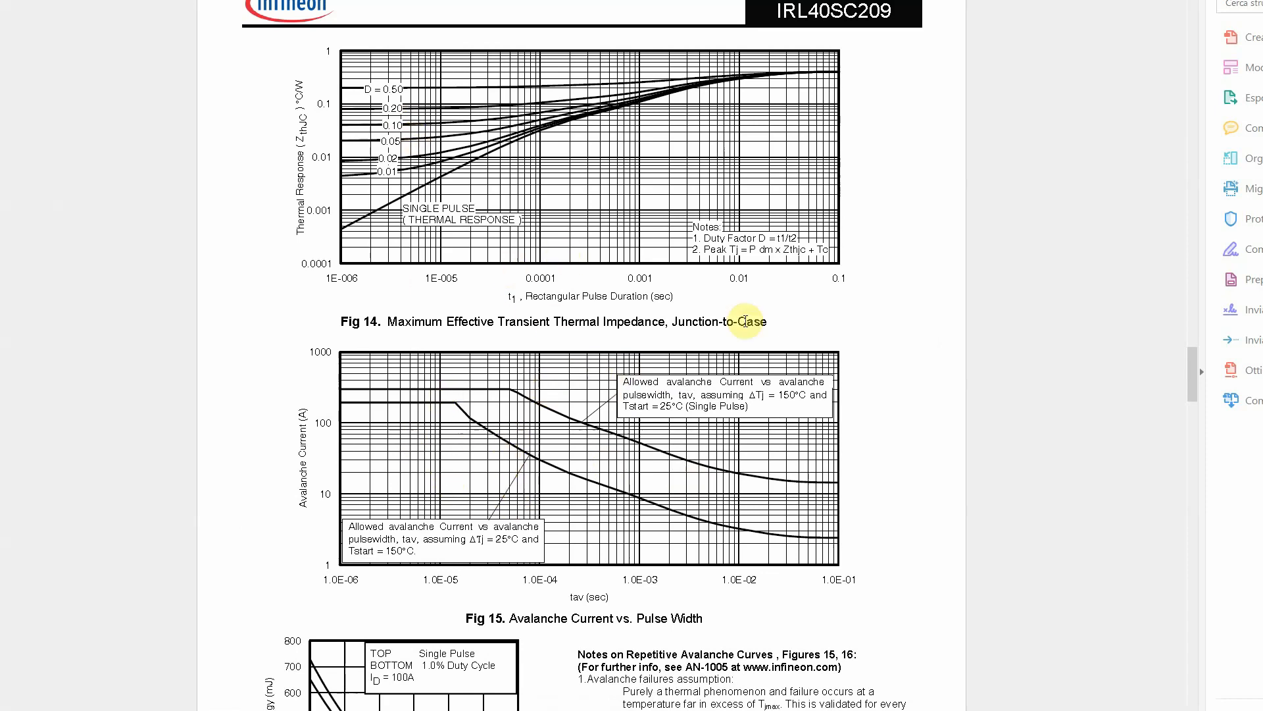
# Scroll through Figs 17–21 down to page 8 with the test circuit and switching waveform diagrams.
pyautogui.scroll(-3)
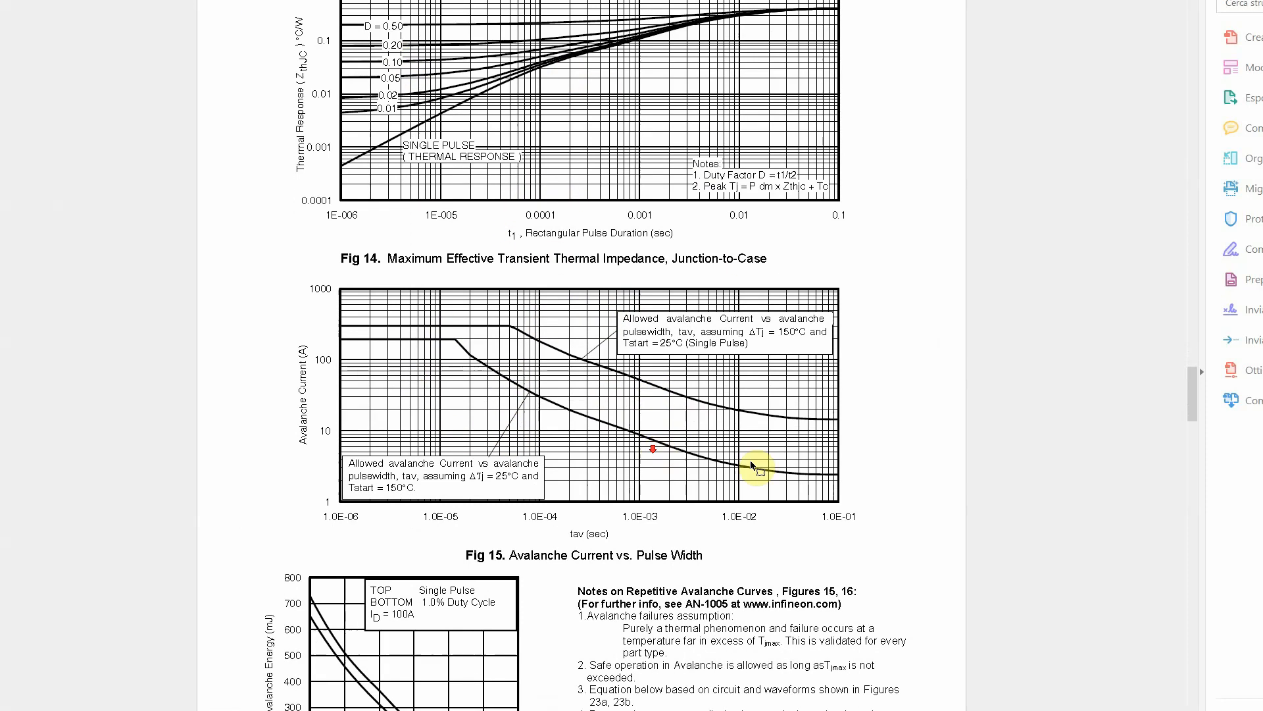
pyautogui.scroll(-3)
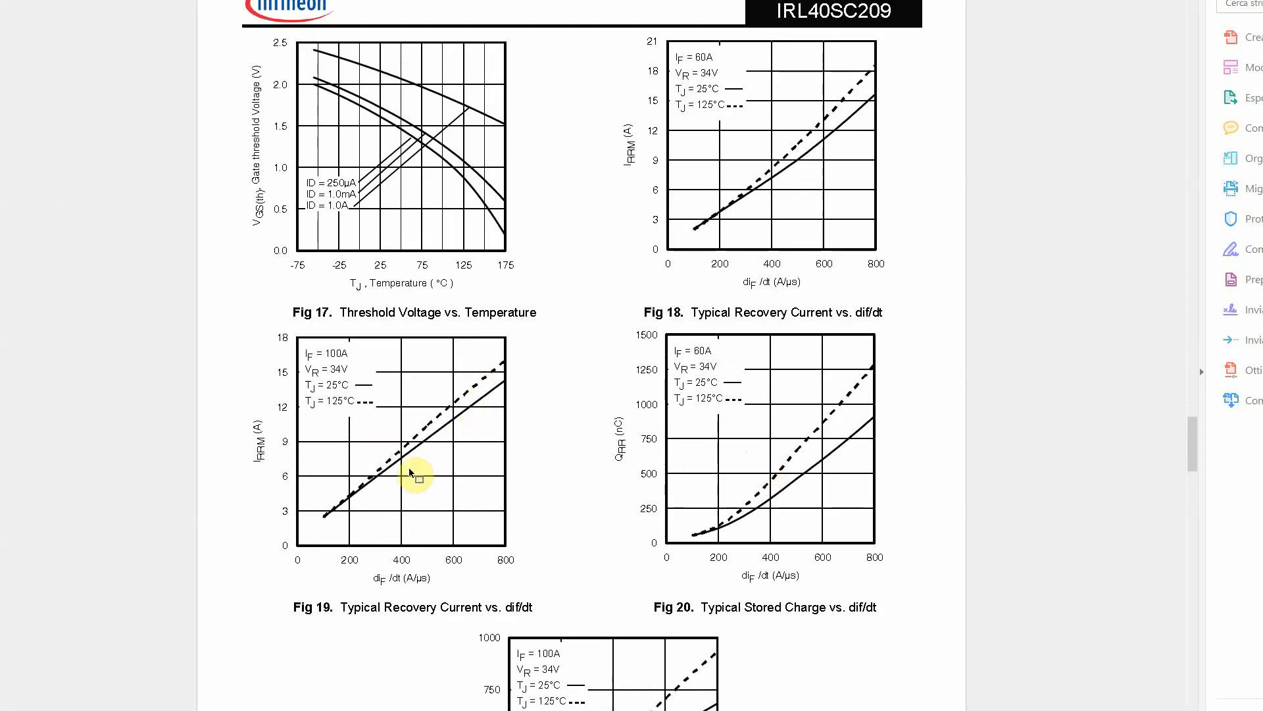
pyautogui.moveTo(505, 321)
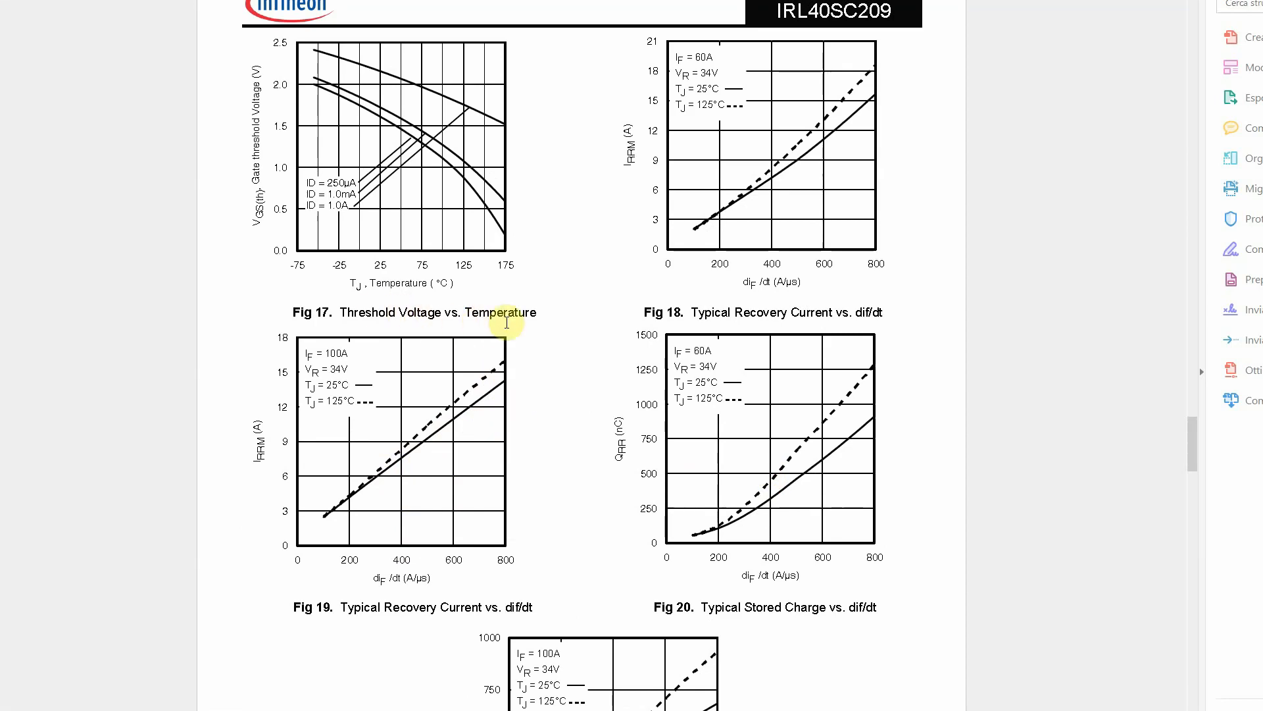
pyautogui.moveTo(1166, 444)
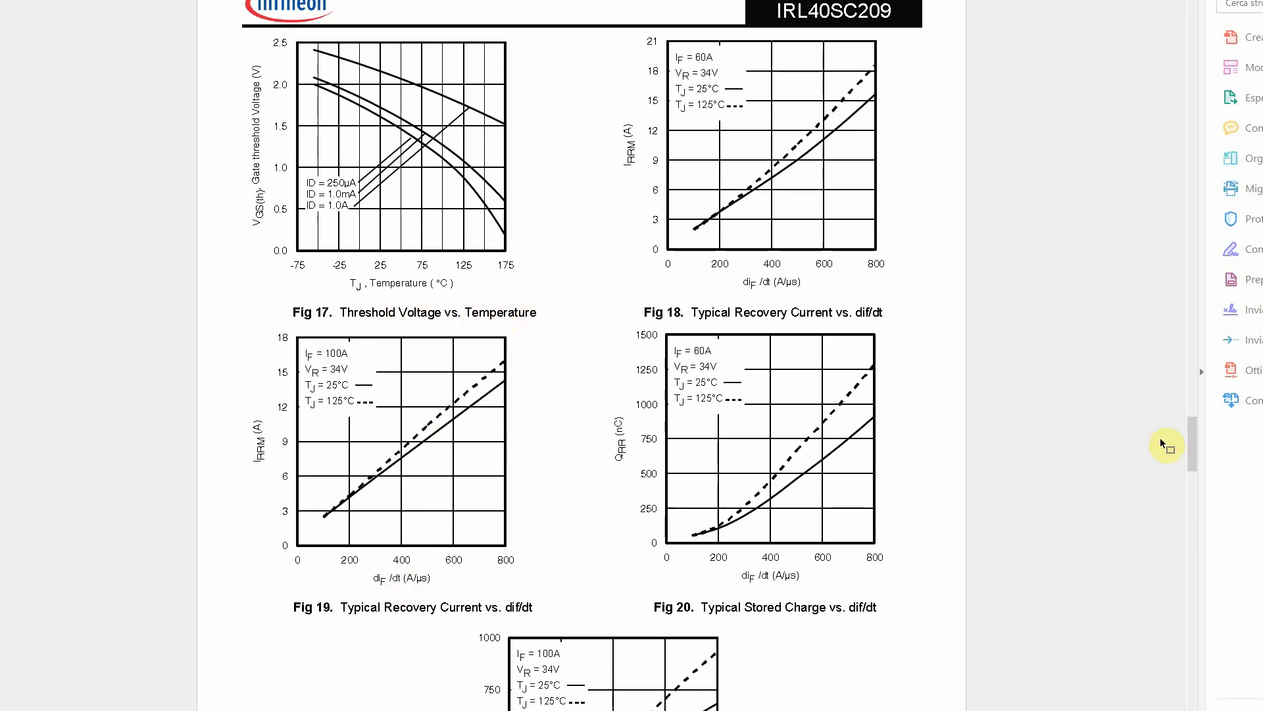
pyautogui.scroll(-3)
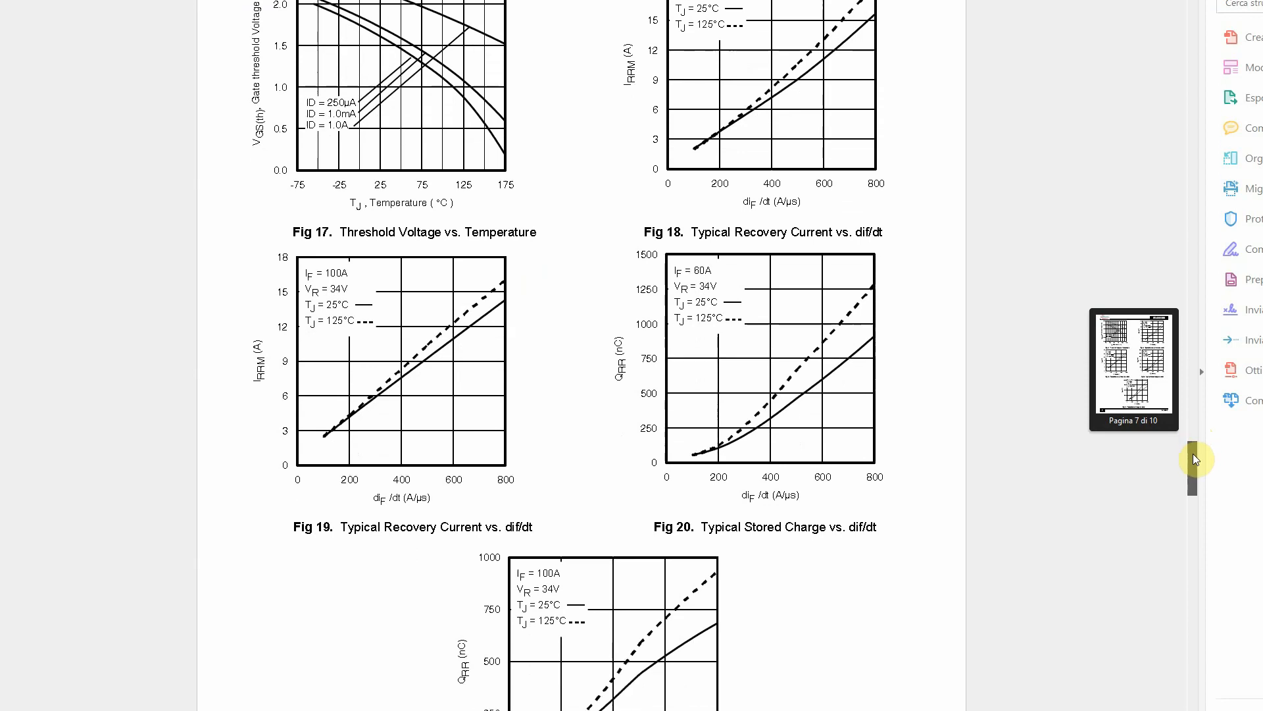
pyautogui.scroll(-3)
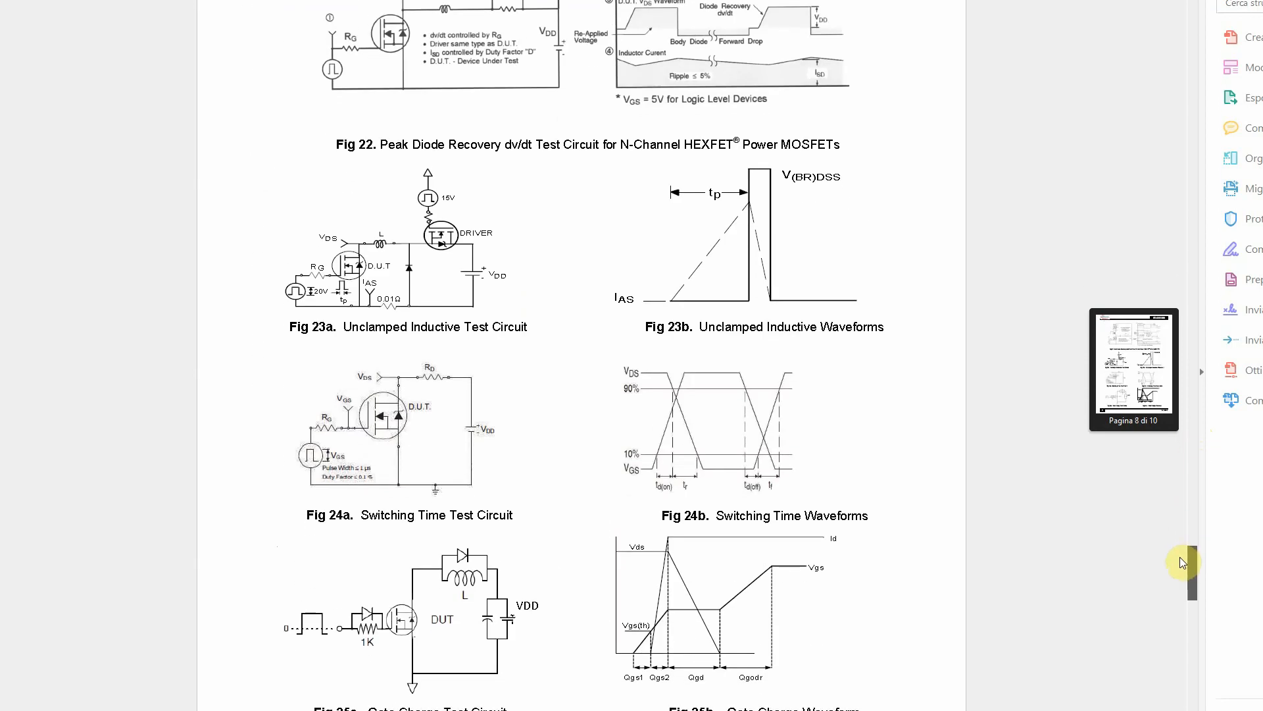
pyautogui.scroll(-3)
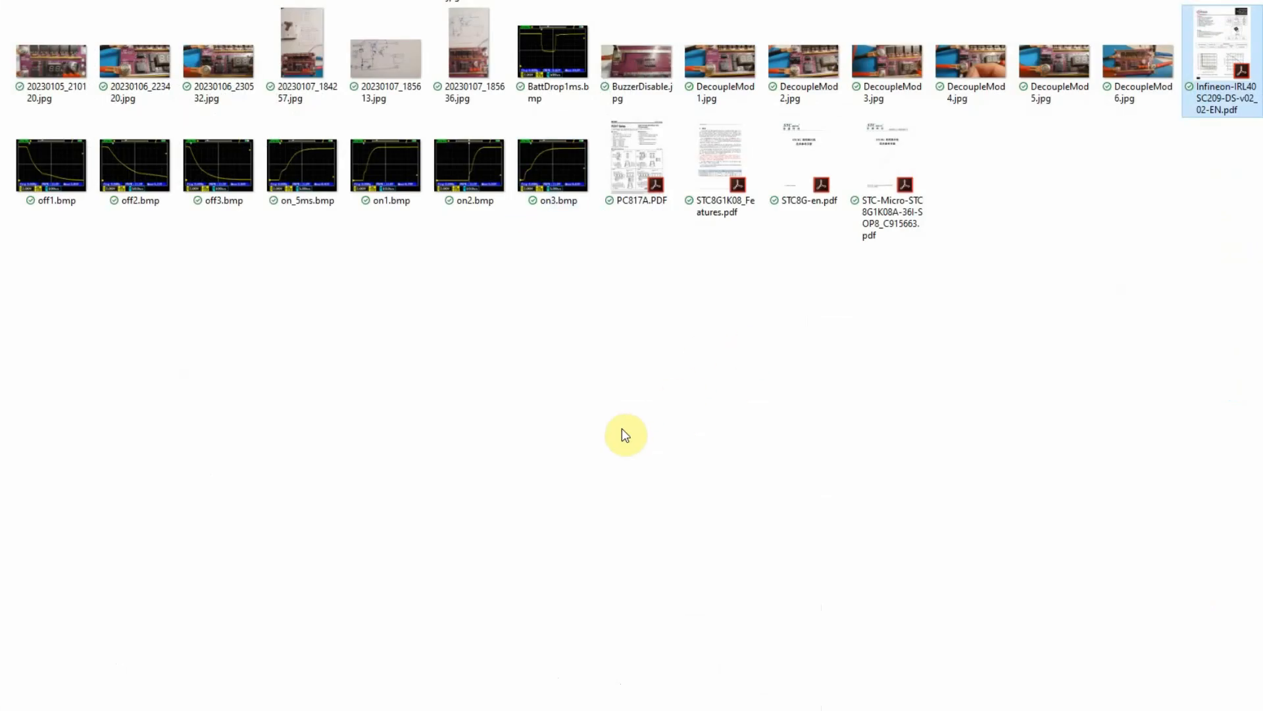
# Select DecoupleMod3.jpg among the decoupling mod photos in the project folder.
pyautogui.click(922, 56)
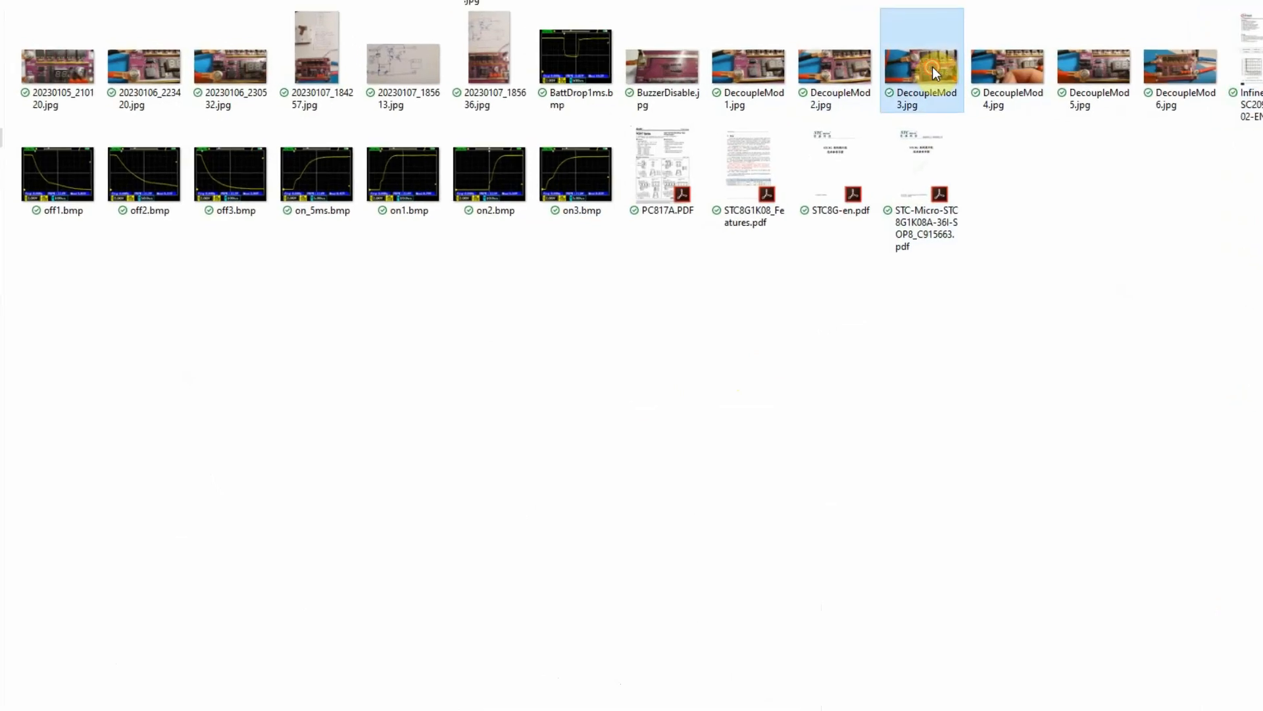